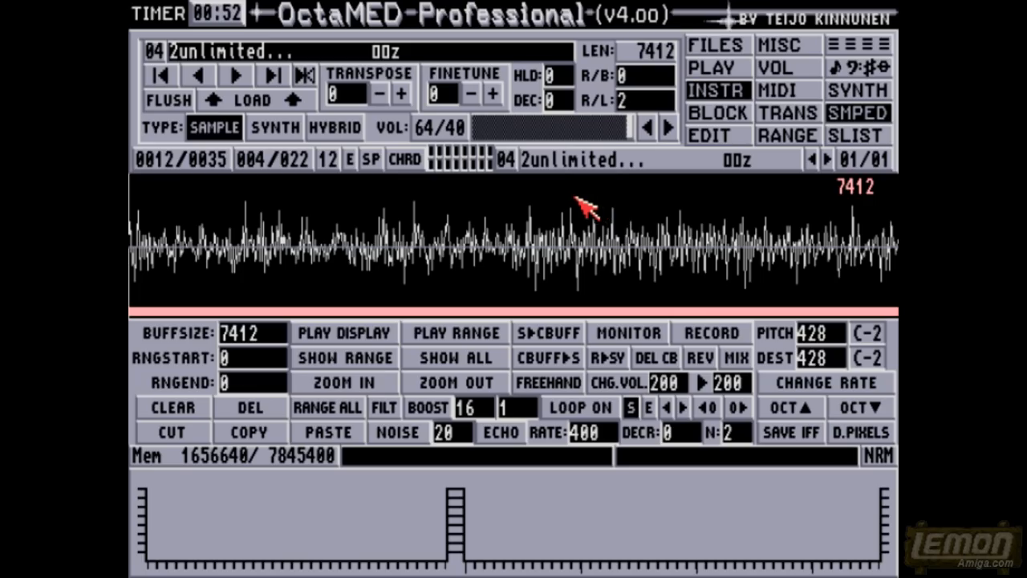
{"action": "mouse_move", "coordinate": [313, 289]}
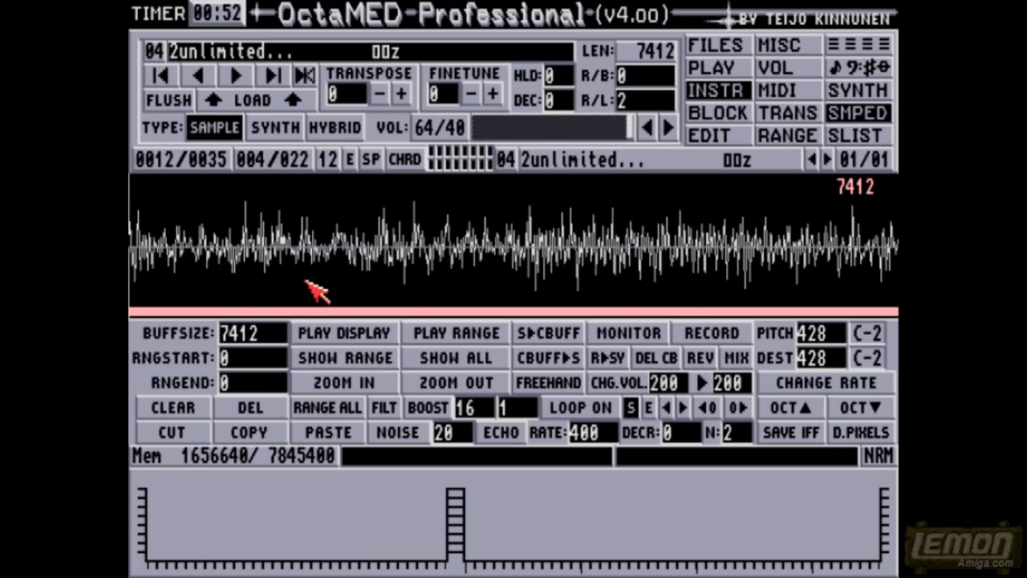
{"action": "mouse_move", "coordinate": [449, 293]}
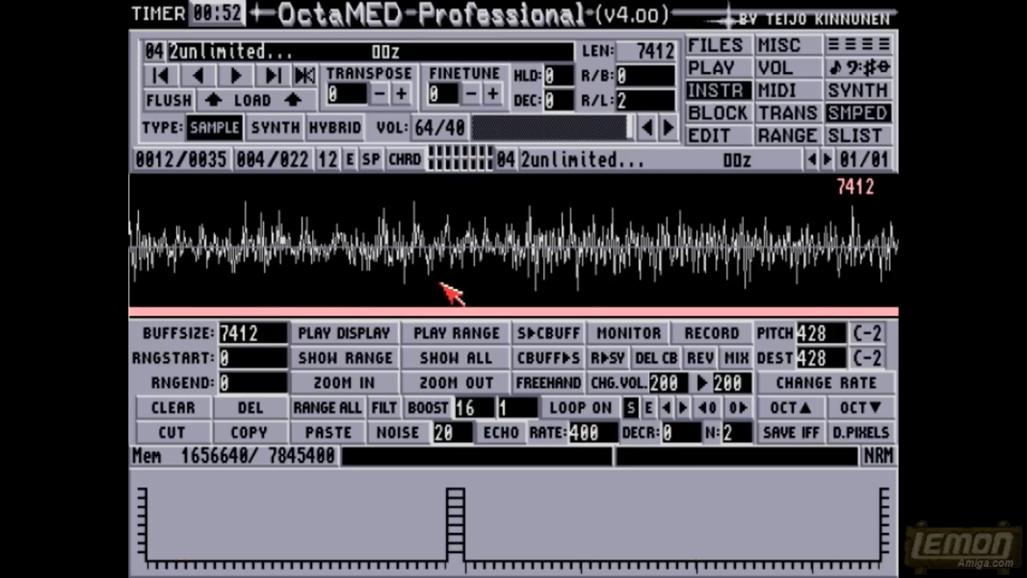
Step: Step through the song's samples to instrument 0D, the niko nyman sample
{"action": "left_click", "coordinate": [235, 75]}
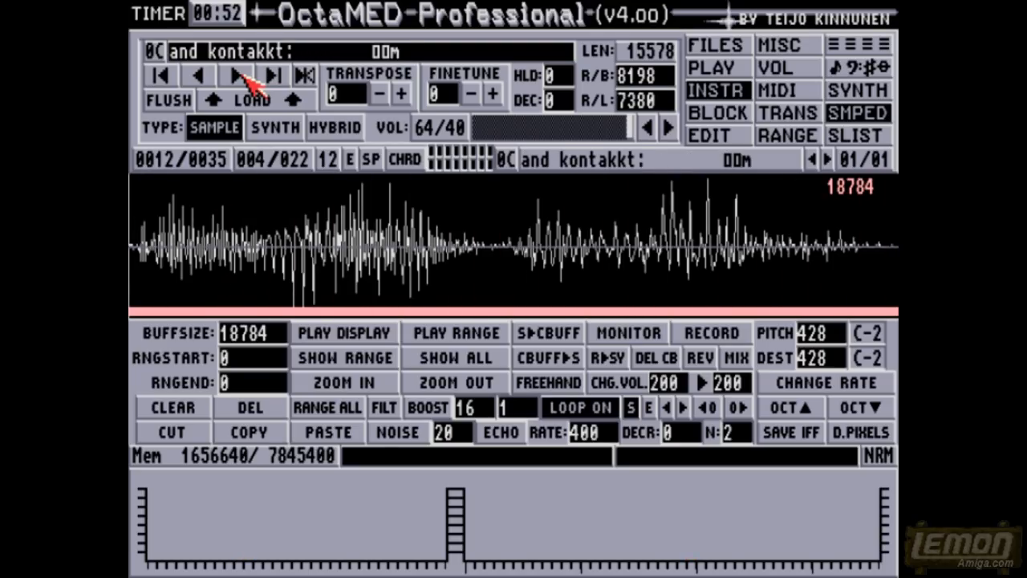
{"action": "left_click", "coordinate": [275, 75]}
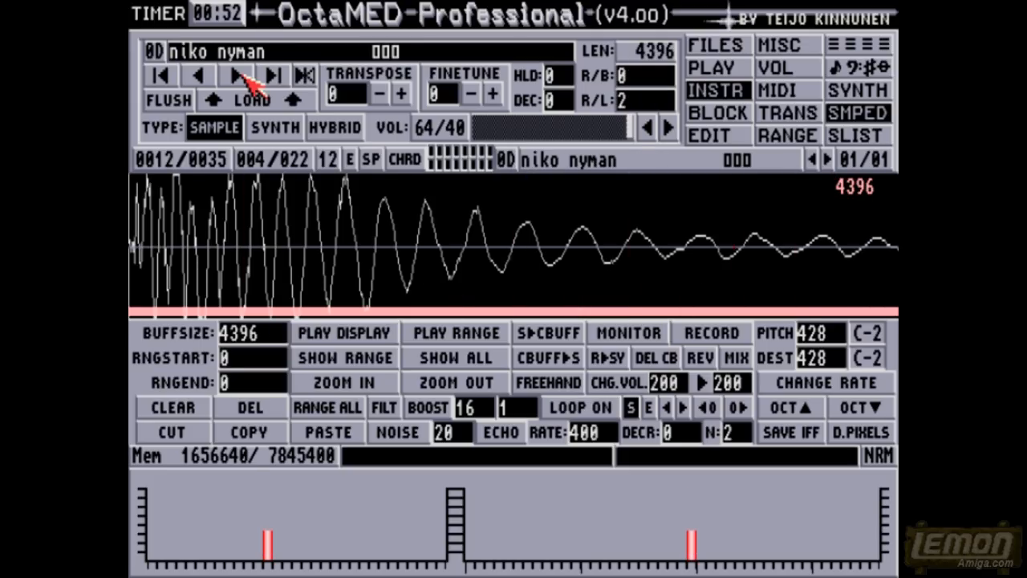
{"action": "left_click", "coordinate": [274, 75]}
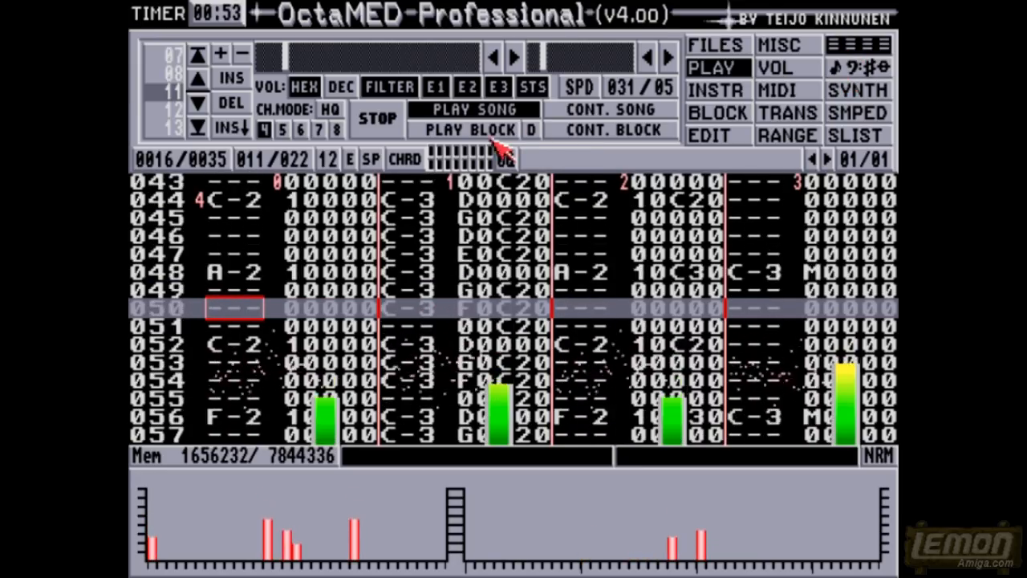
Step: Stop playback of the song block with STOP
{"action": "left_click", "coordinate": [377, 119]}
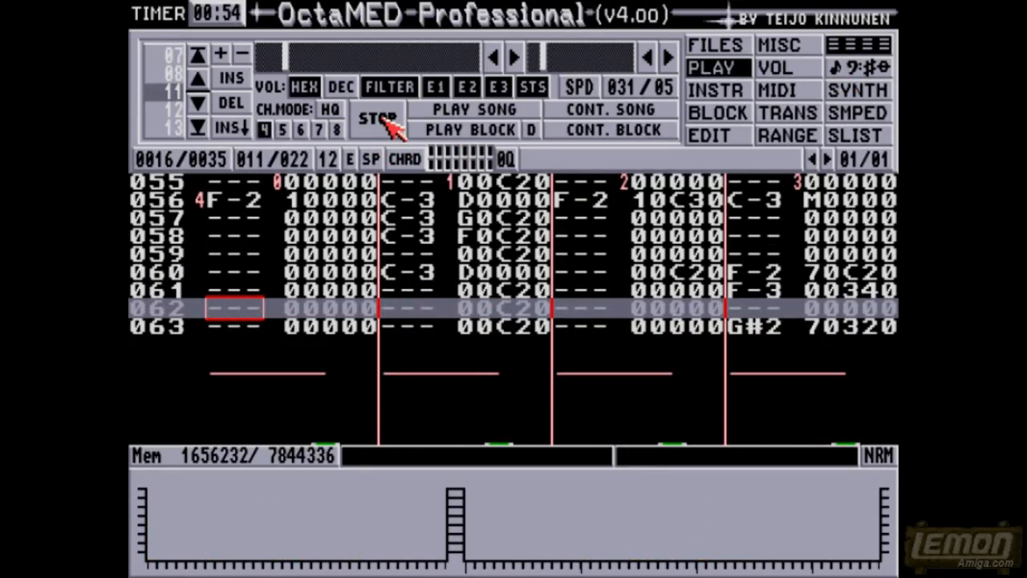
{"action": "mouse_move", "coordinate": [698, 57]}
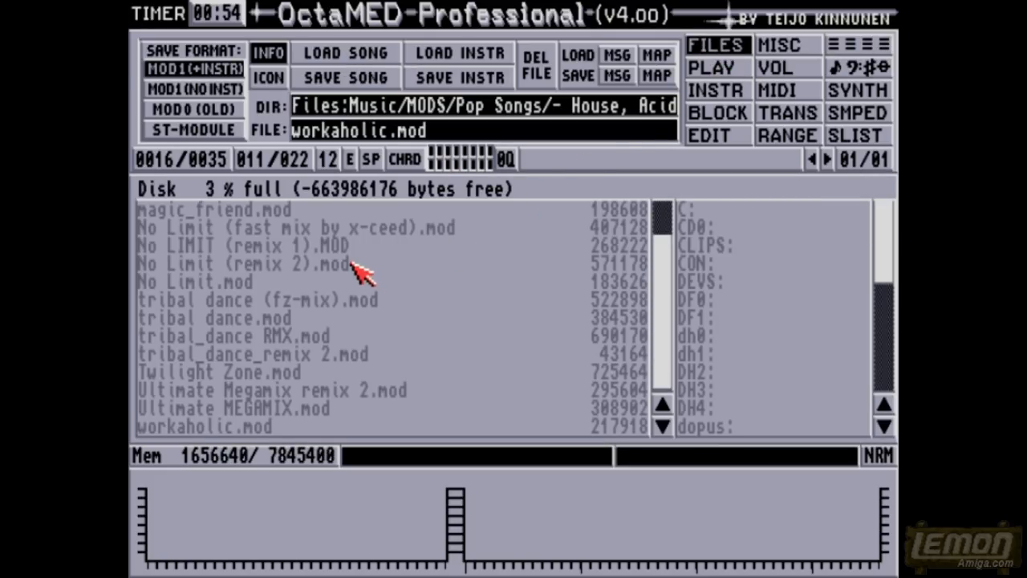
{"action": "mouse_move", "coordinate": [622, 269]}
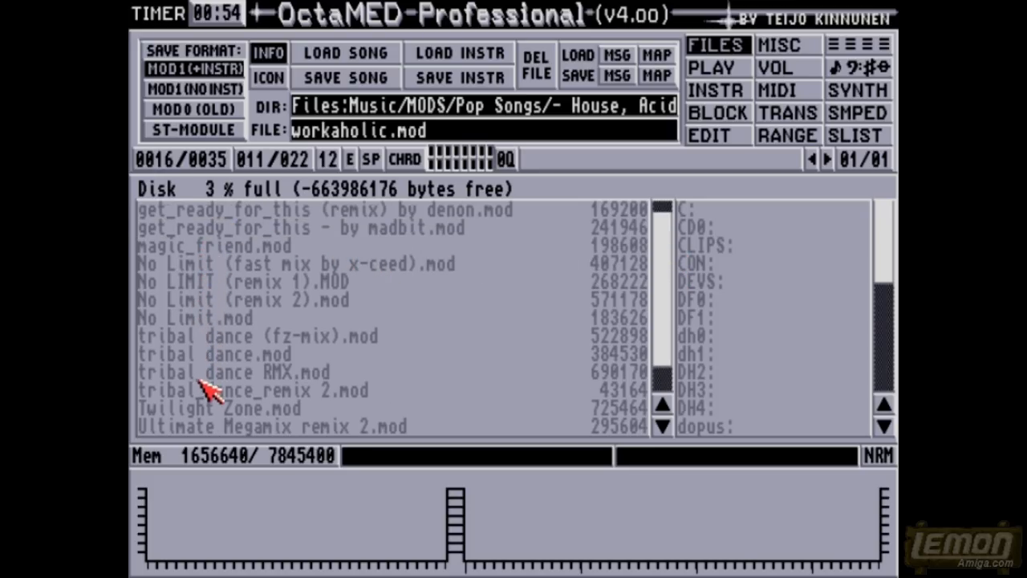
Step: Open the Amiga Game folder under Pop Songs and select gods.mod
{"action": "scroll", "scroll_direction": "down", "scroll_amount": 3}
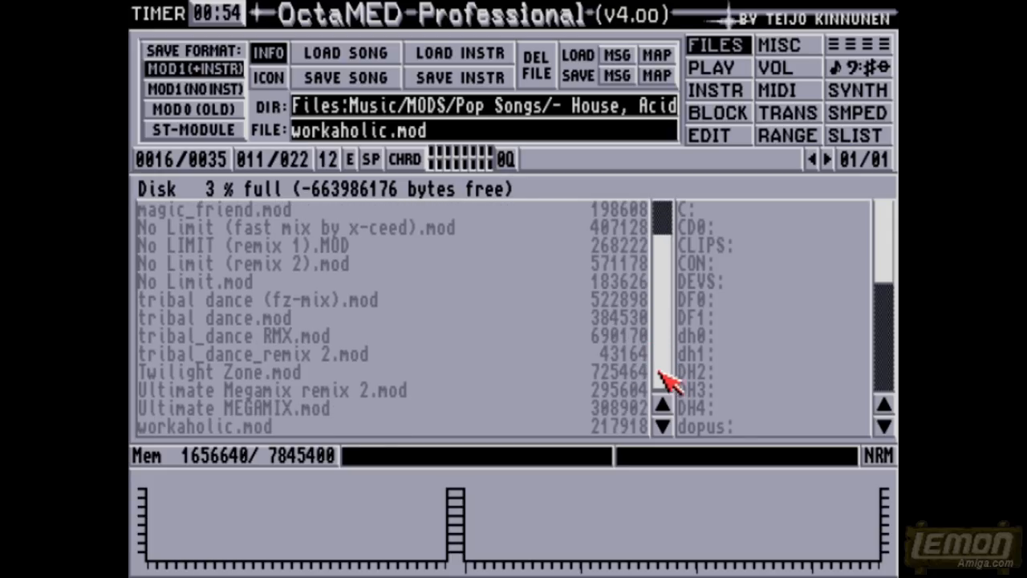
{"action": "mouse_move", "coordinate": [668, 357]}
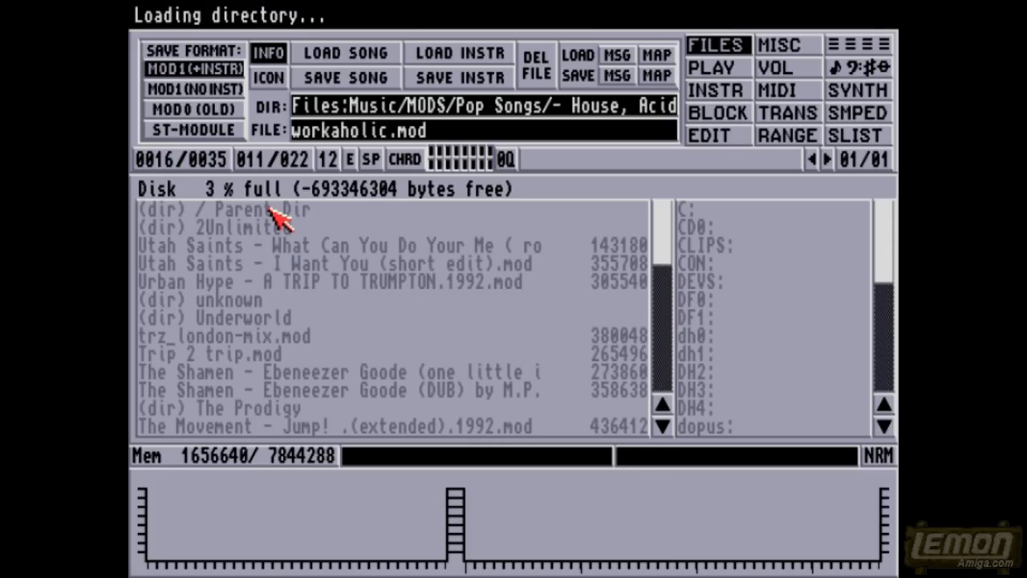
{"action": "double_click", "coordinate": [233, 210]}
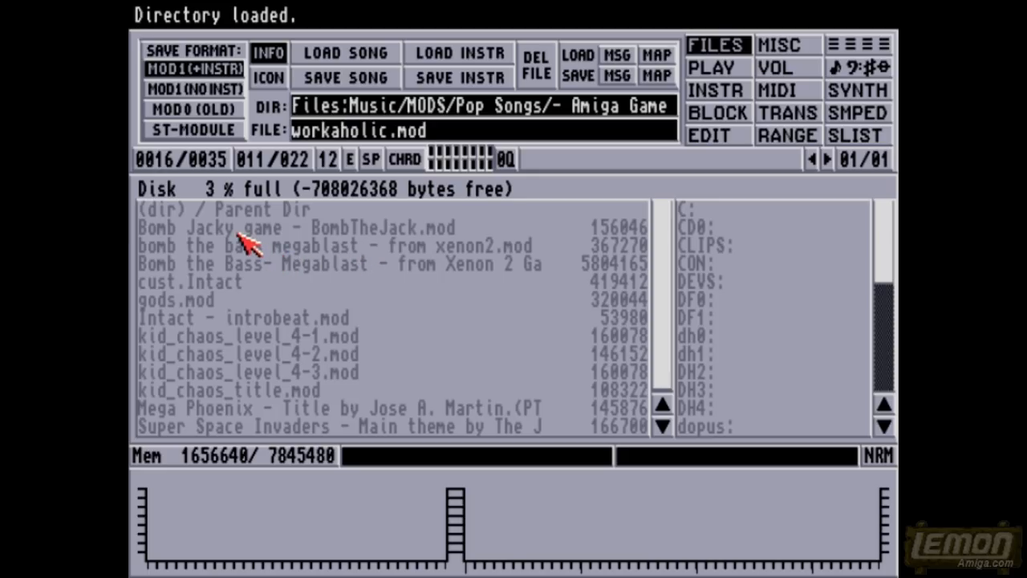
{"action": "mouse_move", "coordinate": [164, 309]}
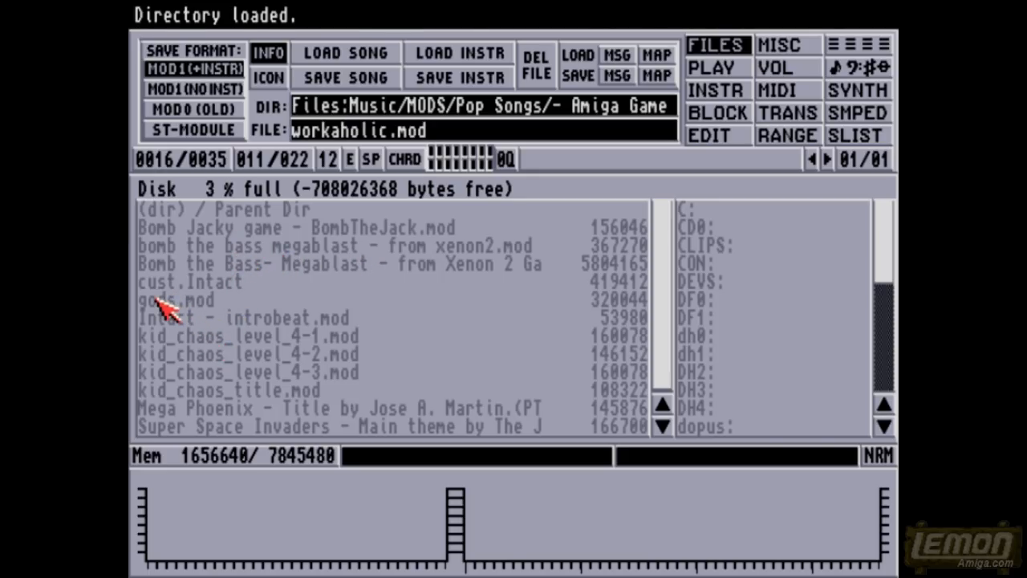
{"action": "left_click", "coordinate": [176, 301]}
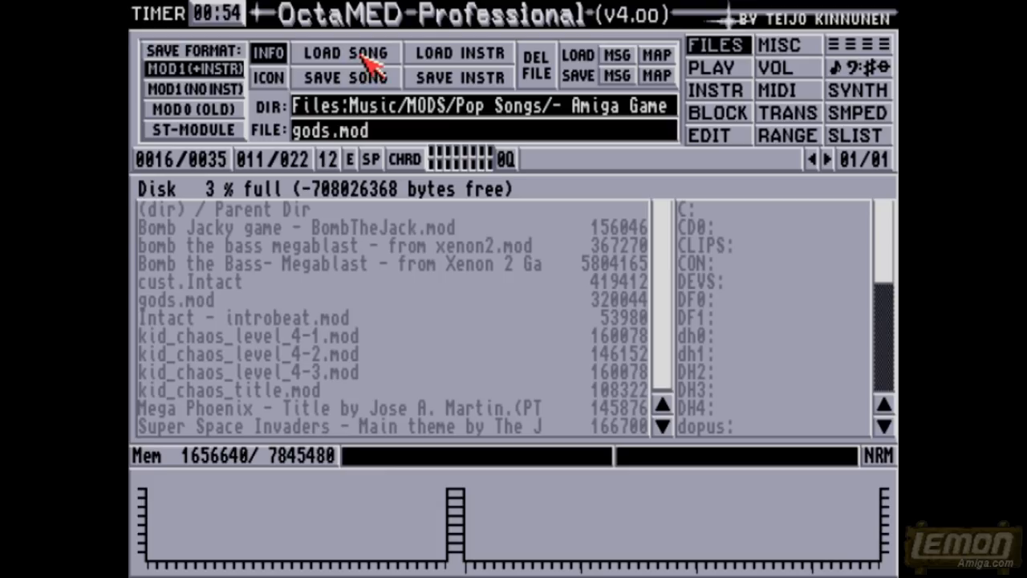
Step: Load gods.mod by Nation XII so it starts playing
{"action": "left_click", "coordinate": [346, 53]}
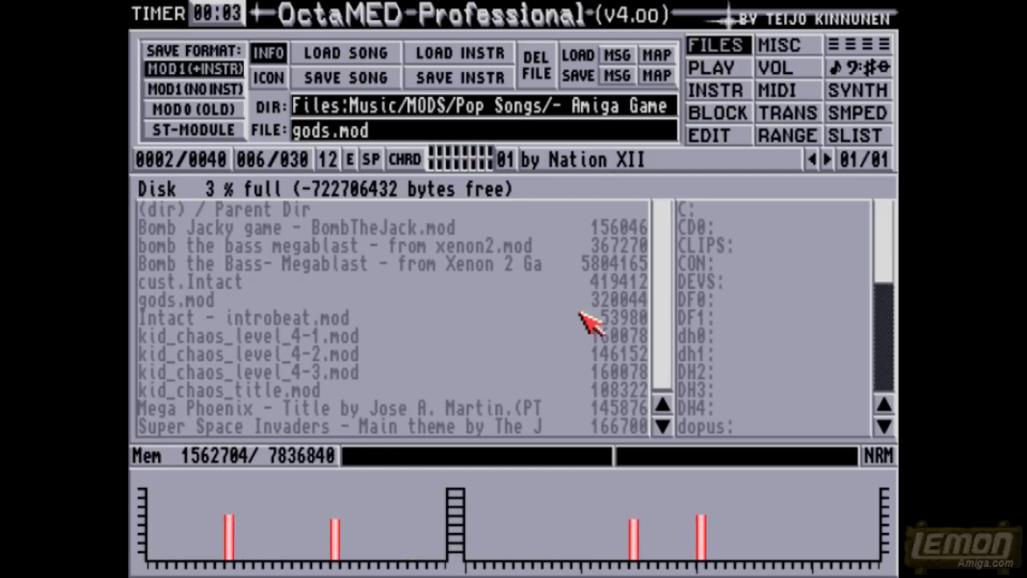
{"action": "mouse_move", "coordinate": [185, 333]}
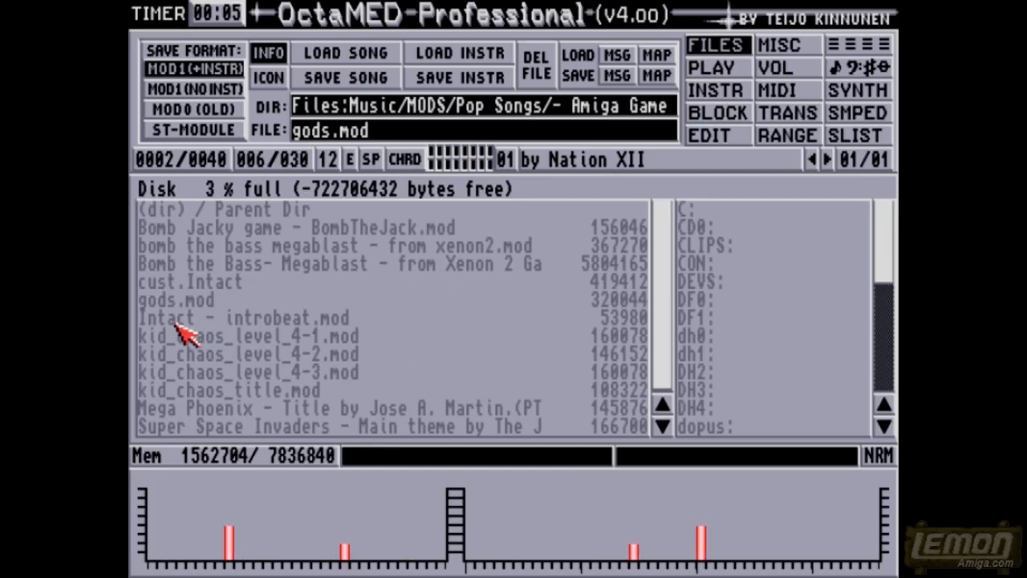
{"action": "mouse_move", "coordinate": [297, 390]}
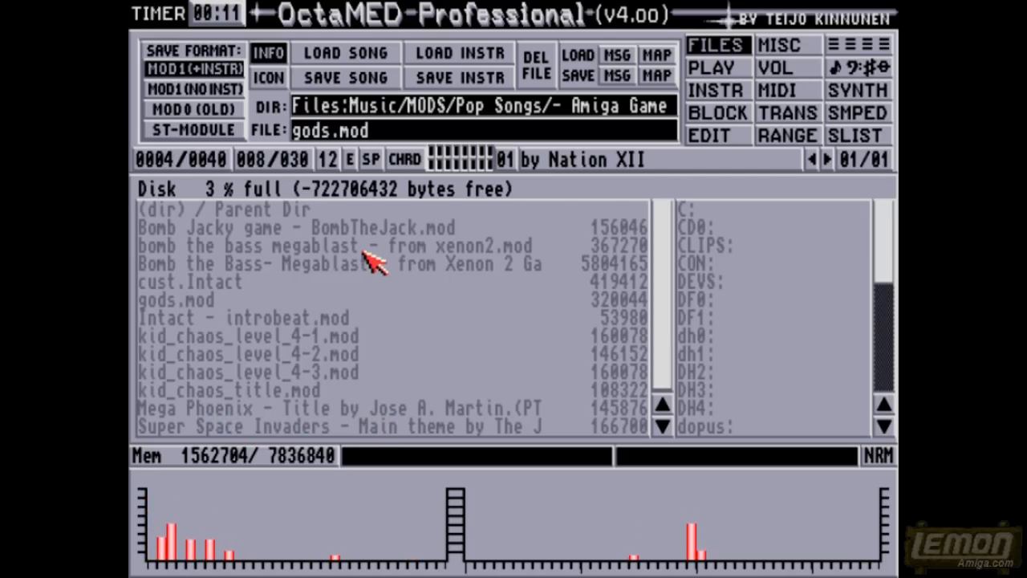
{"action": "mouse_move", "coordinate": [273, 233]}
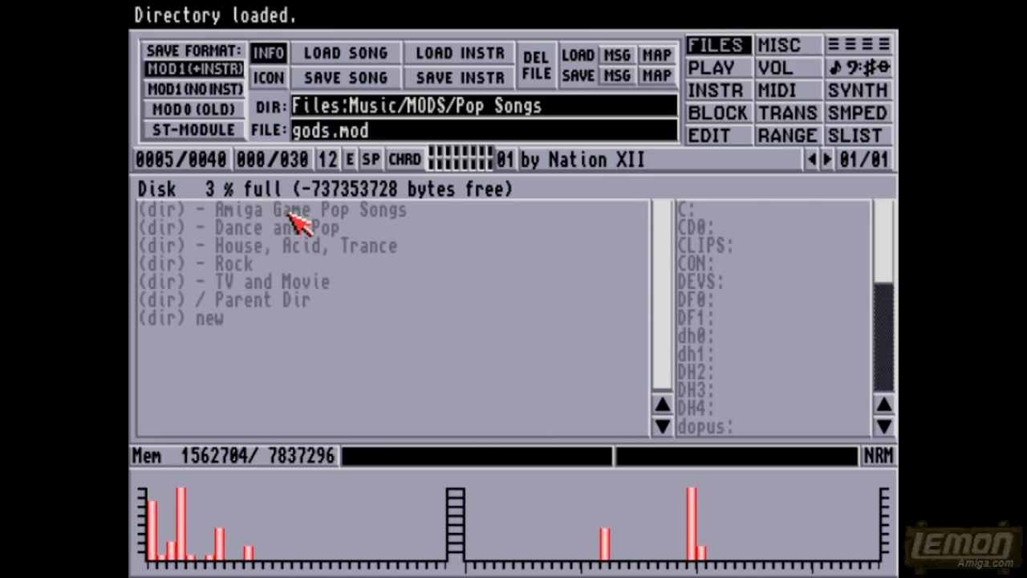
Step: Open Dance and Pop and select Lil Louis - French Kiss after briefly choosing Haddaway
{"action": "double_click", "coordinate": [279, 227]}
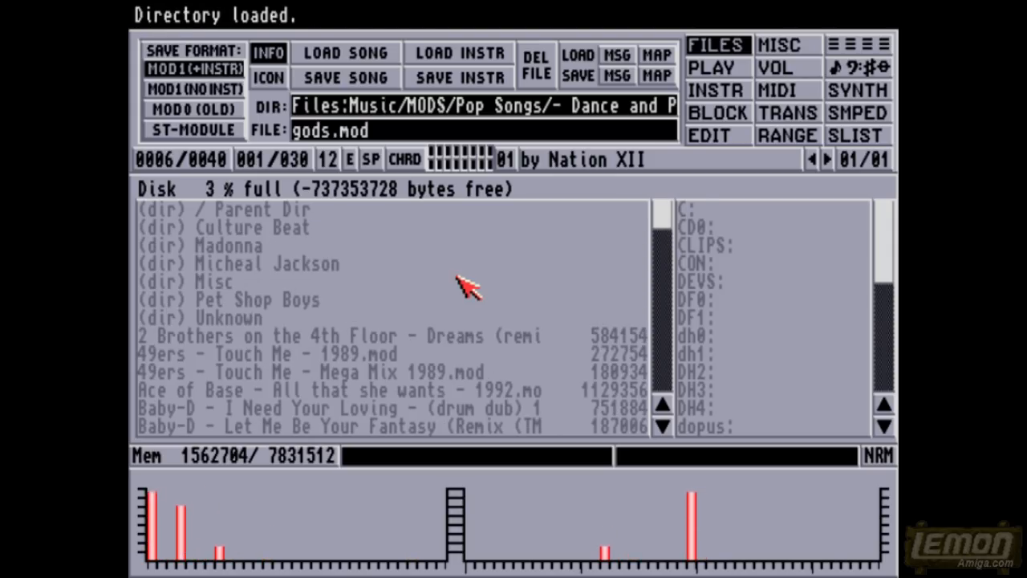
{"action": "mouse_move", "coordinate": [261, 237]}
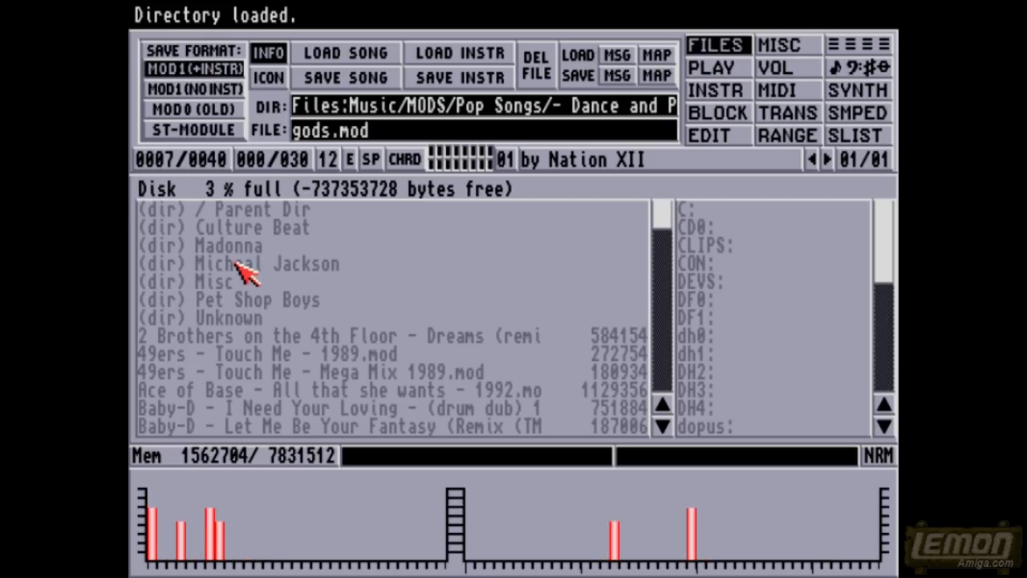
{"action": "mouse_move", "coordinate": [233, 309]}
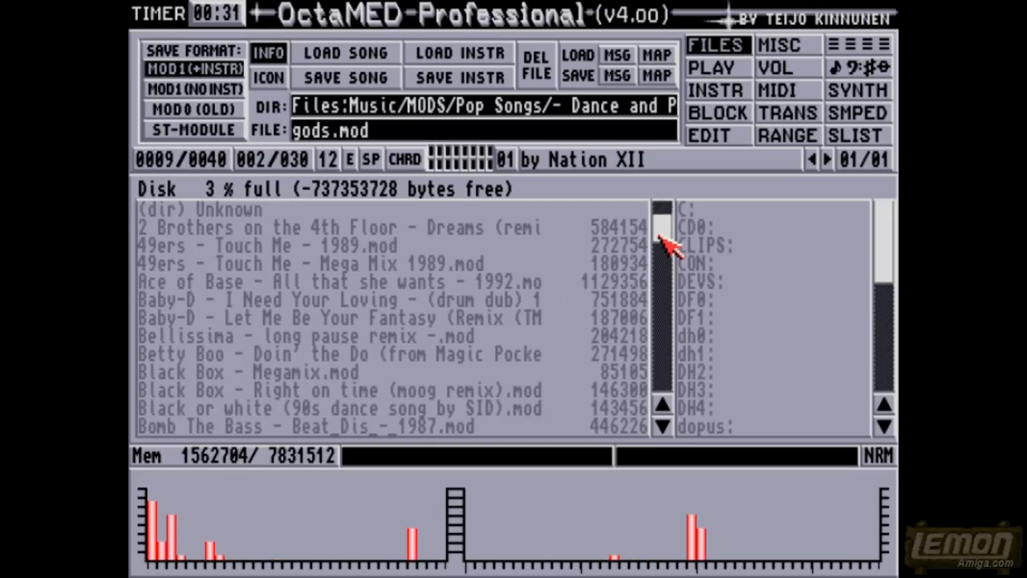
{"action": "mouse_move", "coordinate": [337, 357]}
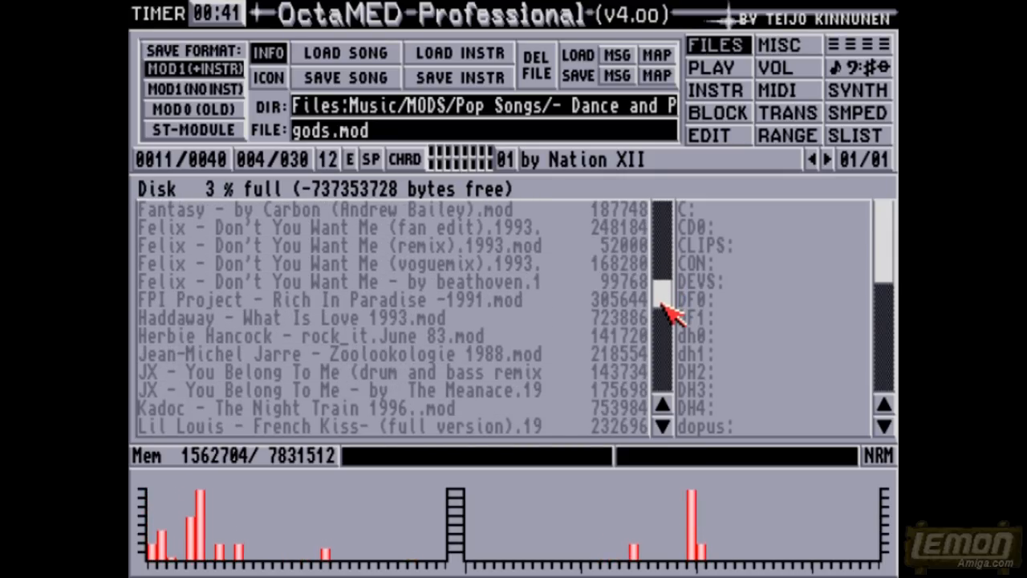
{"action": "scroll", "scroll_direction": "down", "scroll_amount": 3}
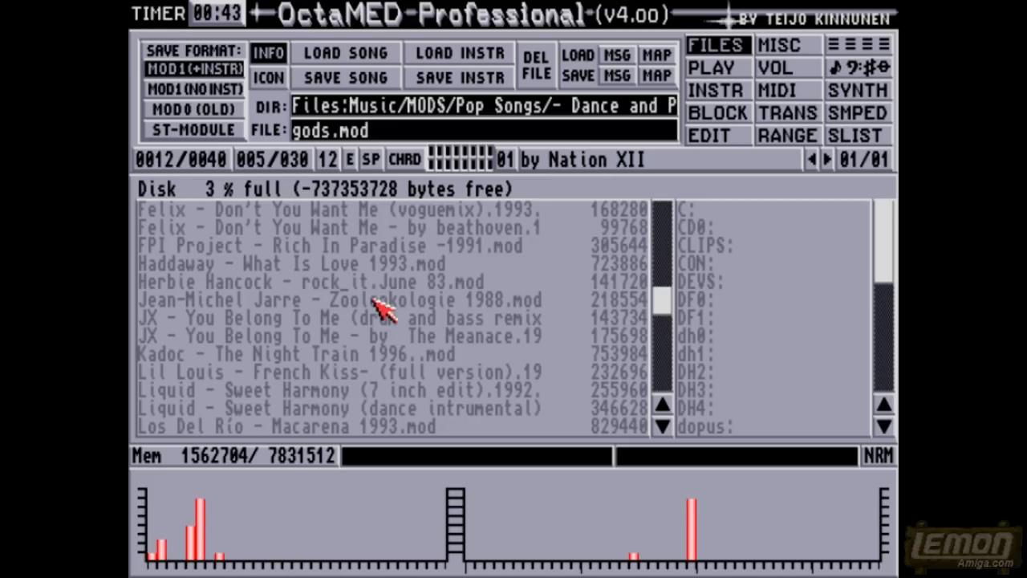
{"action": "mouse_move", "coordinate": [228, 277]}
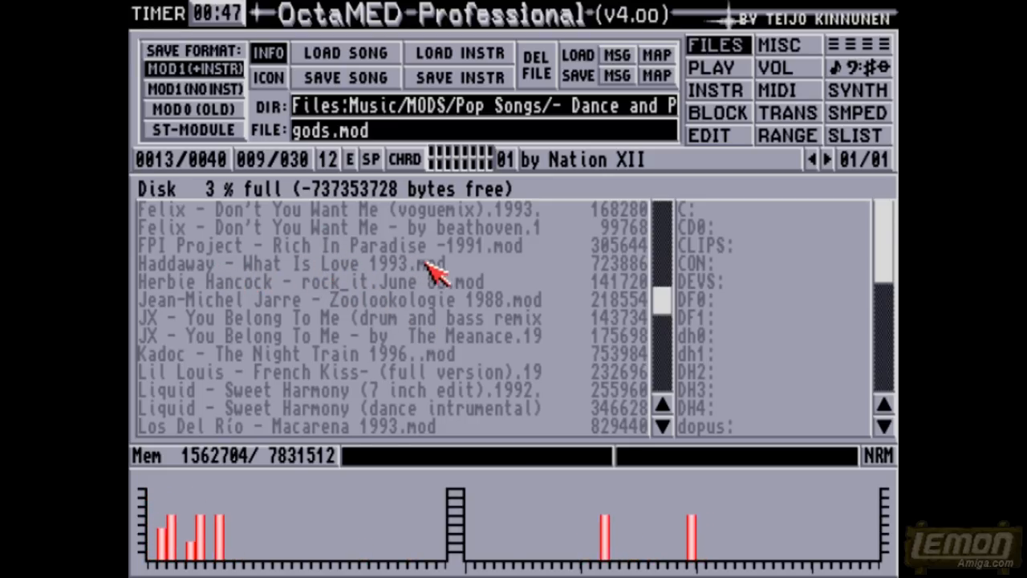
{"action": "left_click", "coordinate": [281, 264]}
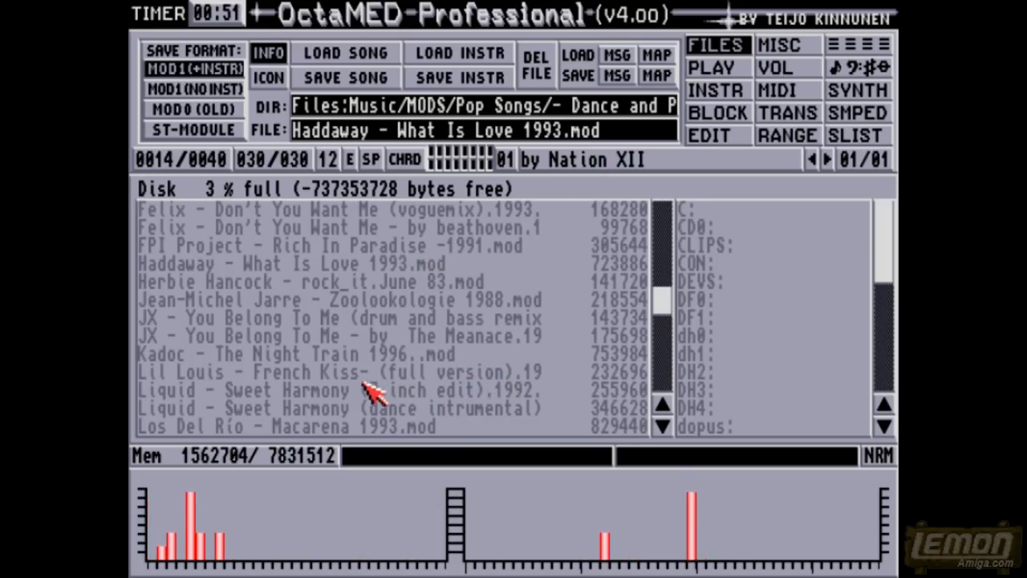
{"action": "left_click", "coordinate": [337, 372]}
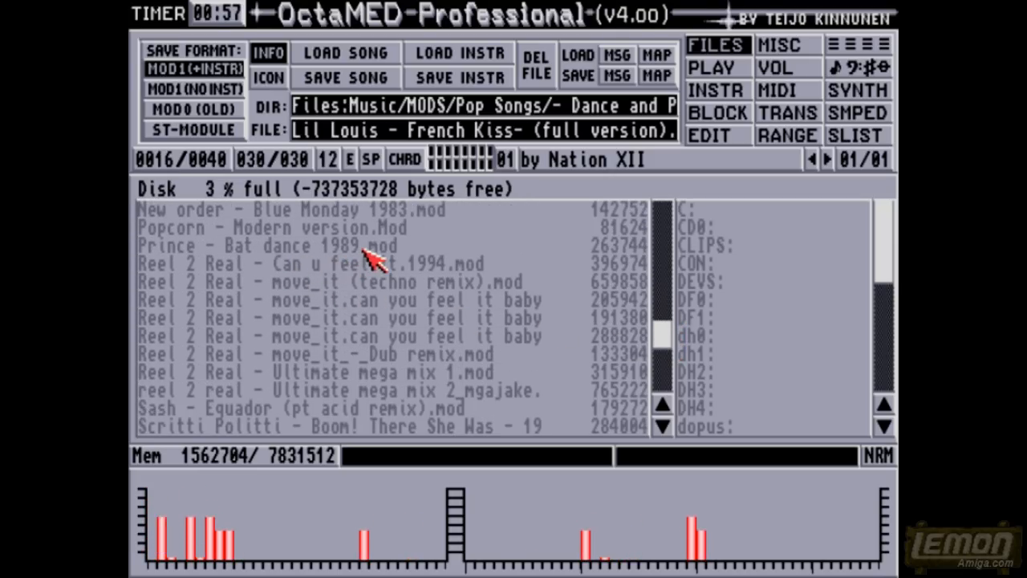
{"action": "mouse_move", "coordinate": [413, 357]}
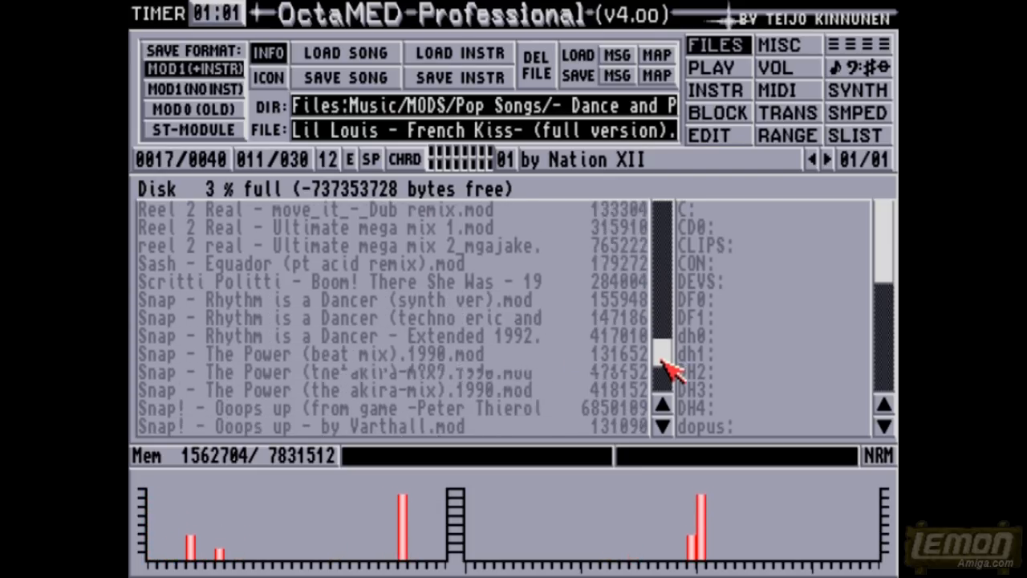
Step: Scroll further down the Pop Songs list and select MOD.james brown.mod
{"action": "scroll", "scroll_direction": "down", "scroll_amount": 3}
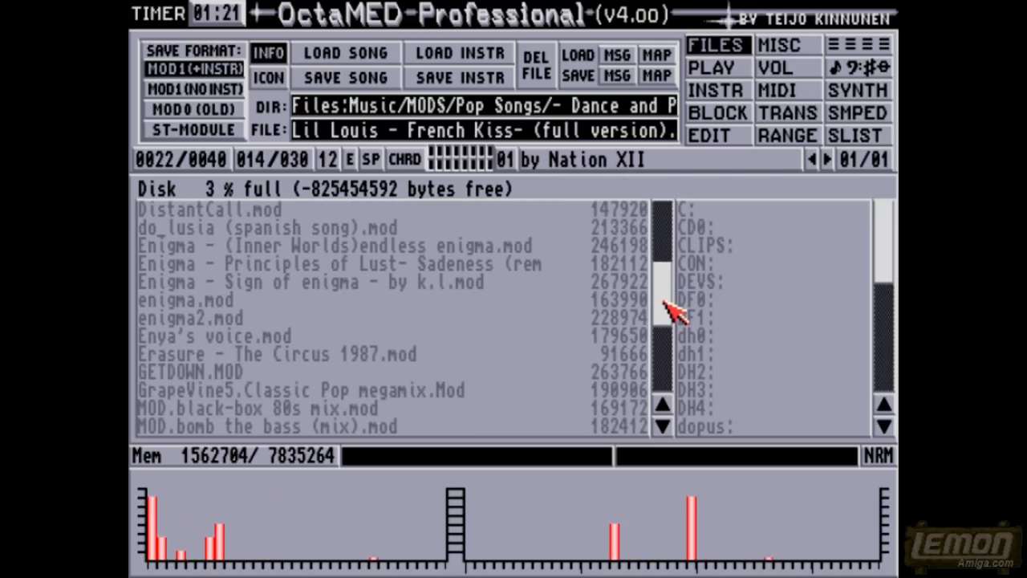
{"action": "mouse_move", "coordinate": [252, 289]}
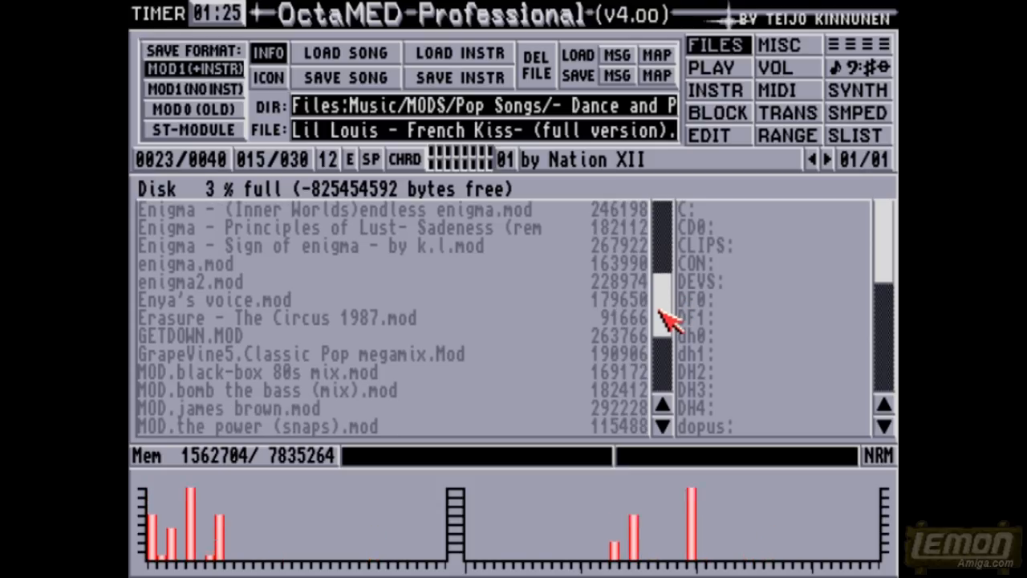
{"action": "scroll", "scroll_direction": "down", "scroll_amount": 3}
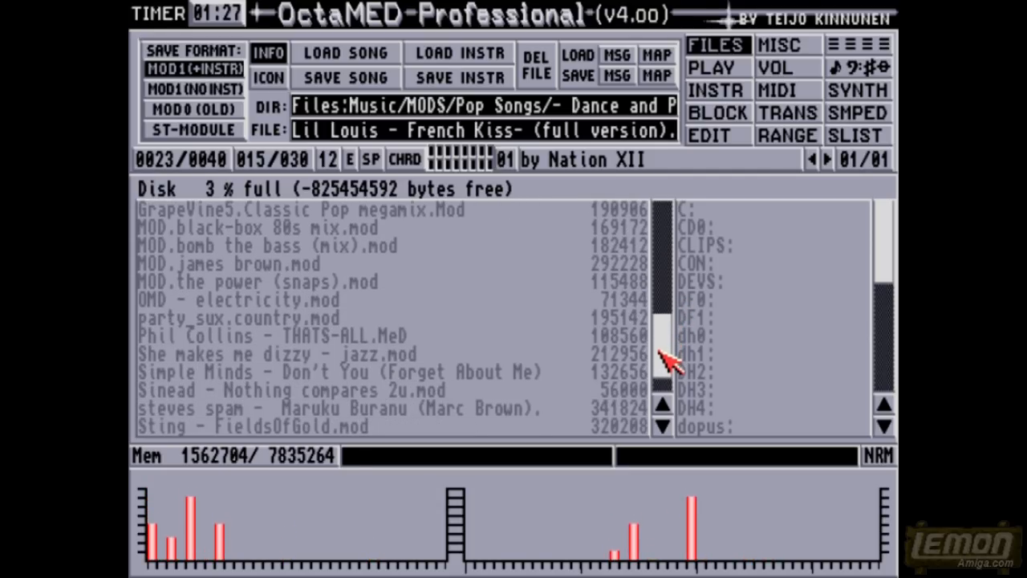
{"action": "mouse_move", "coordinate": [462, 341]}
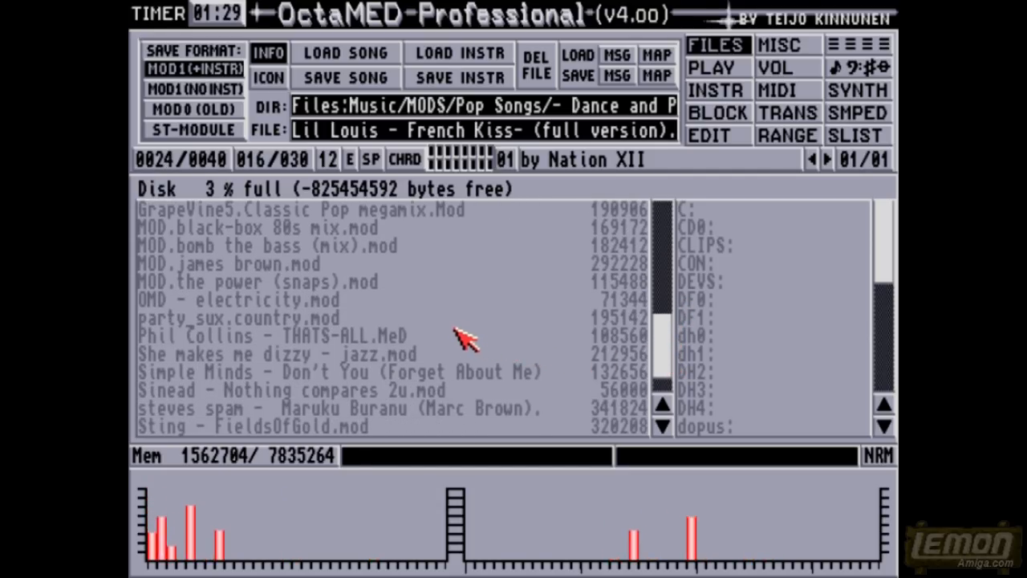
{"action": "mouse_move", "coordinate": [233, 269]}
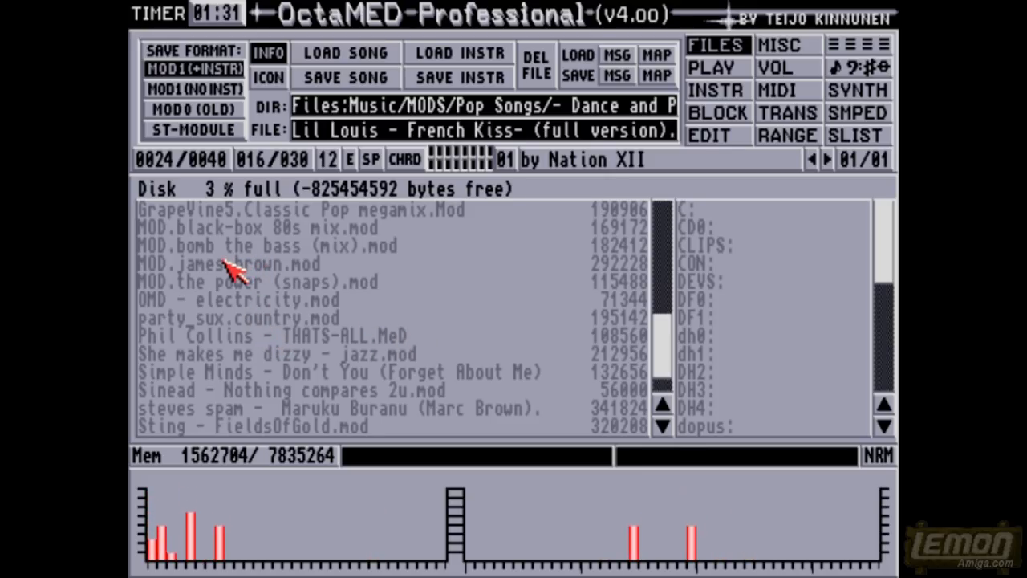
{"action": "left_click", "coordinate": [227, 265]}
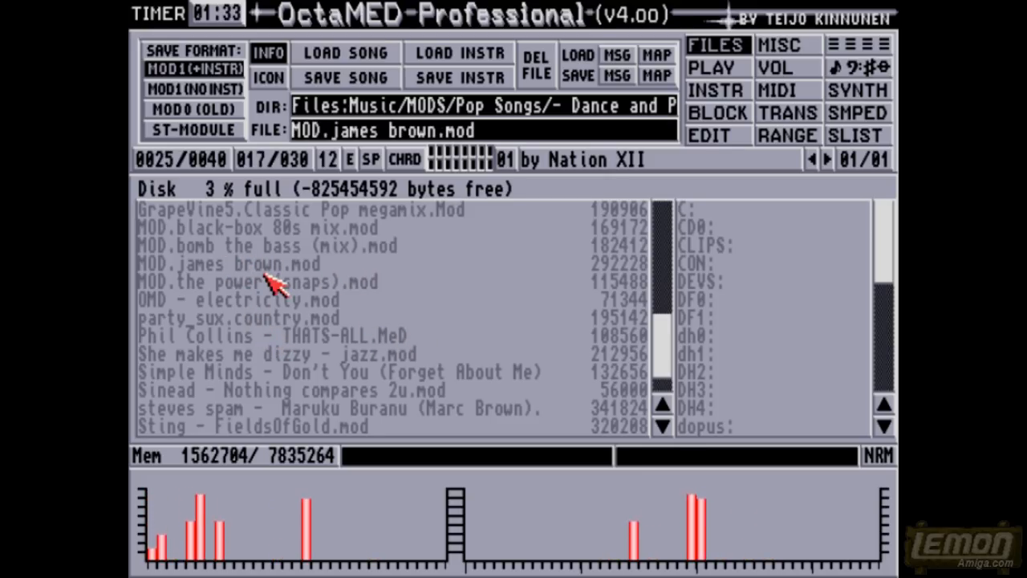
{"action": "mouse_move", "coordinate": [333, 413]}
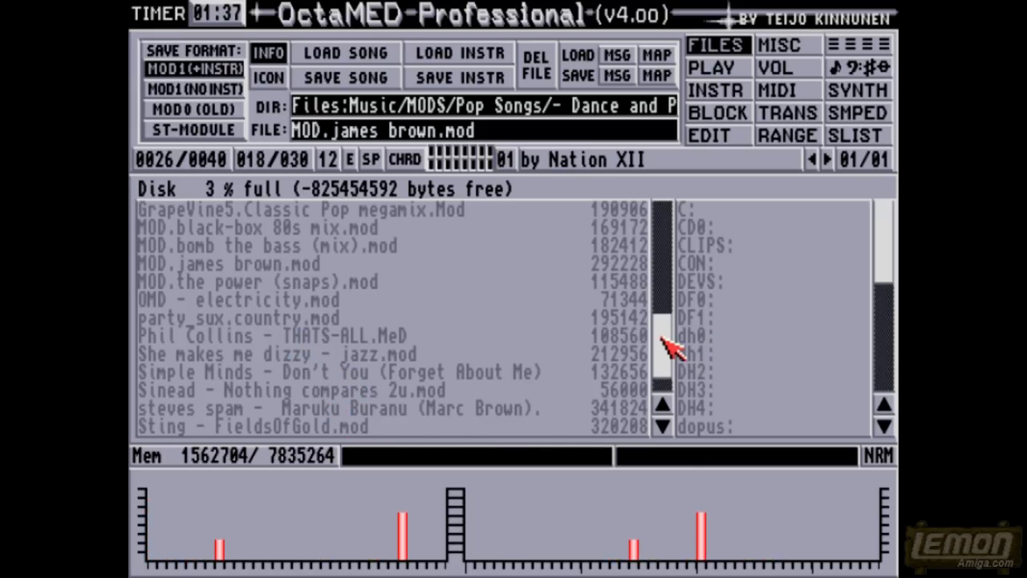
Step: Load MOD.james brown.mod, view its playback screen, and return to the file browser
{"action": "left_click", "coordinate": [345, 53]}
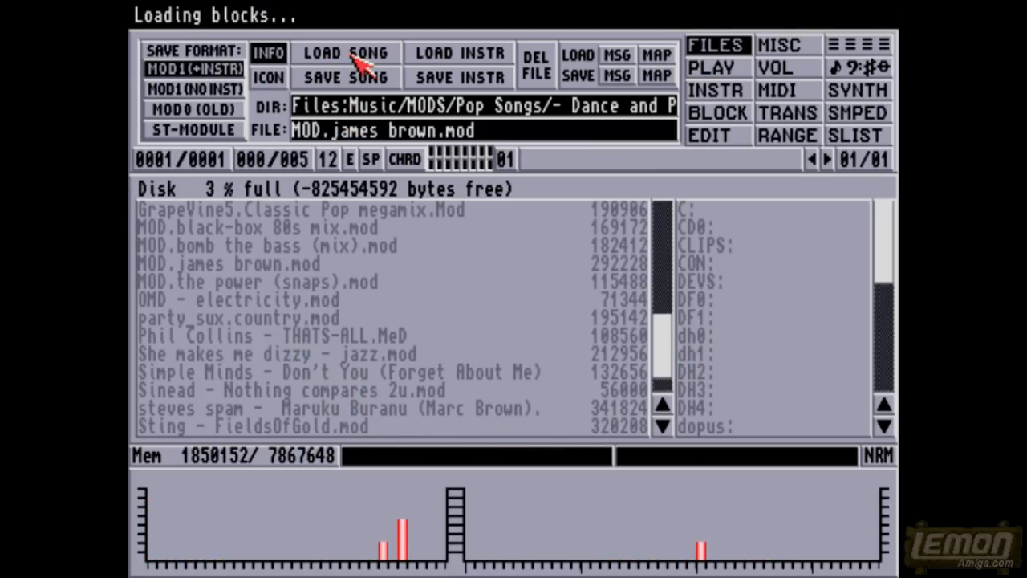
{"action": "left_click", "coordinate": [346, 53]}
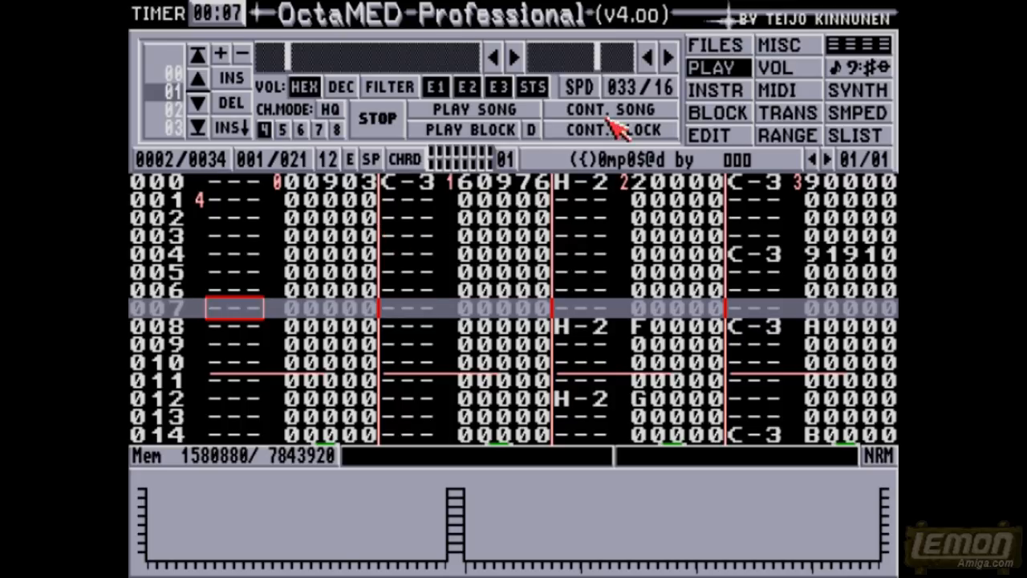
{"action": "left_click", "coordinate": [715, 44]}
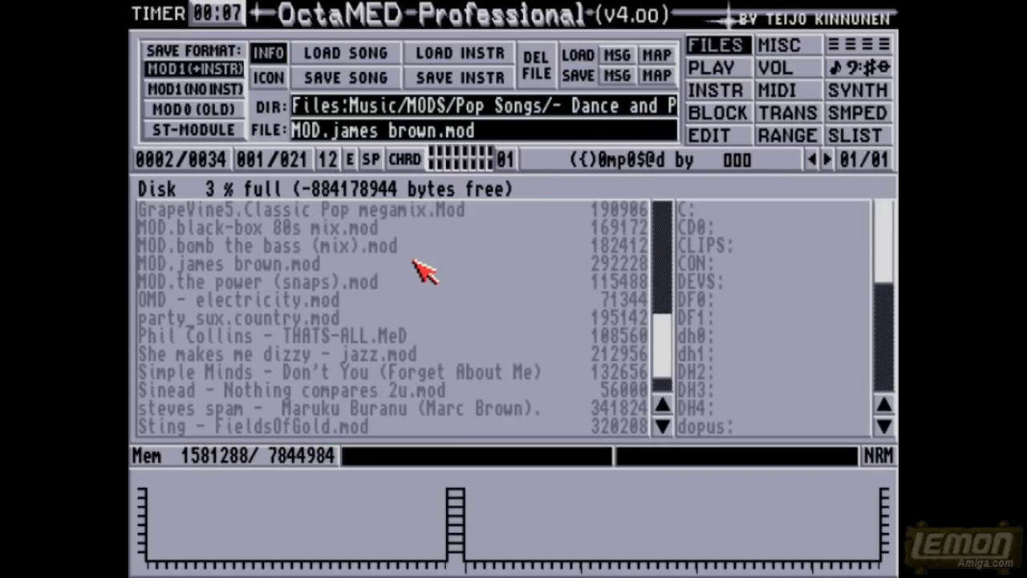
{"action": "mouse_move", "coordinate": [345, 269]}
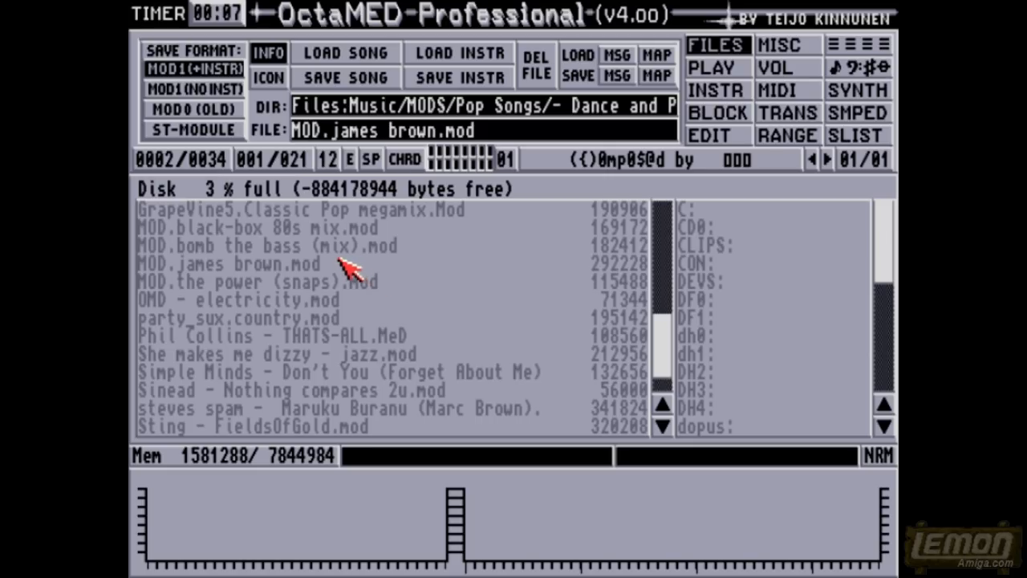
Step: Load and play MOD.bomb the bass (mix).mod, then decline the unrecognised Sting - FieldsOfGold.mod
{"action": "left_click", "coordinate": [265, 246]}
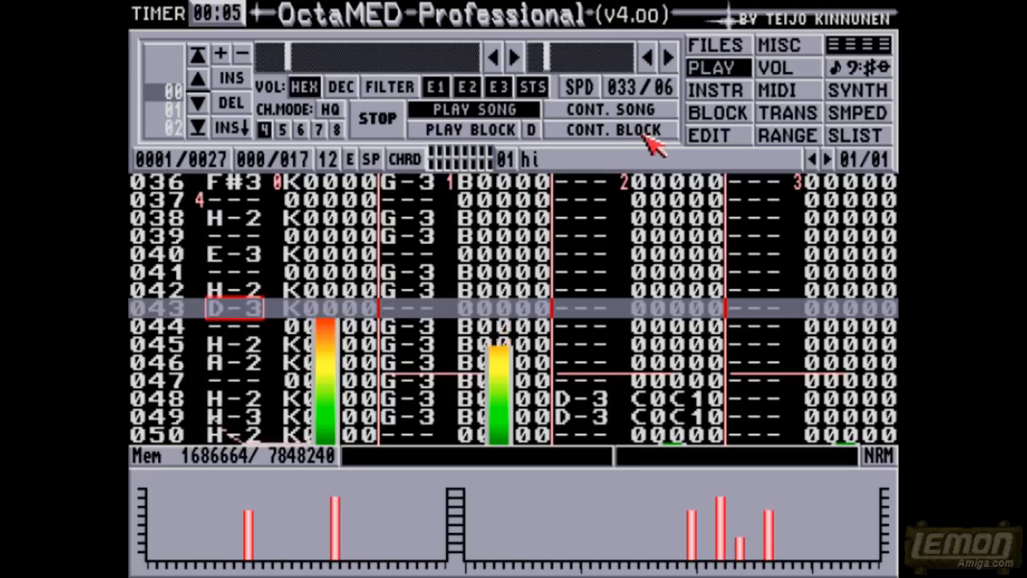
{"action": "left_click", "coordinate": [716, 45]}
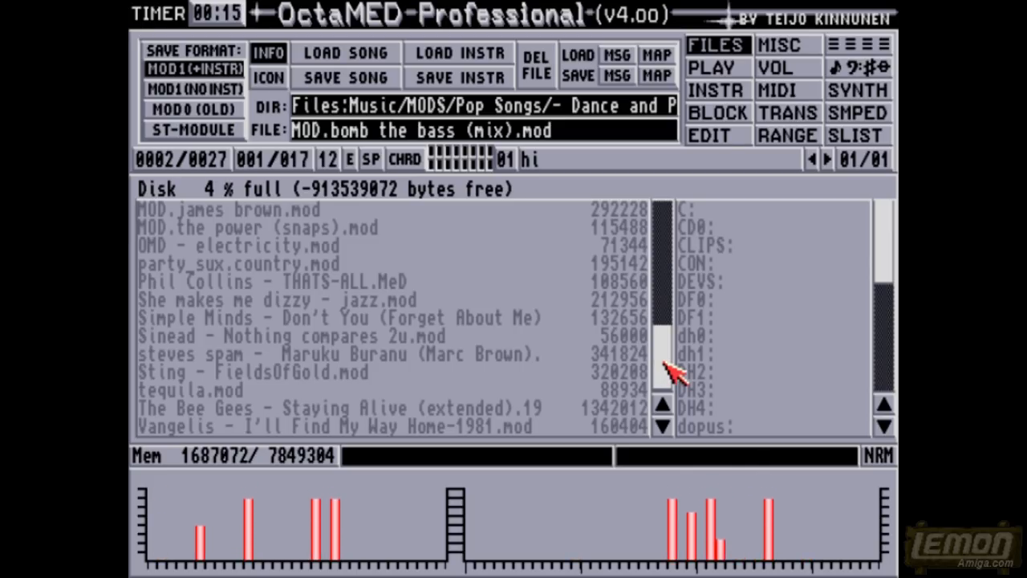
{"action": "left_click", "coordinate": [253, 372]}
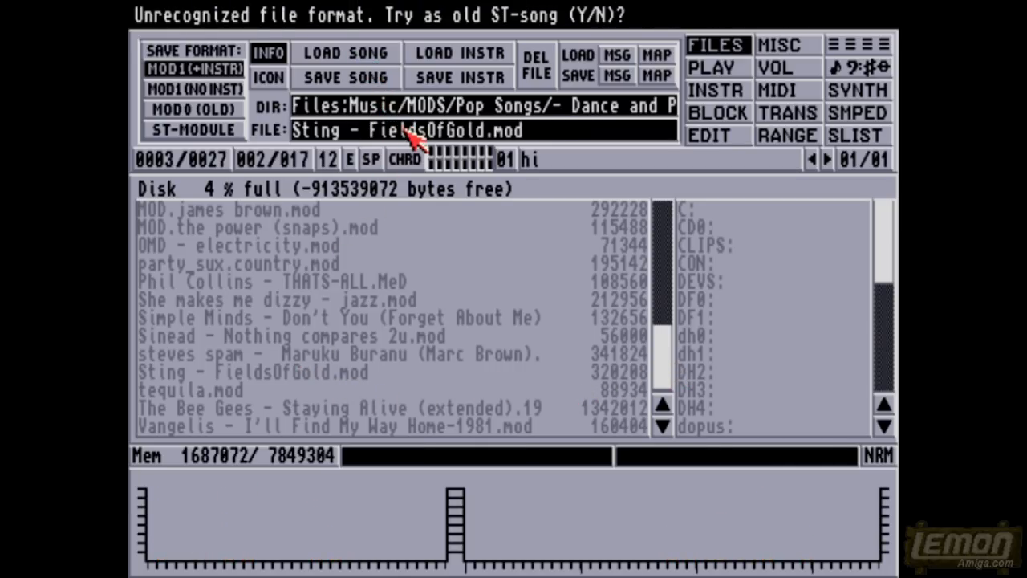
{"action": "key", "text": "n"}
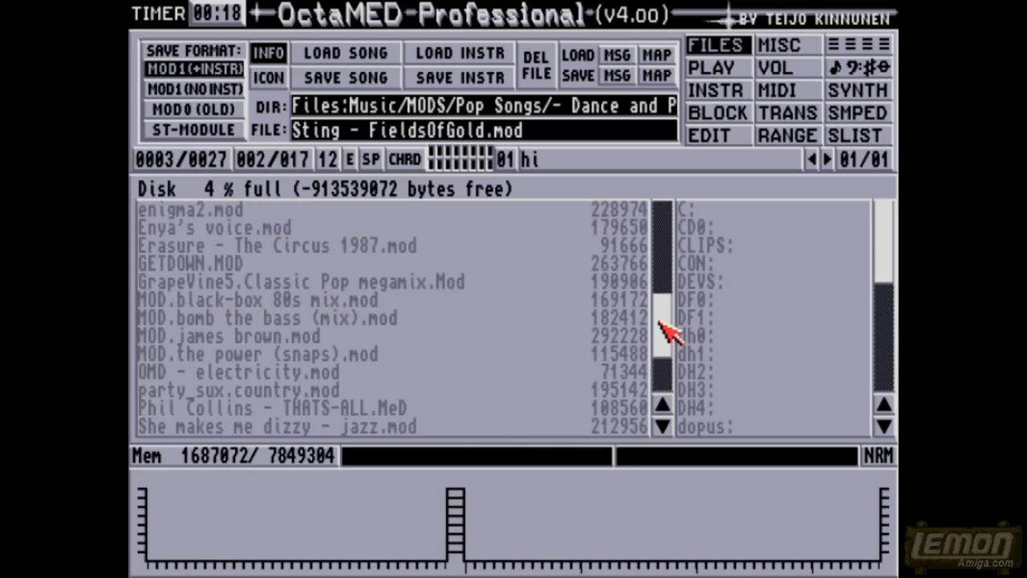
Step: Load and play Adamski - Killer.mod from the top of the list, then return to FILES
{"action": "scroll", "scroll_direction": "up", "scroll_amount": 3}
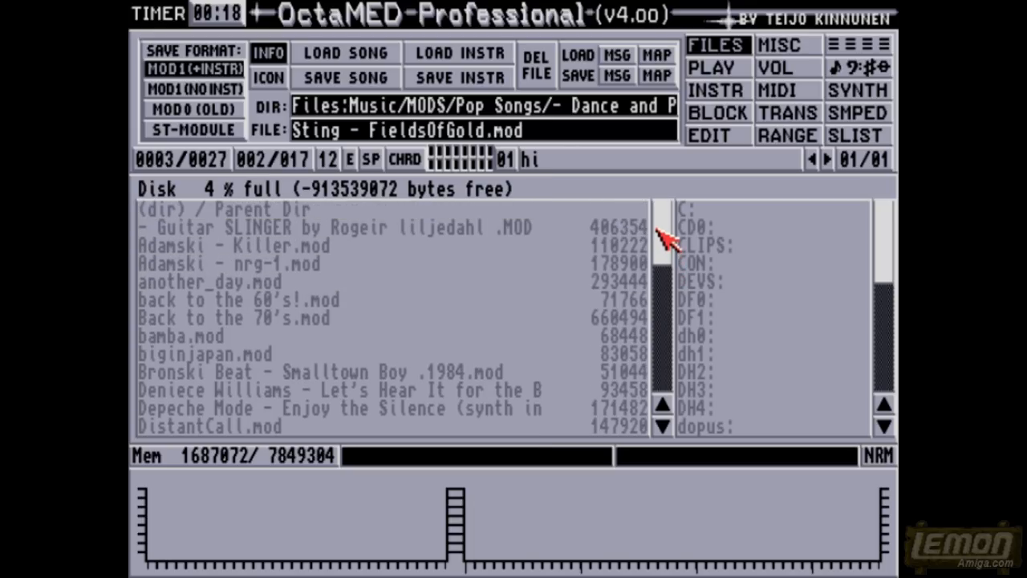
{"action": "left_click", "coordinate": [233, 247]}
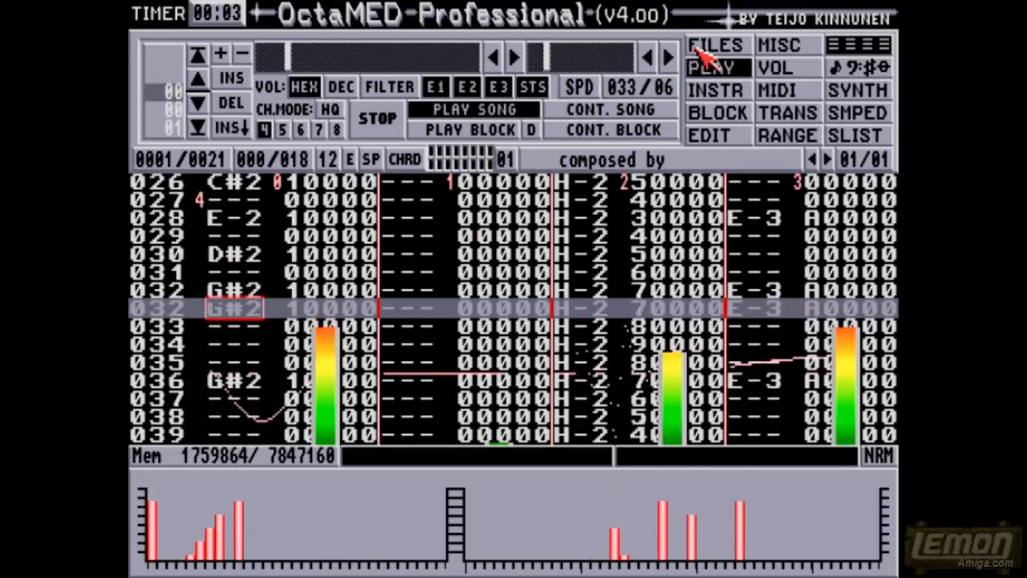
{"action": "left_click", "coordinate": [717, 44]}
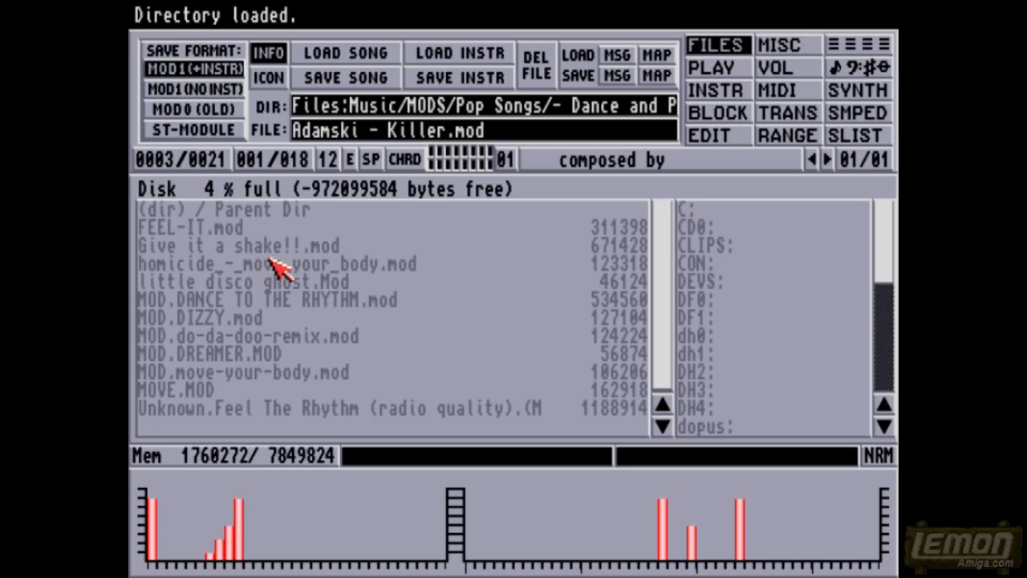
{"action": "mouse_move", "coordinate": [321, 345]}
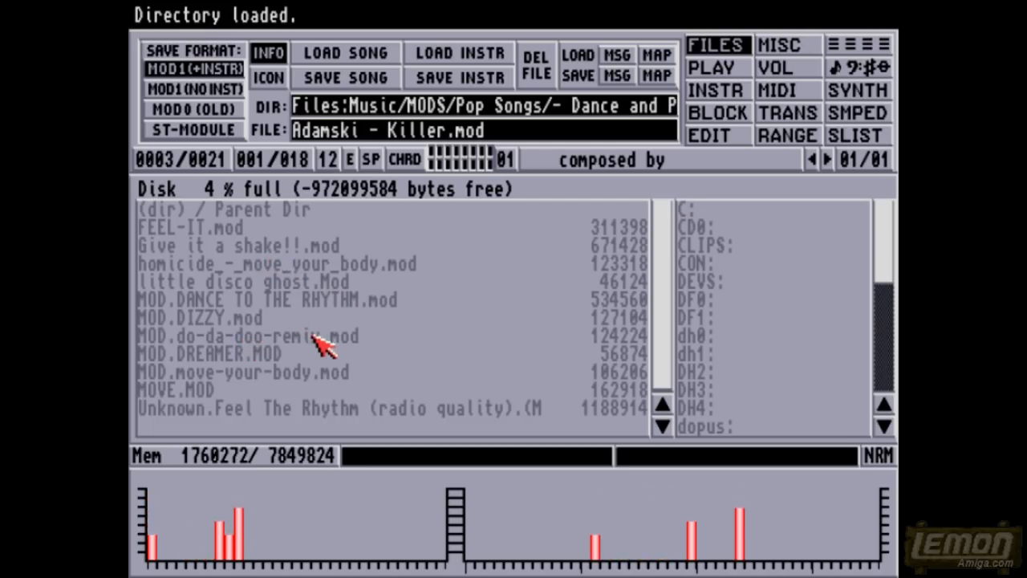
{"action": "mouse_move", "coordinate": [253, 389]}
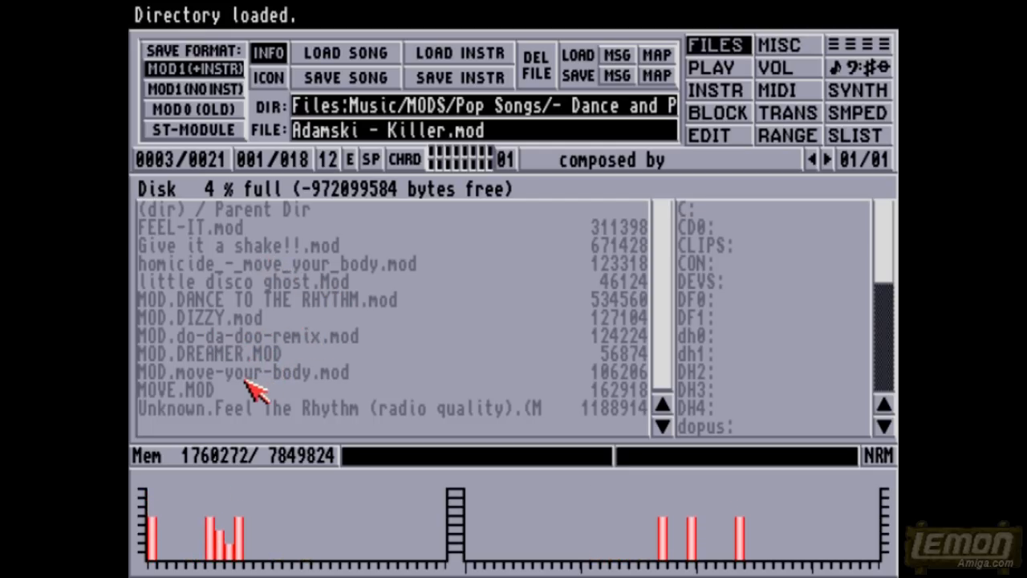
{"action": "mouse_move", "coordinate": [329, 413]}
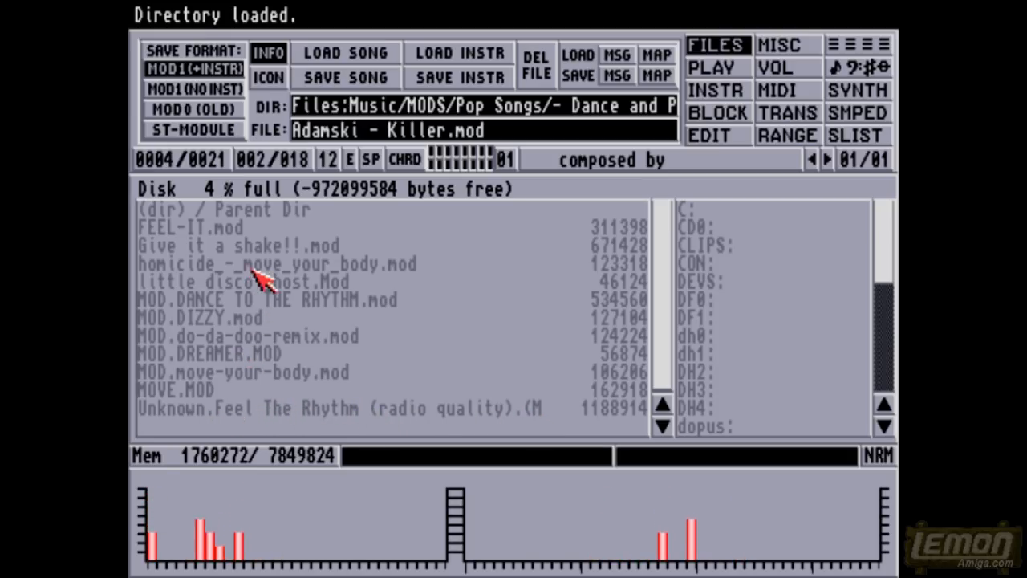
{"action": "mouse_move", "coordinate": [192, 325]}
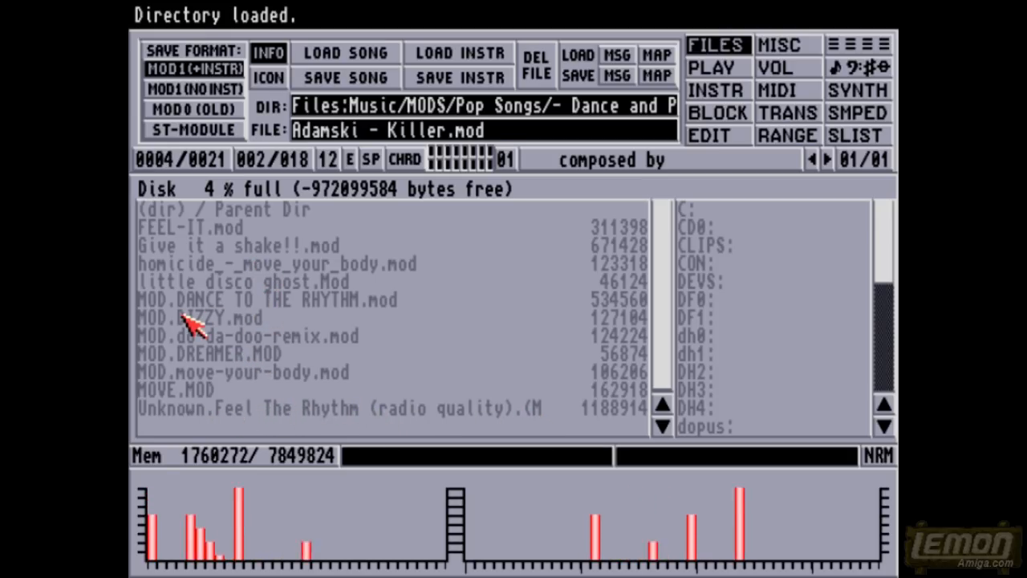
{"action": "mouse_move", "coordinate": [241, 253]}
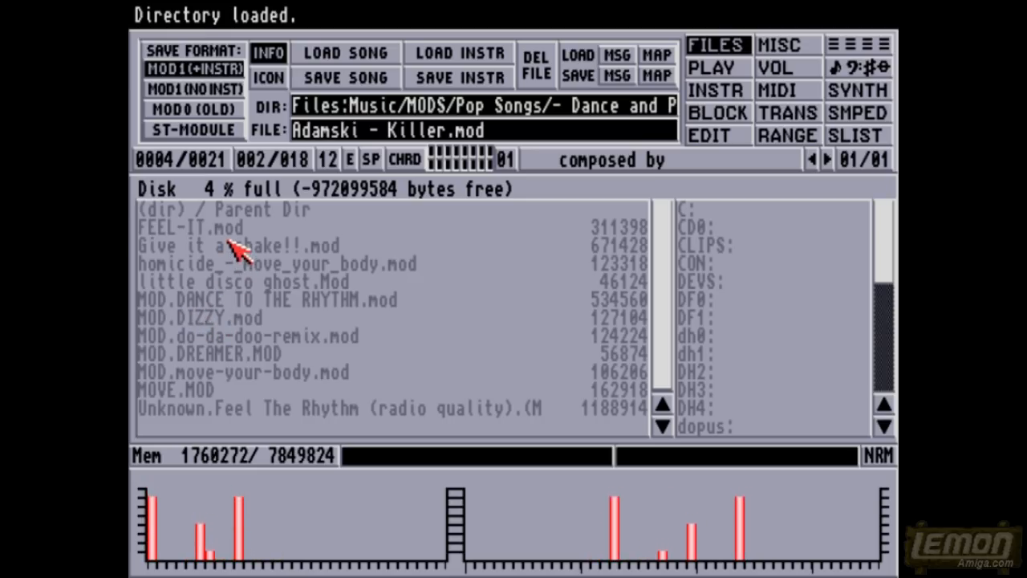
{"action": "mouse_move", "coordinate": [305, 193]}
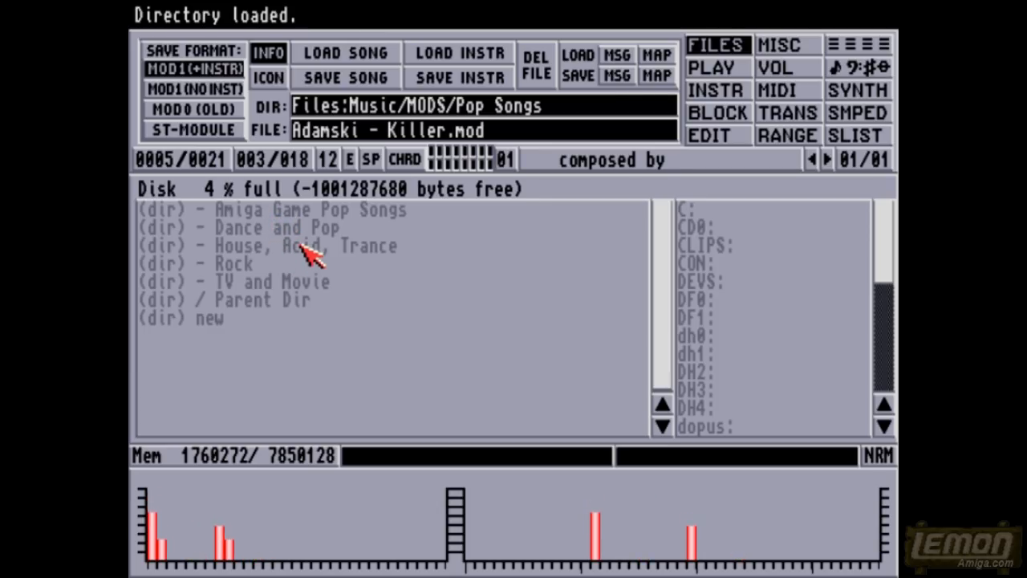
Step: Open the '- House, Acid, Trance' folder showing The KLF and The Prodigy subfolders
{"action": "double_click", "coordinate": [305, 246]}
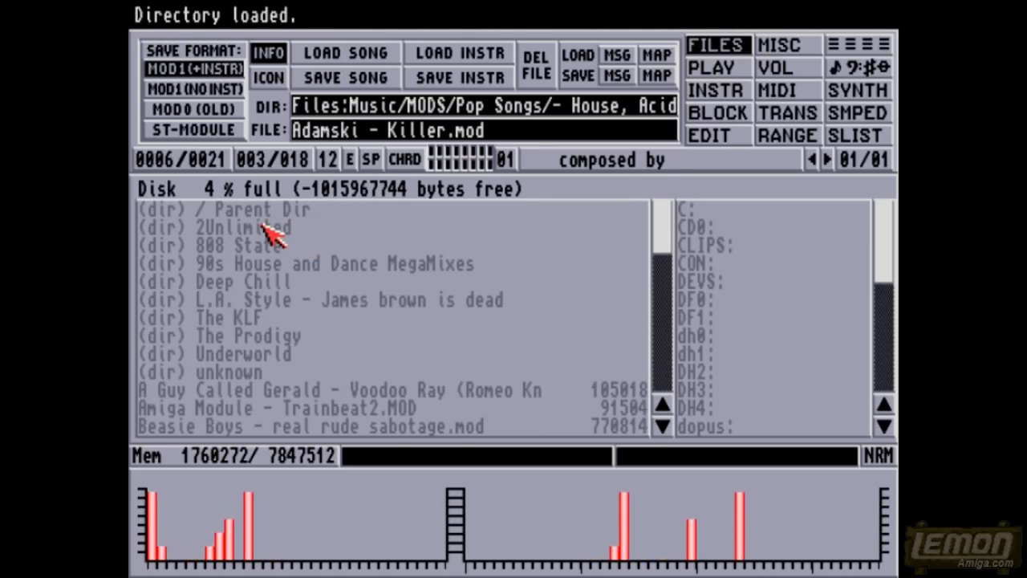
{"action": "double_click", "coordinate": [244, 245]}
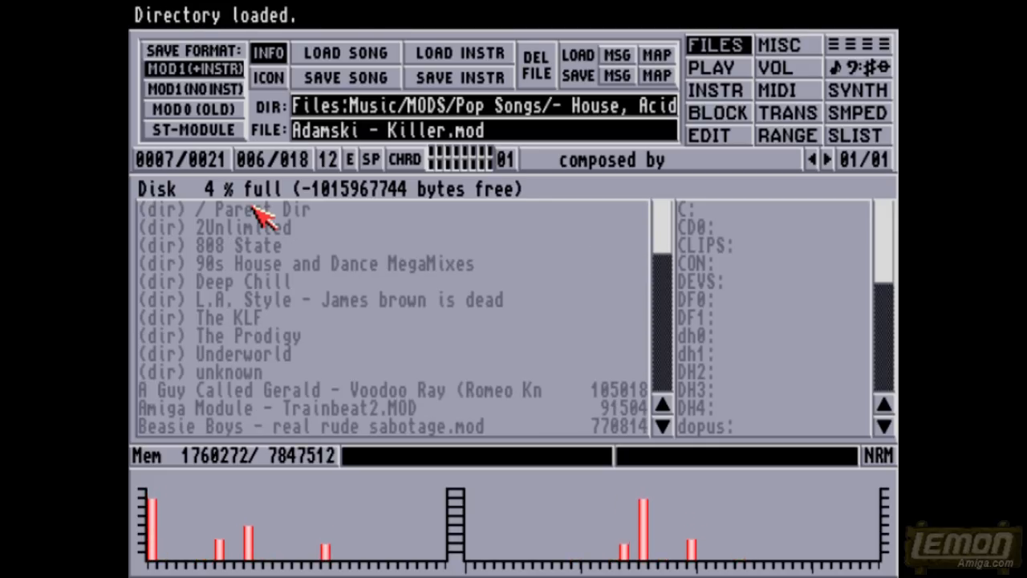
{"action": "mouse_move", "coordinate": [272, 289]}
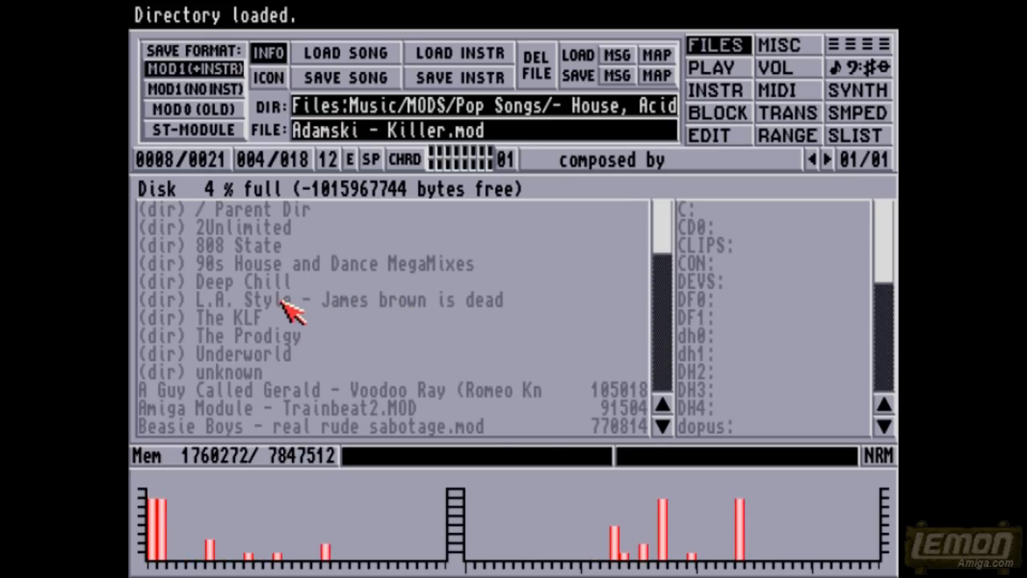
{"action": "mouse_move", "coordinate": [249, 329]}
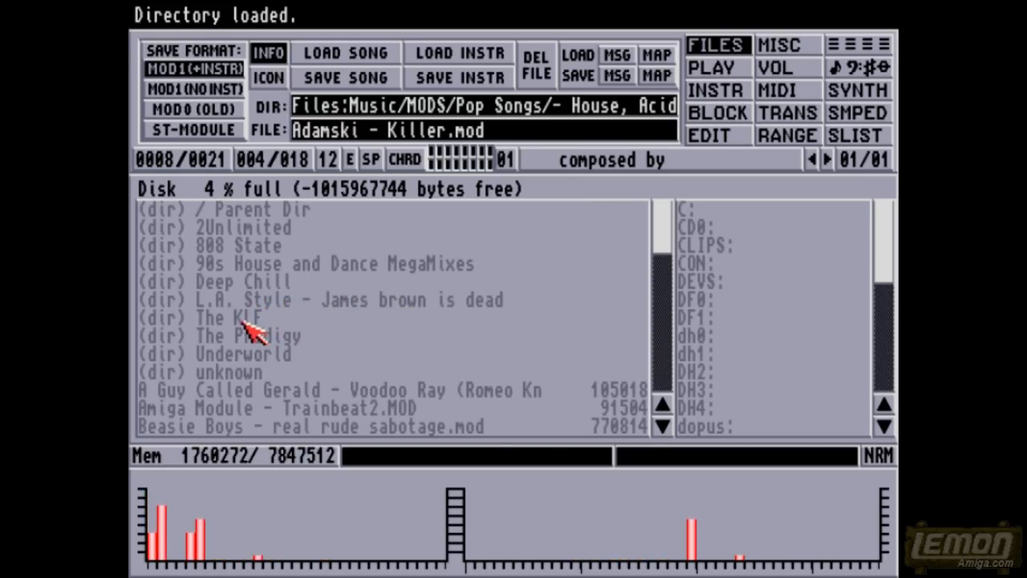
{"action": "mouse_move", "coordinate": [241, 349]}
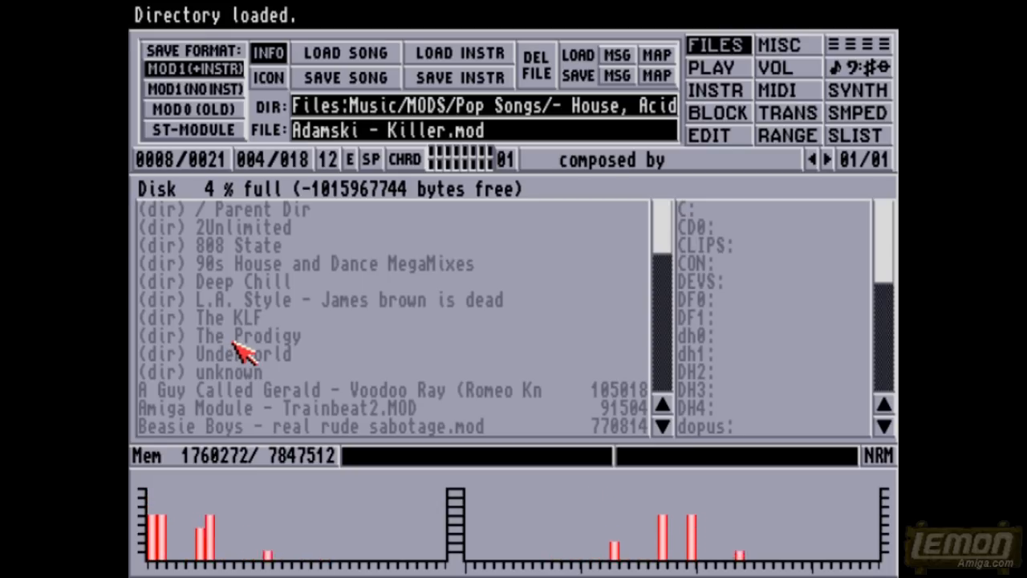
{"action": "double_click", "coordinate": [249, 335]}
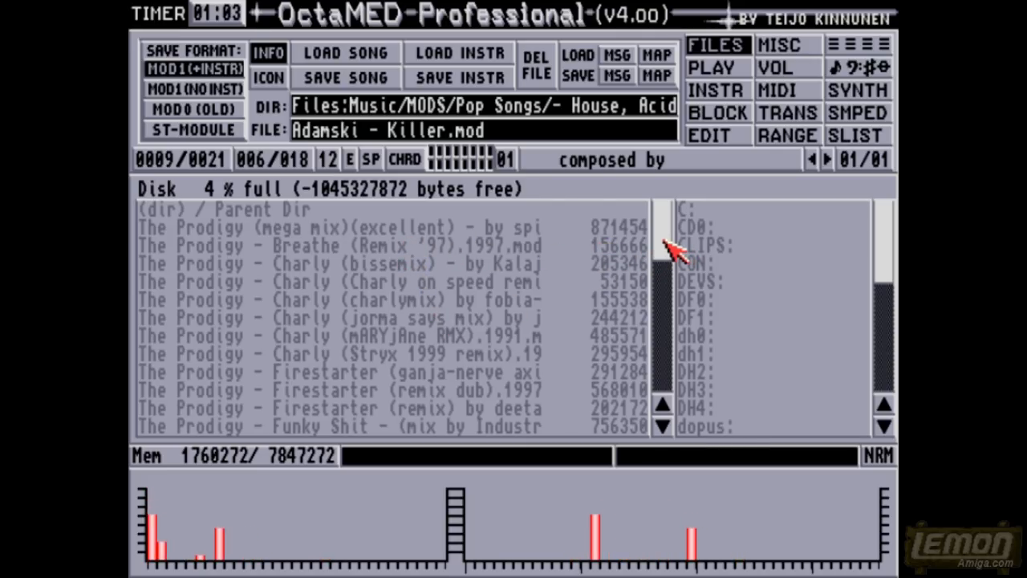
{"action": "scroll", "scroll_direction": "down", "scroll_amount": 3}
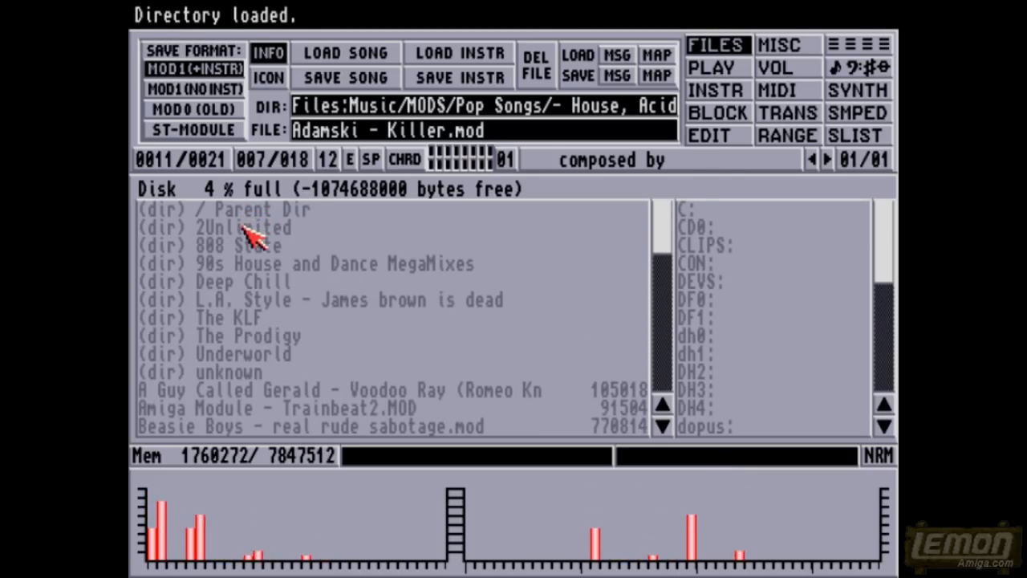
{"action": "mouse_move", "coordinate": [249, 325]}
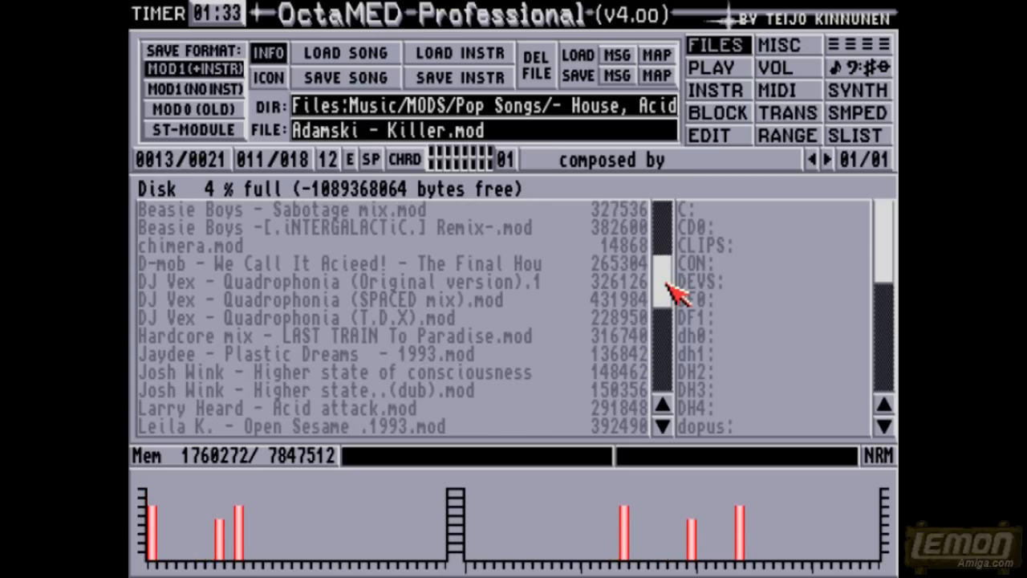
{"action": "scroll", "scroll_direction": "down", "scroll_amount": 3}
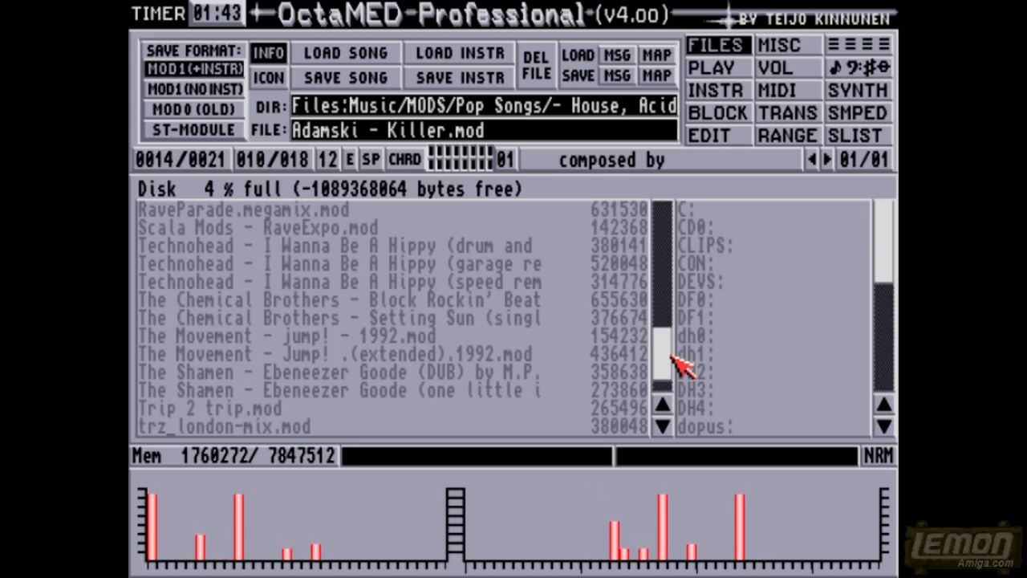
{"action": "scroll", "scroll_direction": "down", "scroll_amount": 3}
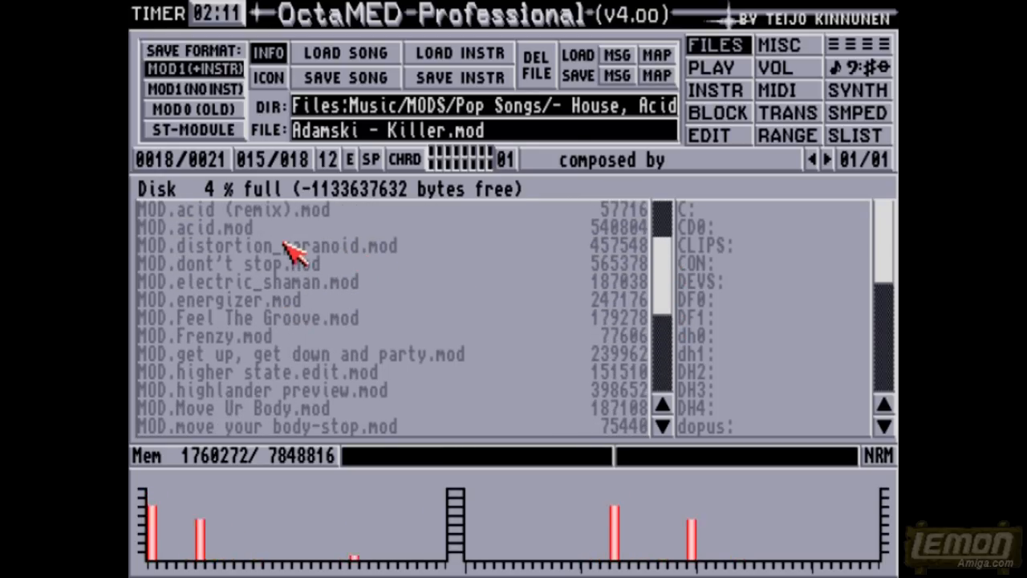
{"action": "scroll", "scroll_direction": "up", "scroll_amount": 3}
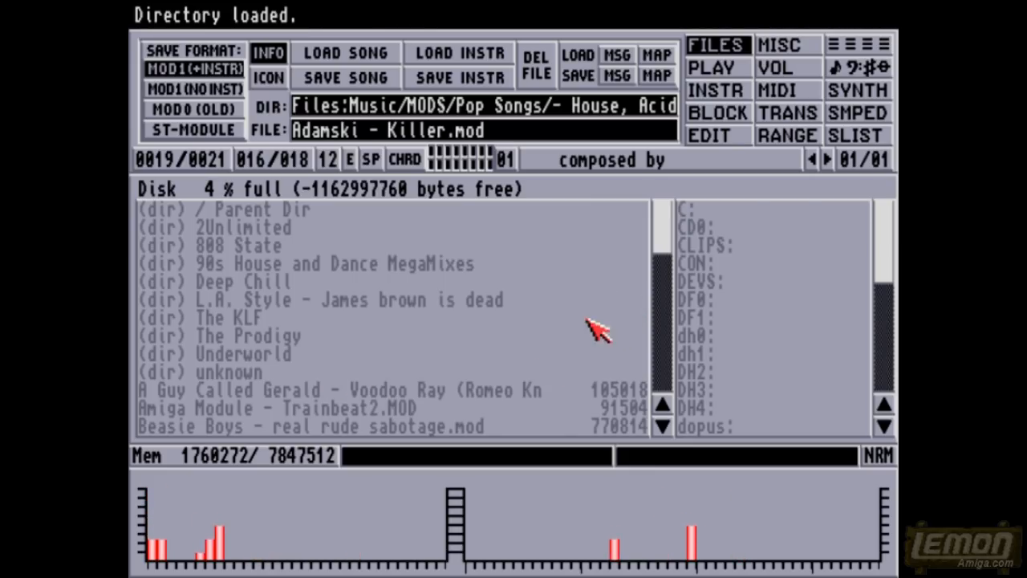
Step: Load Voodoo Ray, then peek into Rock's Metallica and Deep Purple subfolders
{"action": "left_click", "coordinate": [337, 390]}
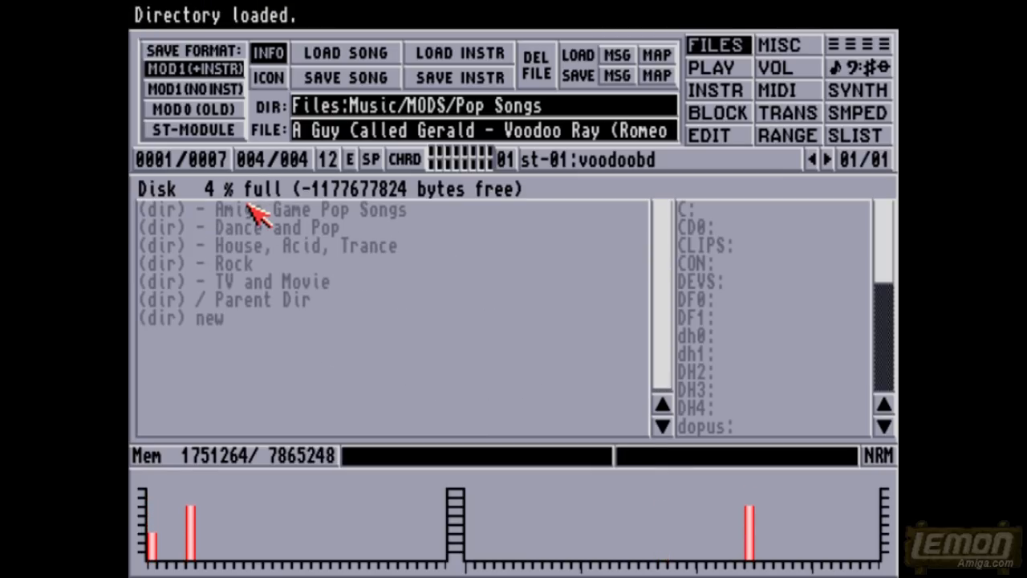
{"action": "double_click", "coordinate": [227, 263]}
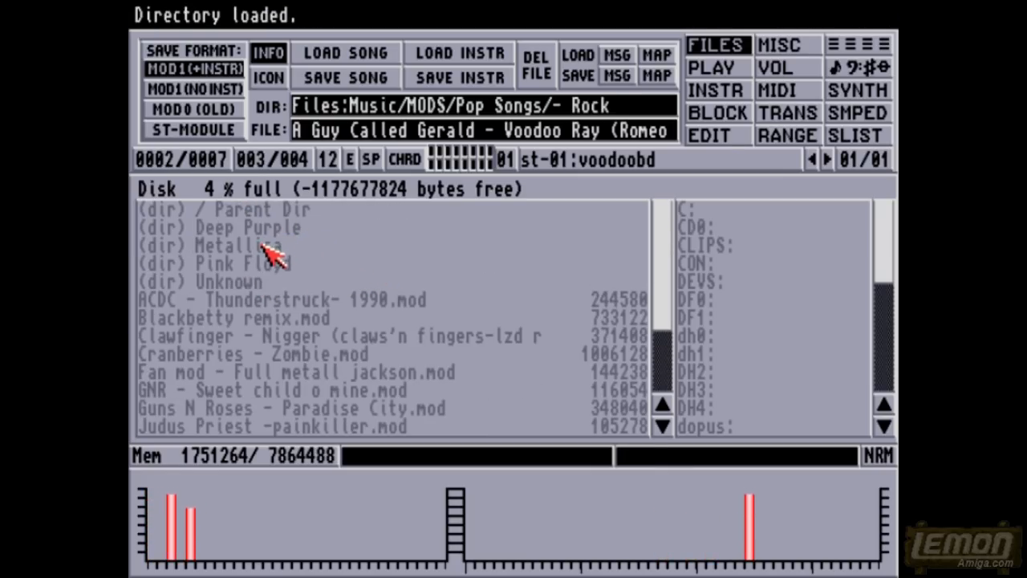
{"action": "double_click", "coordinate": [224, 244]}
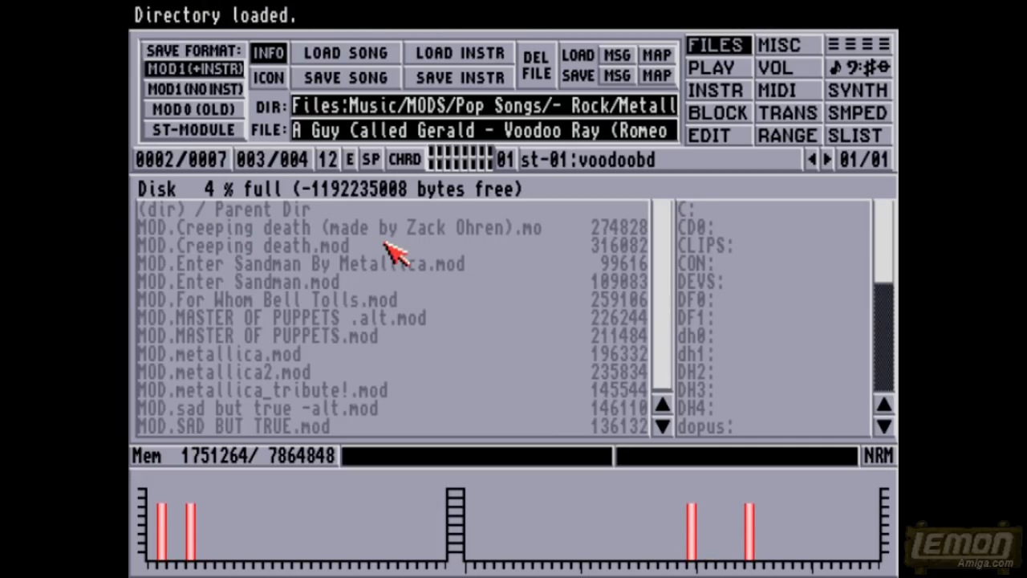
{"action": "mouse_move", "coordinate": [285, 329]}
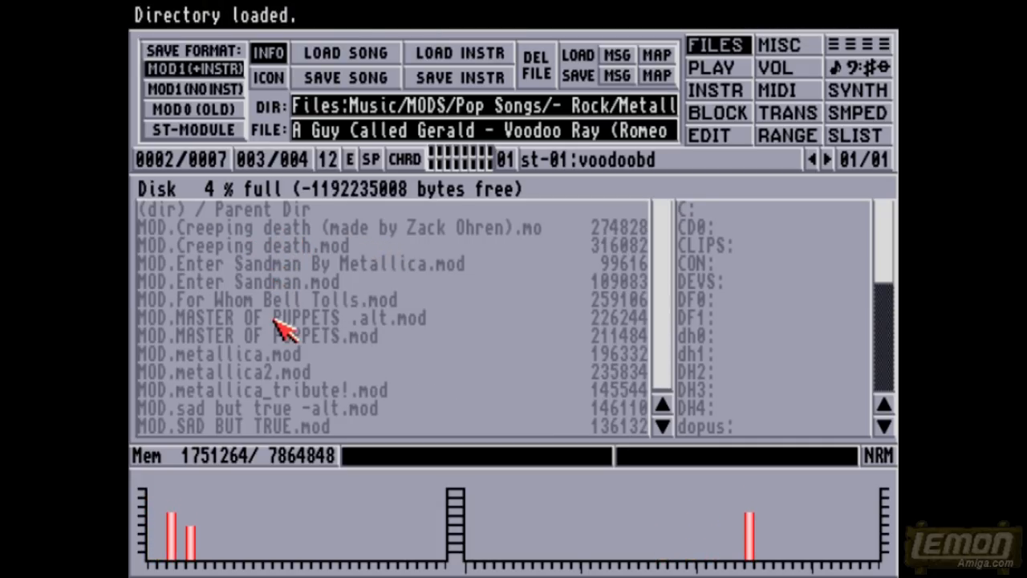
{"action": "mouse_move", "coordinate": [562, 337]}
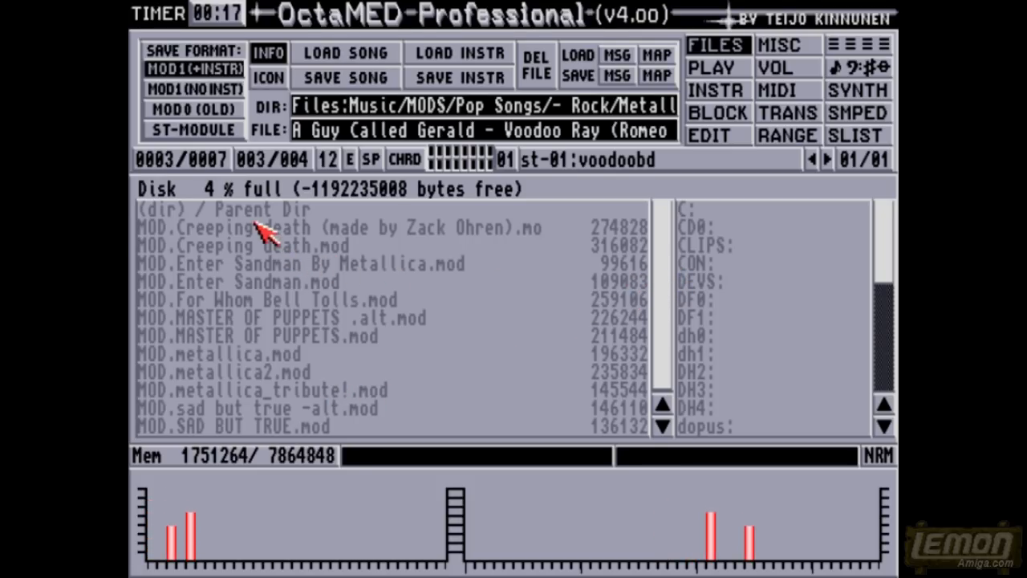
{"action": "double_click", "coordinate": [218, 208]}
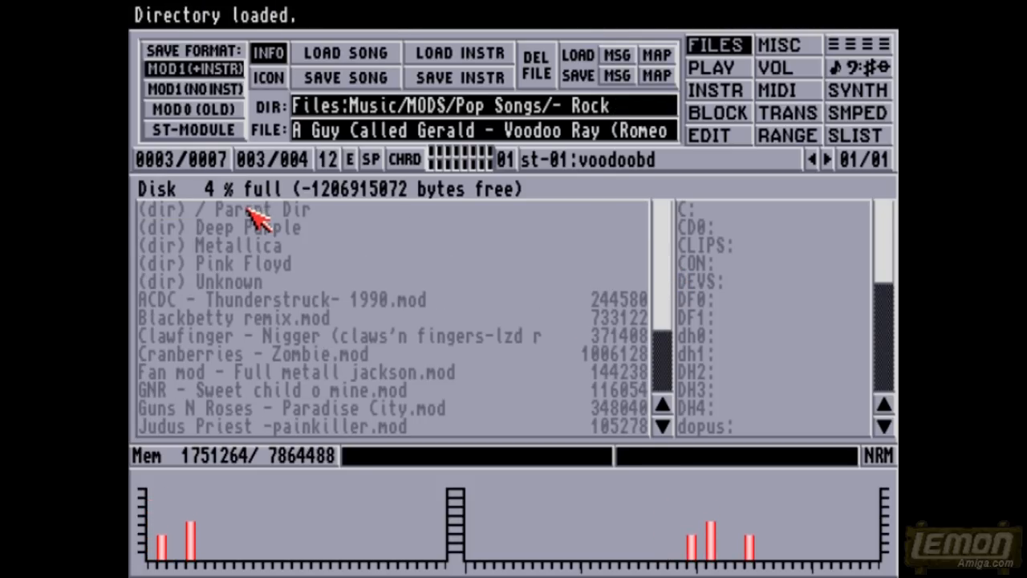
{"action": "double_click", "coordinate": [247, 228]}
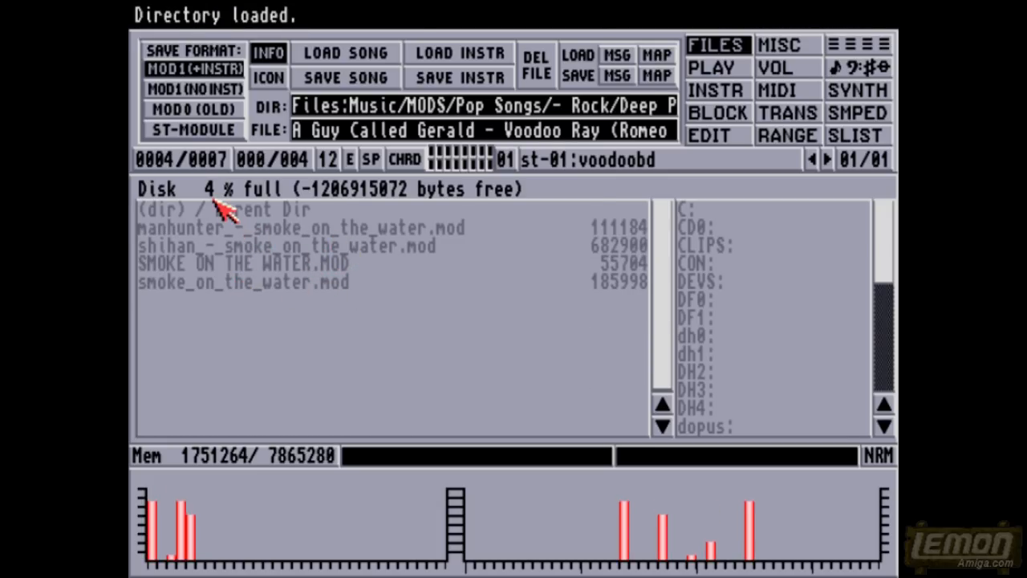
{"action": "double_click", "coordinate": [225, 209]}
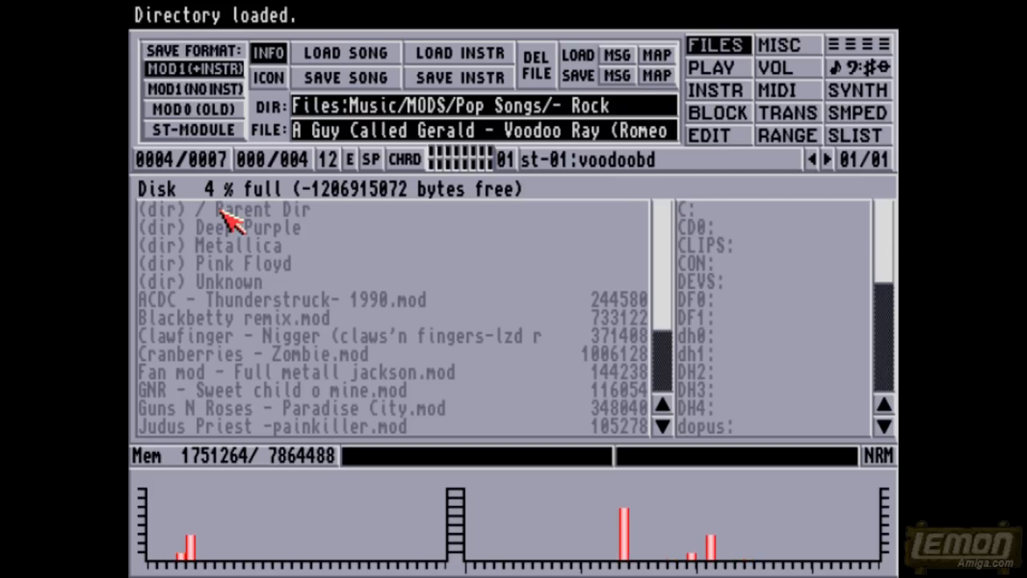
{"action": "mouse_move", "coordinate": [233, 281]}
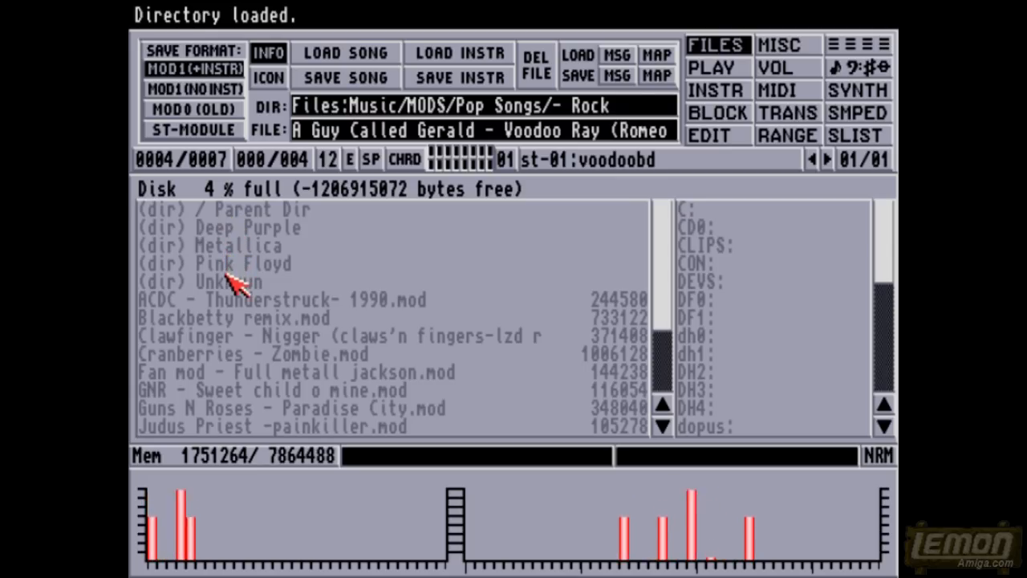
Step: Load and play a Rock module with a distguitar instrument
{"action": "double_click", "coordinate": [231, 282]}
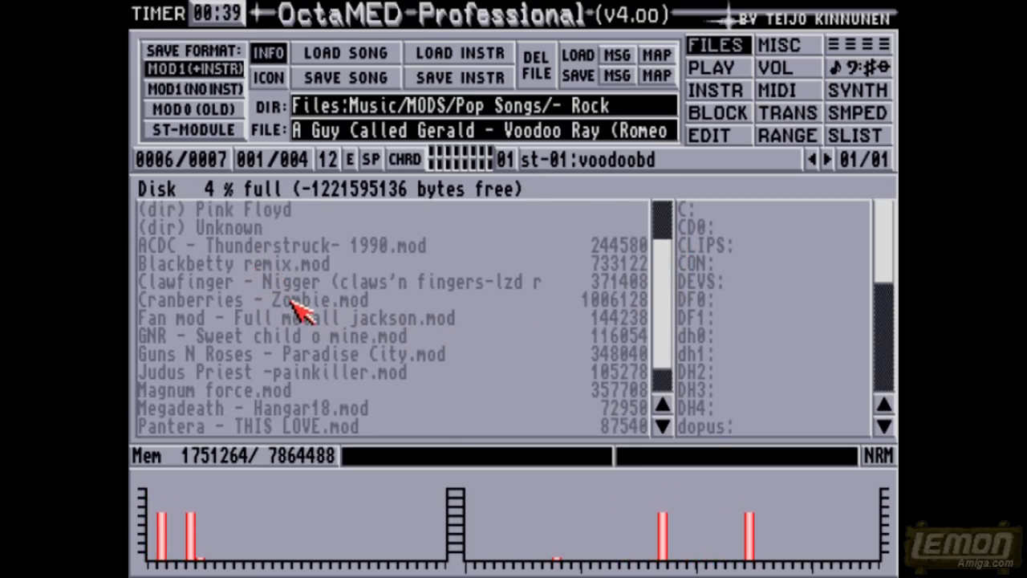
{"action": "mouse_move", "coordinate": [309, 385]}
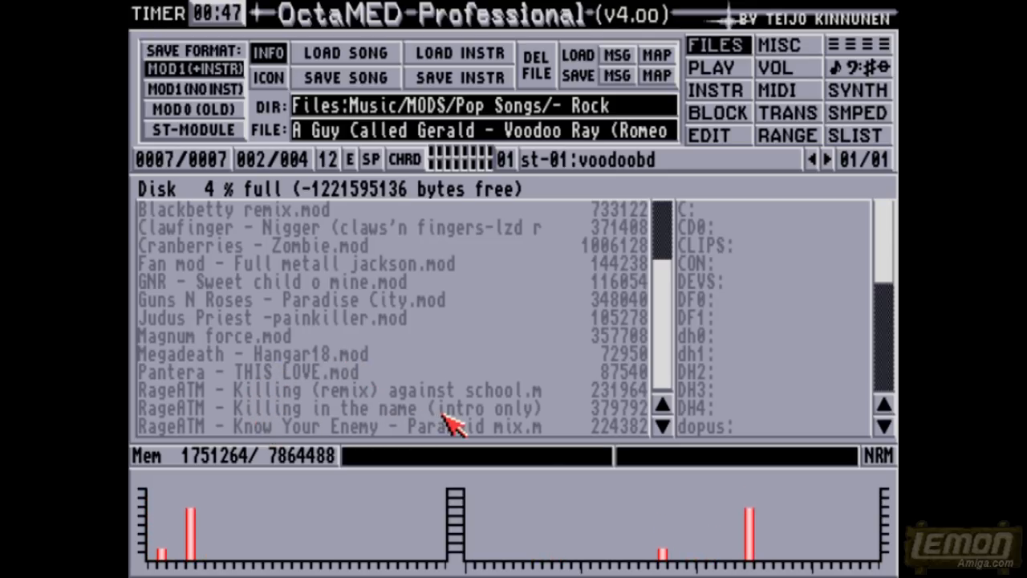
{"action": "mouse_move", "coordinate": [297, 438]}
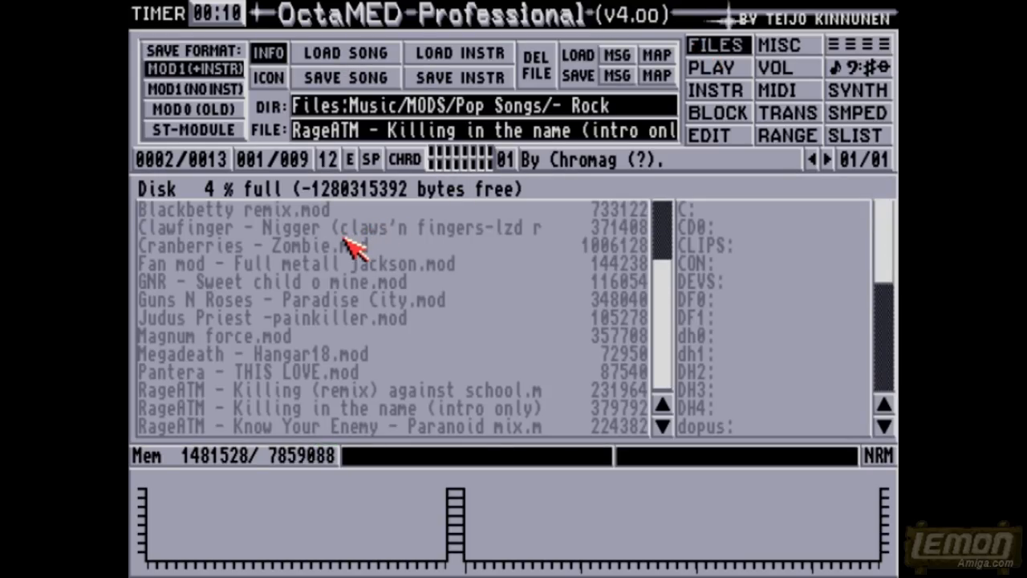
{"action": "mouse_move", "coordinate": [670, 301]}
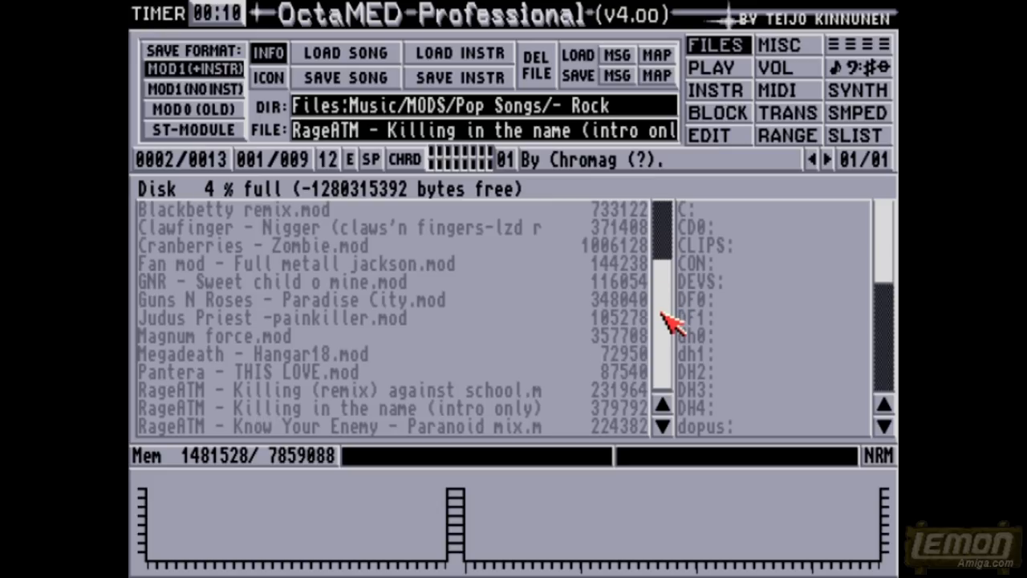
{"action": "mouse_move", "coordinate": [357, 345]}
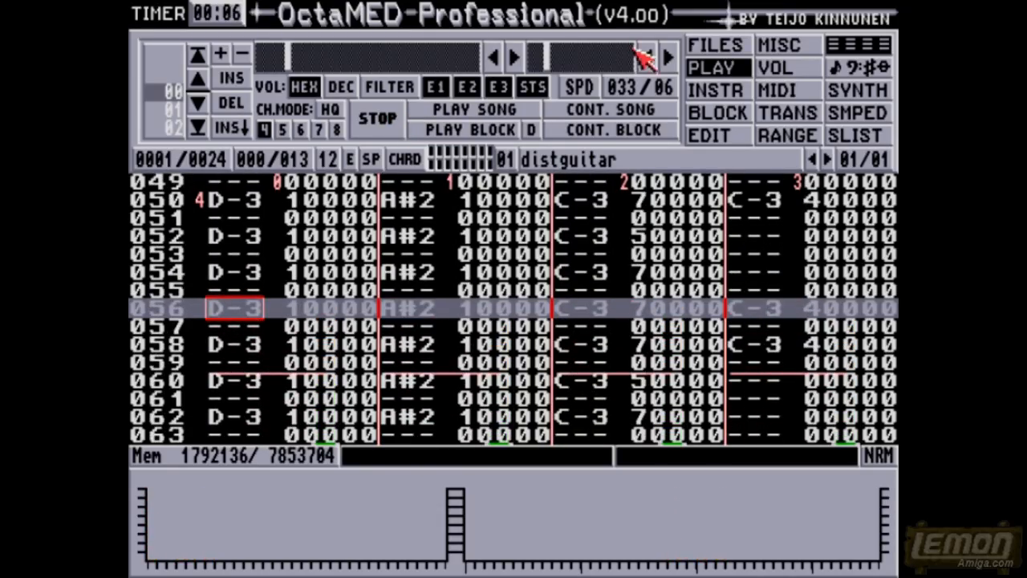
Step: Return to the file list, pick RageATM Know Your Enemy, and leave the Rock folder
{"action": "left_click", "coordinate": [717, 44]}
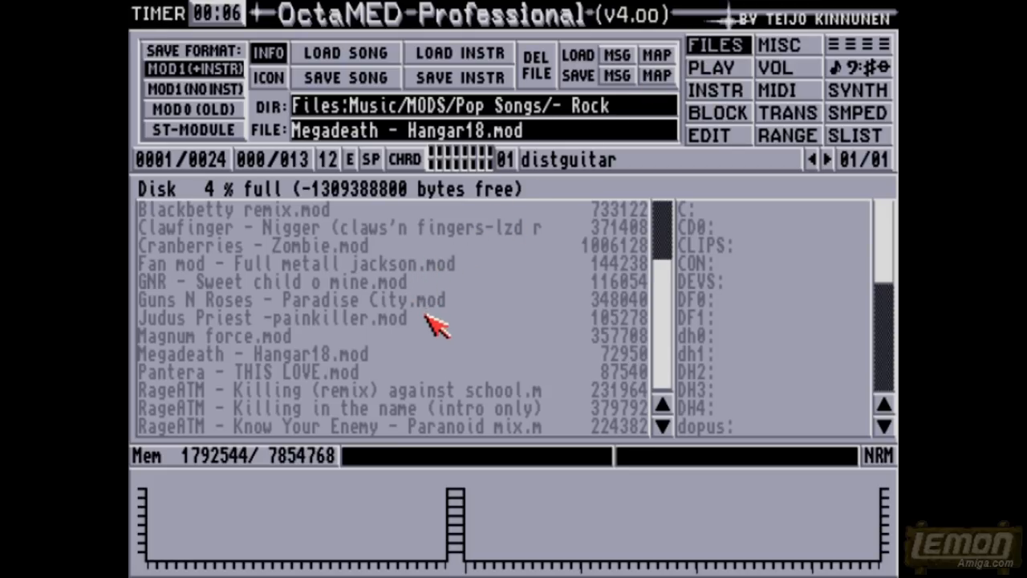
{"action": "mouse_move", "coordinate": [269, 402]}
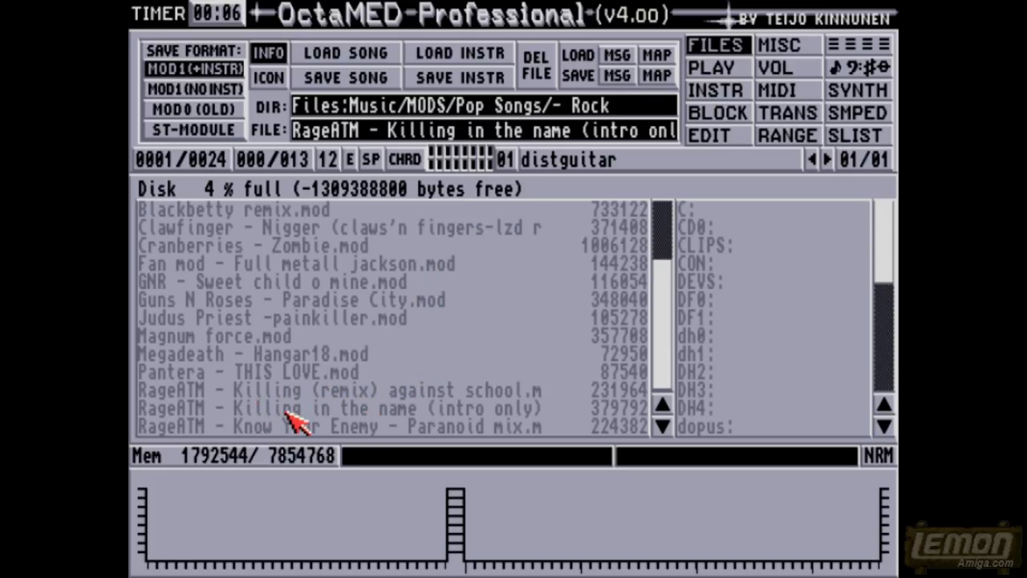
{"action": "left_click", "coordinate": [321, 427]}
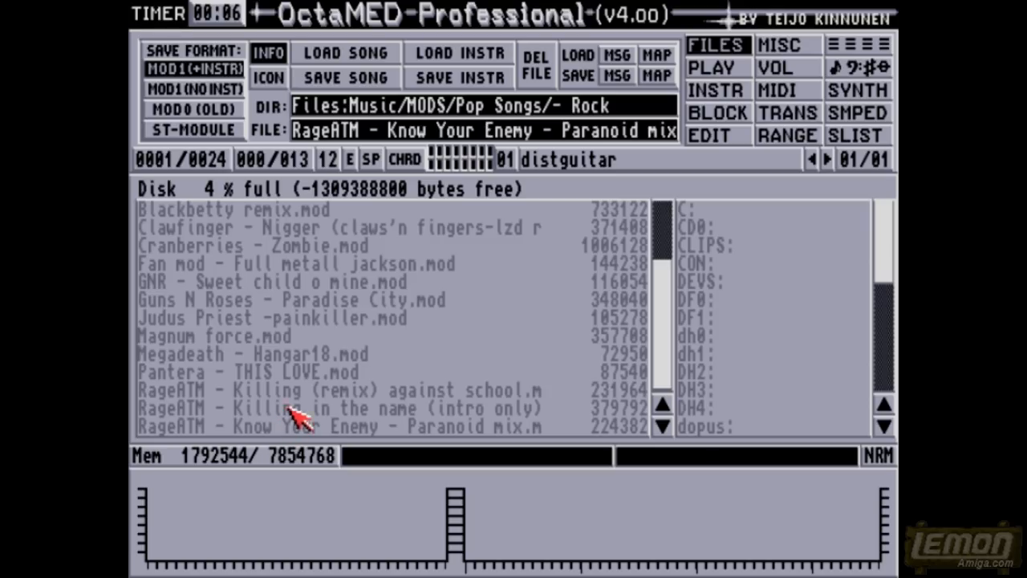
{"action": "mouse_move", "coordinate": [501, 309]}
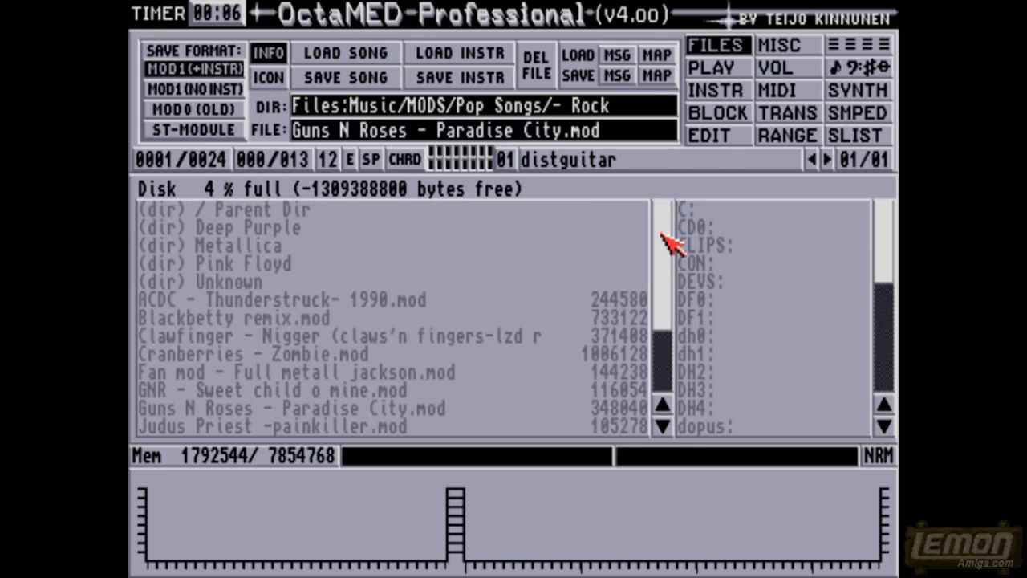
{"action": "double_click", "coordinate": [216, 210]}
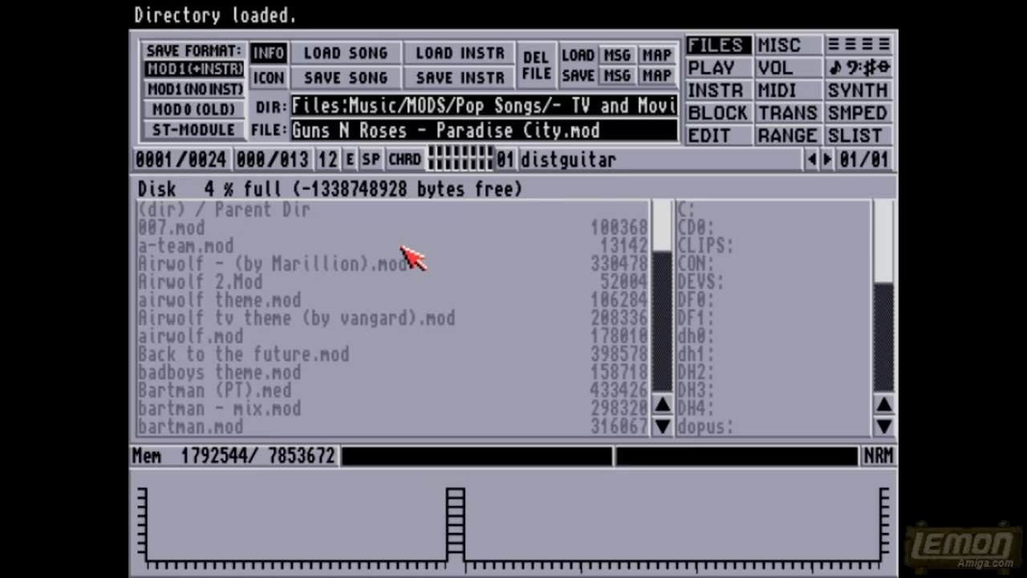
Step: Play 007.mod, then load MOD.black adder.mod and return to the file list
{"action": "left_click", "coordinate": [171, 228]}
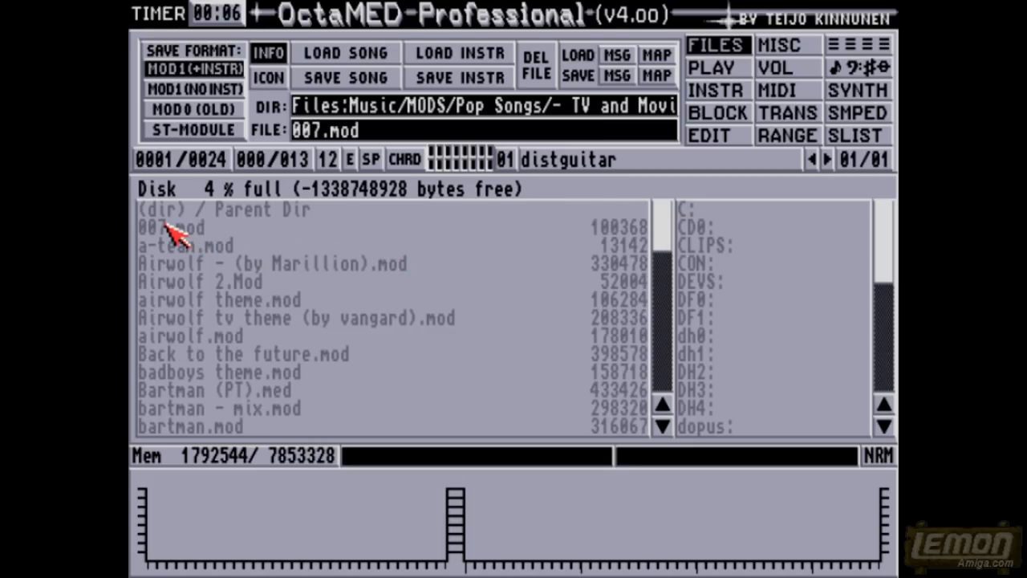
{"action": "double_click", "coordinate": [171, 229]}
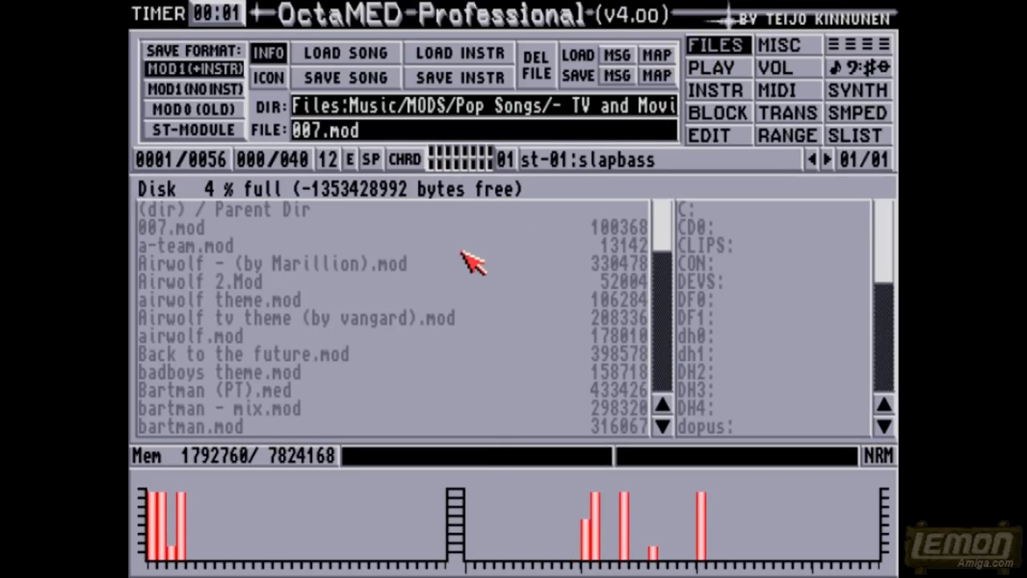
{"action": "mouse_move", "coordinate": [193, 317]}
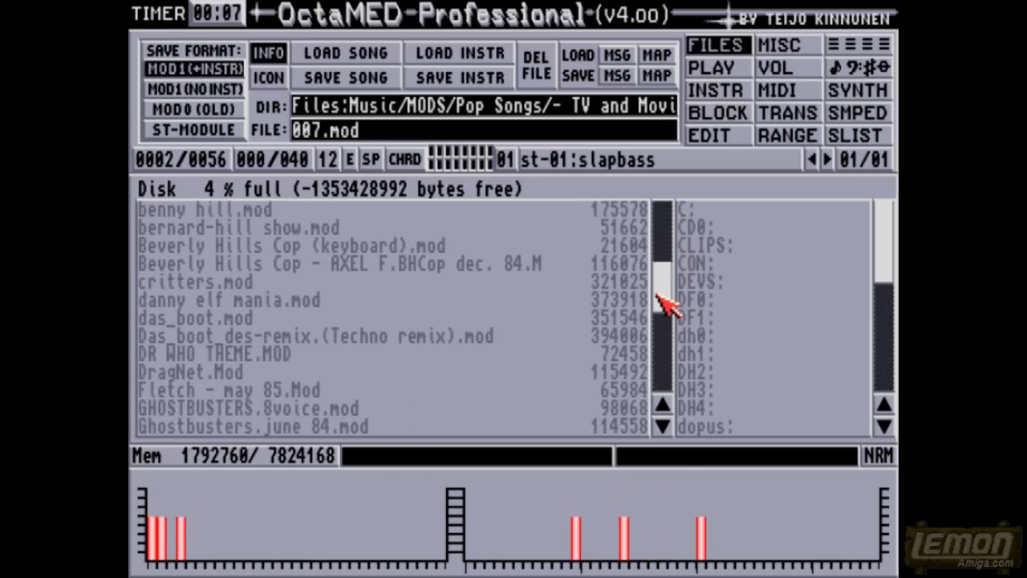
{"action": "scroll", "scroll_direction": "down", "scroll_amount": 3}
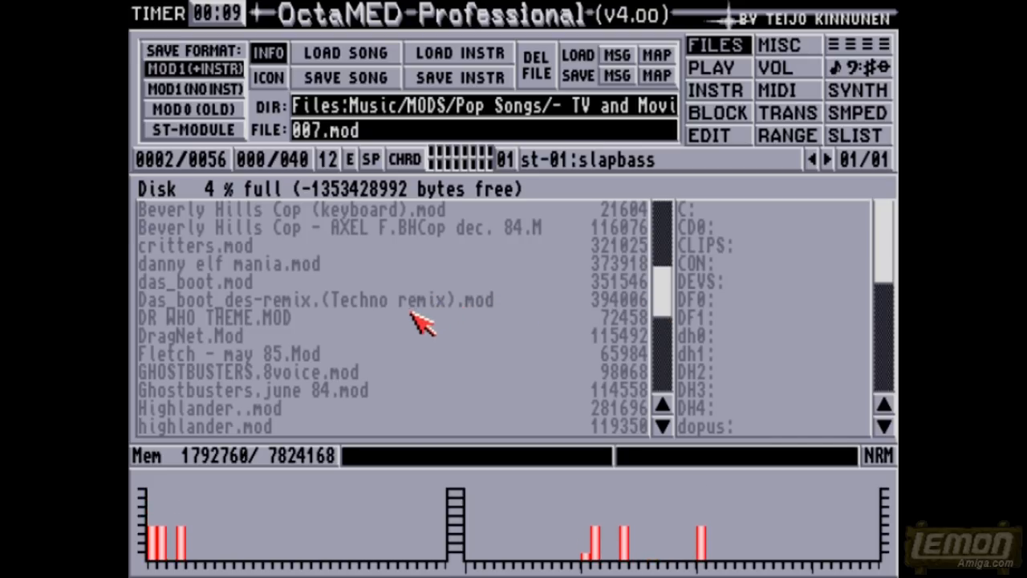
{"action": "mouse_move", "coordinate": [313, 377]}
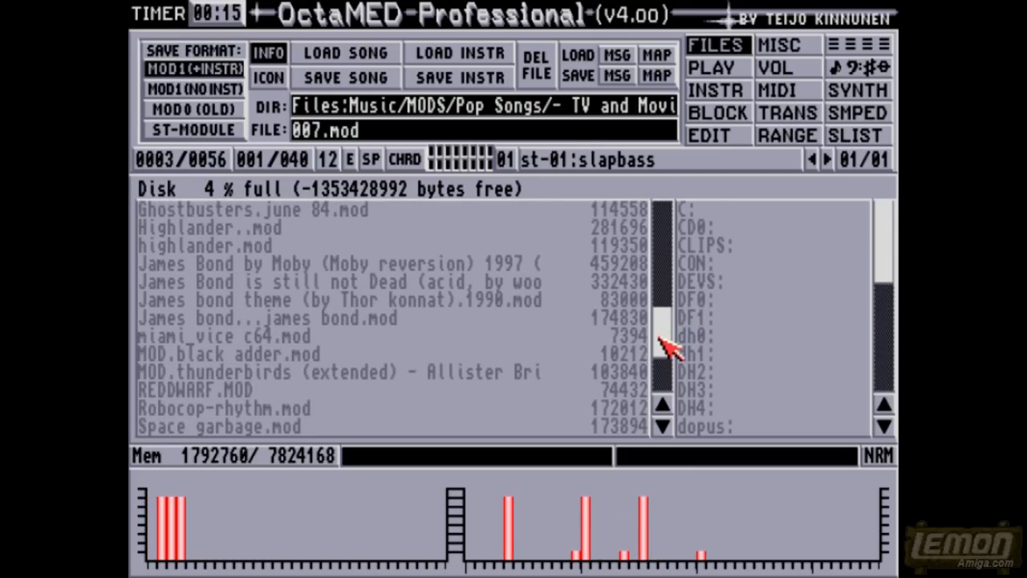
{"action": "scroll", "scroll_direction": "down", "scroll_amount": 3}
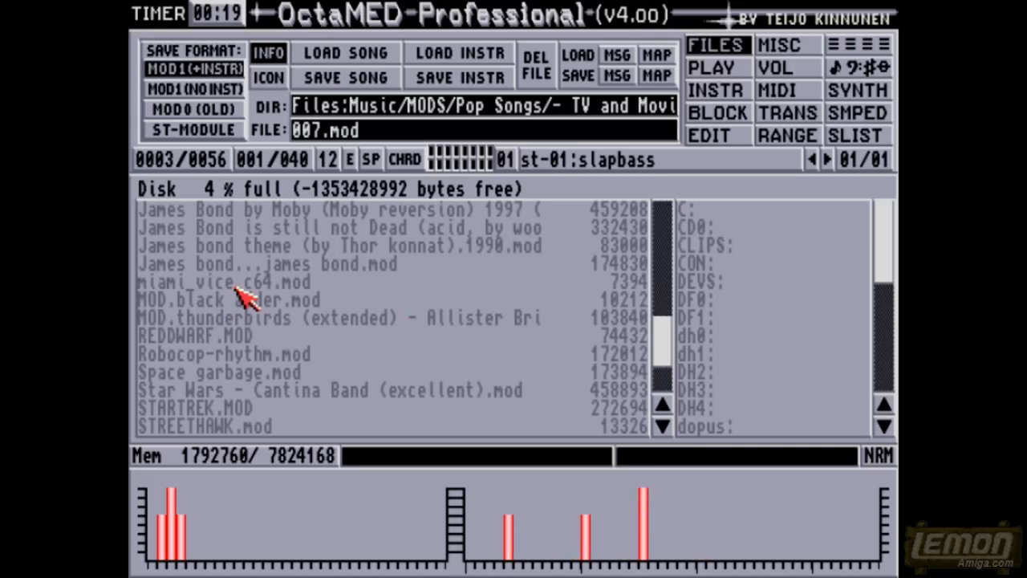
{"action": "mouse_move", "coordinate": [337, 361]}
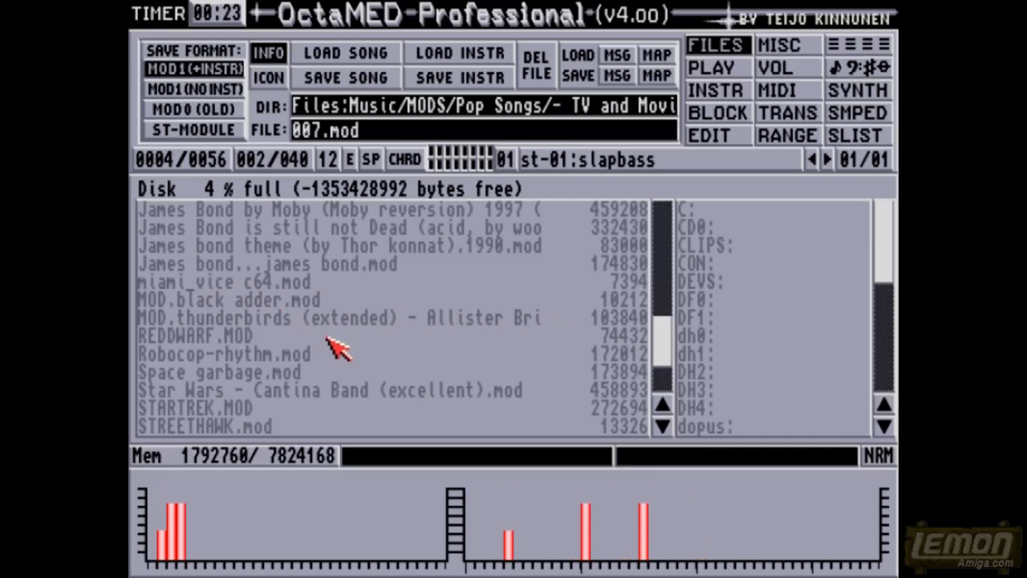
{"action": "mouse_move", "coordinate": [385, 437]}
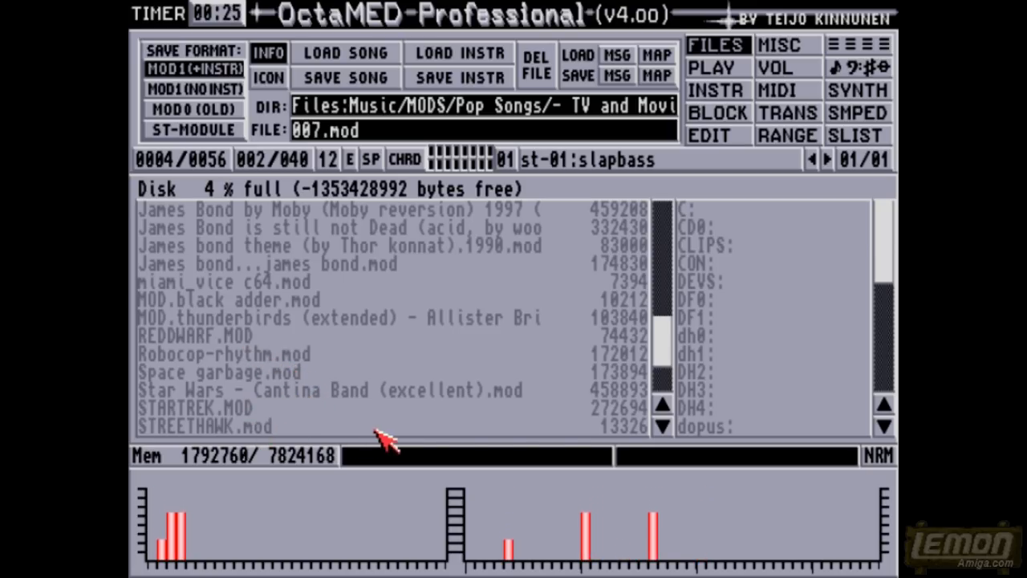
{"action": "scroll", "scroll_direction": "down", "scroll_amount": 3}
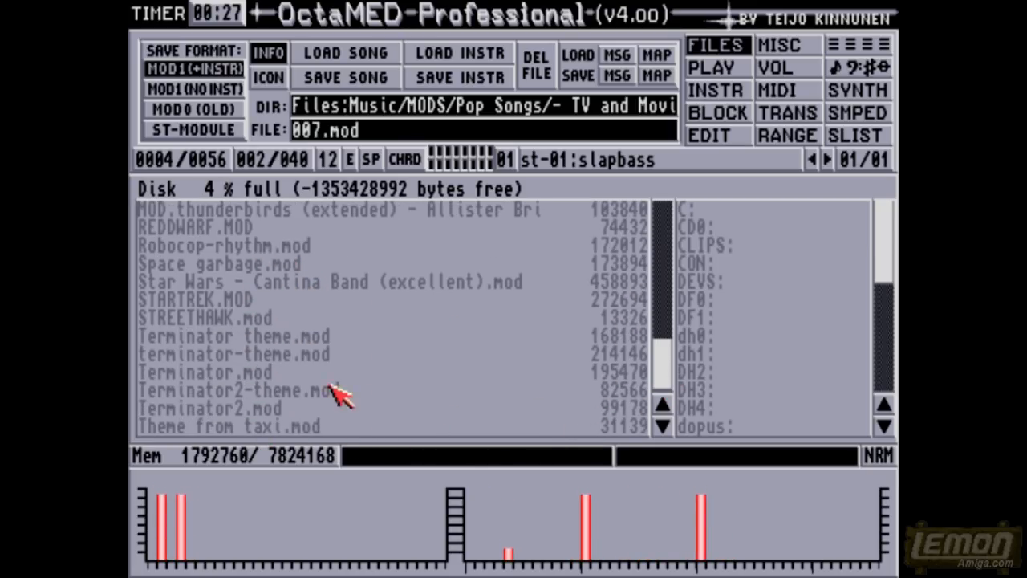
{"action": "mouse_move", "coordinate": [429, 389]}
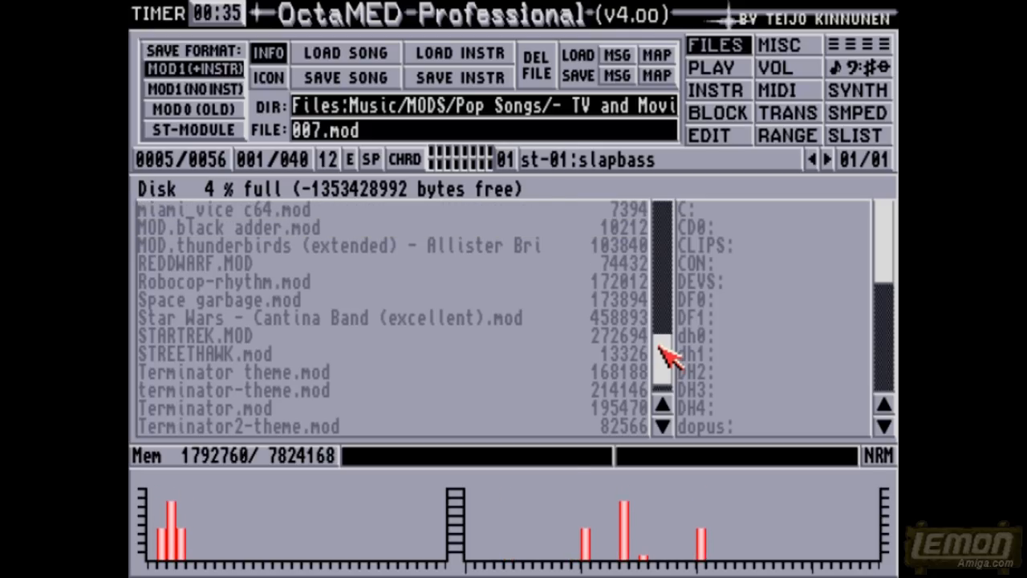
{"action": "mouse_move", "coordinate": [370, 323]}
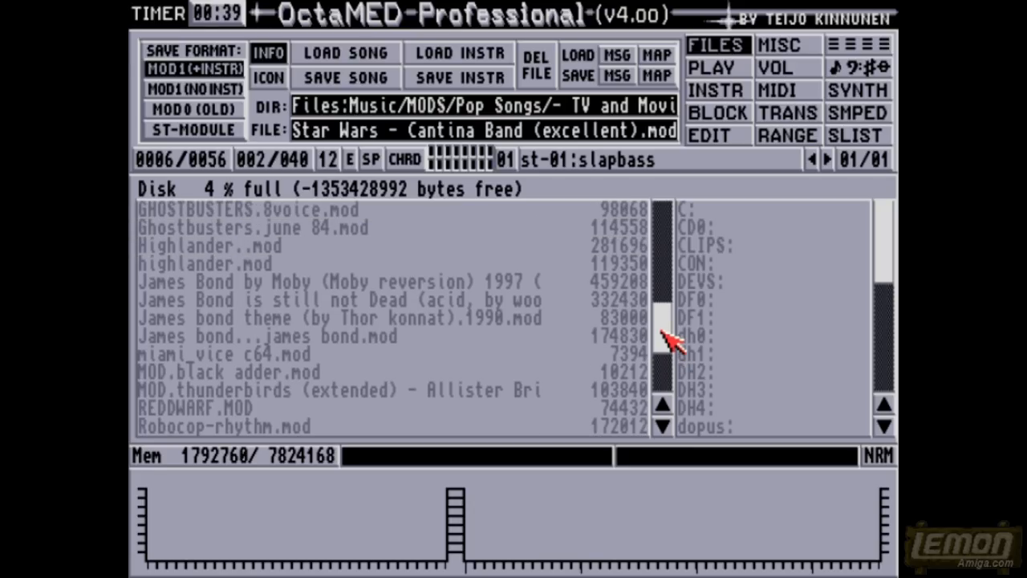
{"action": "left_click", "coordinate": [223, 372]}
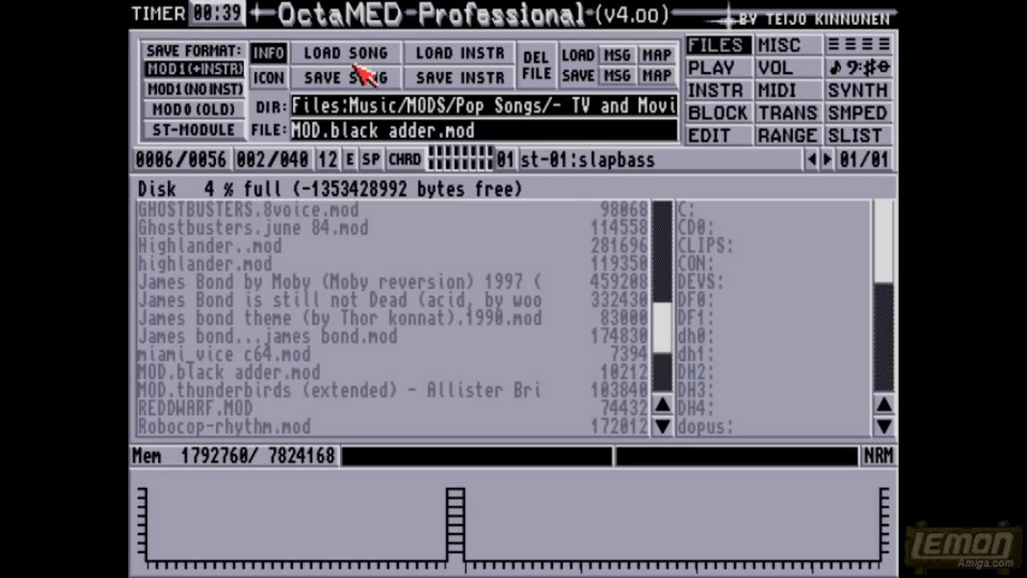
{"action": "left_click", "coordinate": [347, 53]}
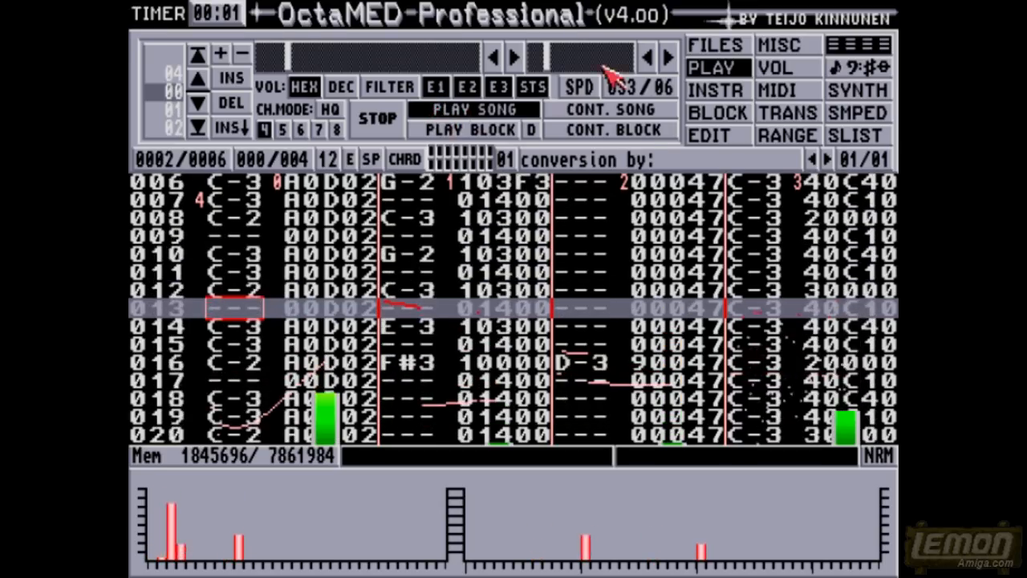
{"action": "left_click", "coordinate": [717, 44]}
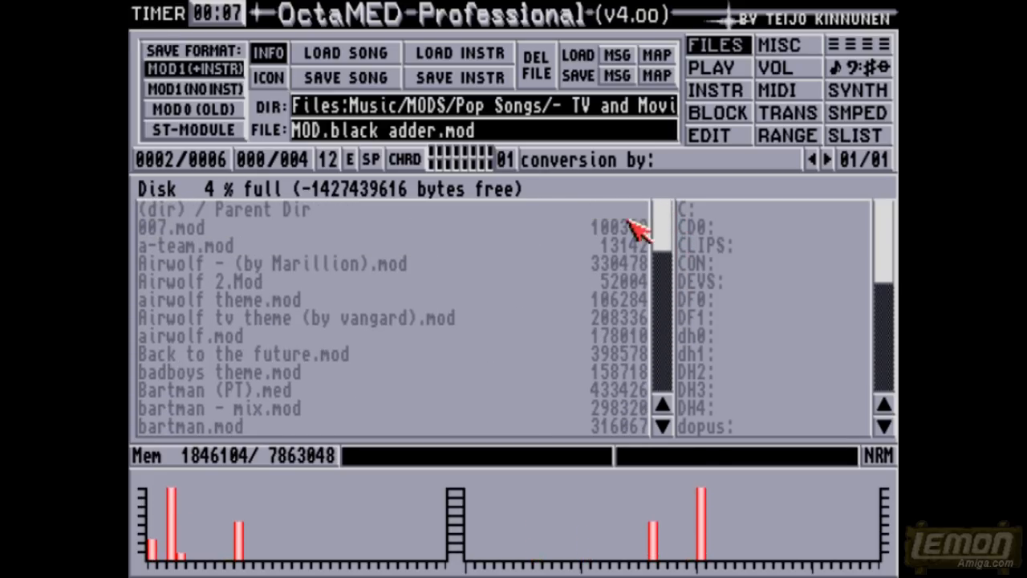
Step: Go up to the MODS folder and open the Modern HardCore folder
{"action": "double_click", "coordinate": [225, 211]}
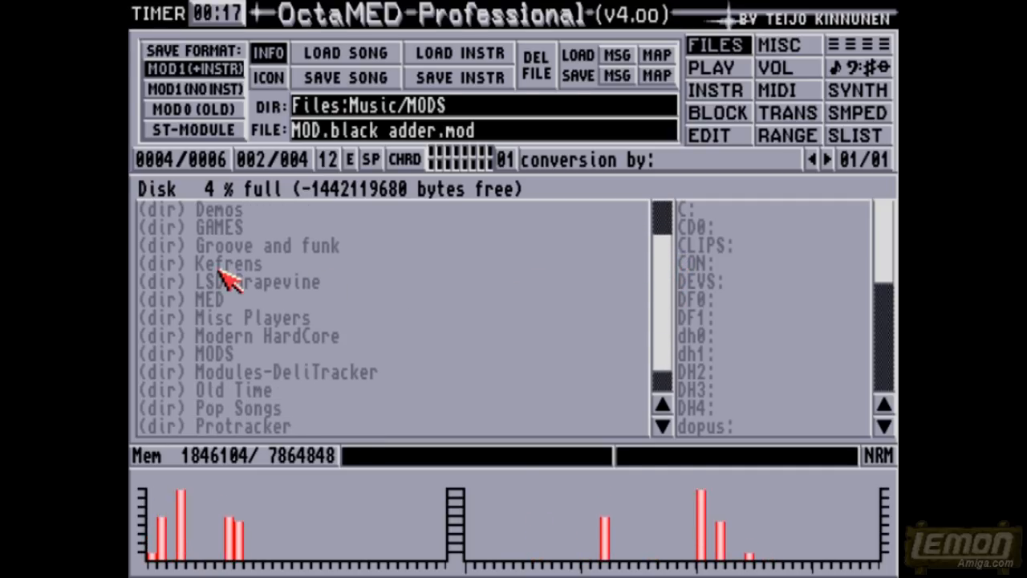
{"action": "double_click", "coordinate": [267, 245]}
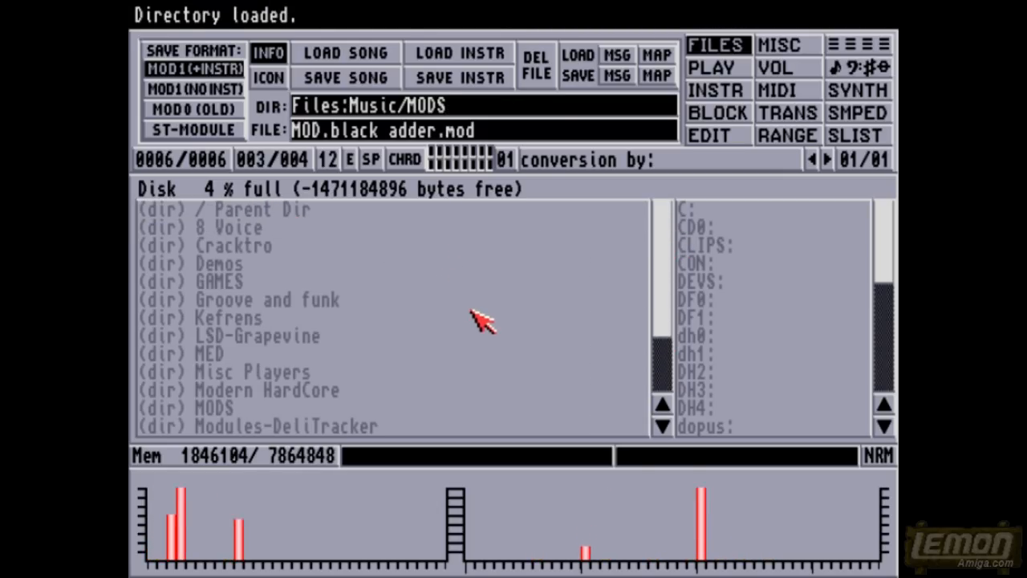
{"action": "scroll", "scroll_direction": "down", "scroll_amount": 3}
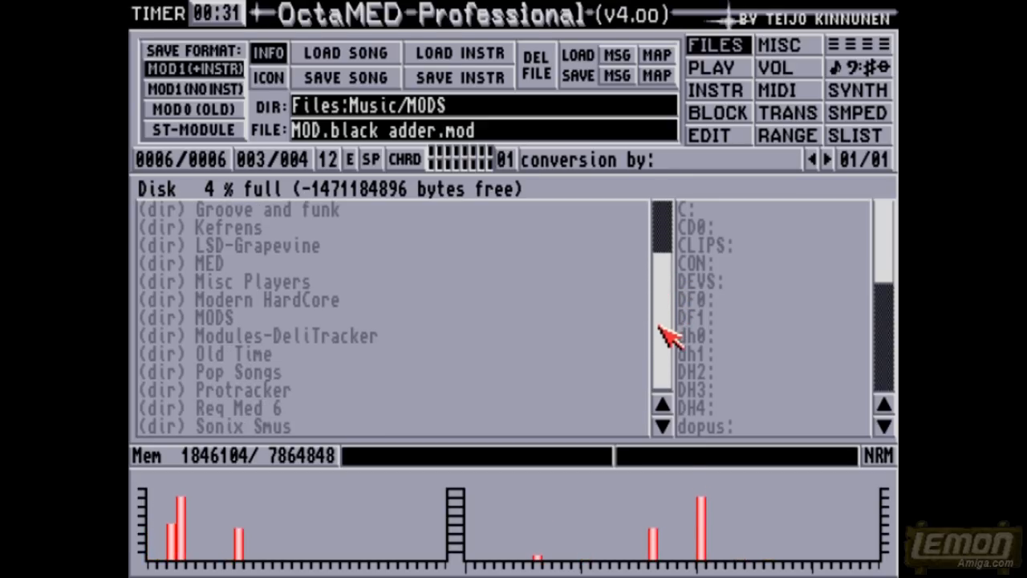
{"action": "double_click", "coordinate": [260, 300]}
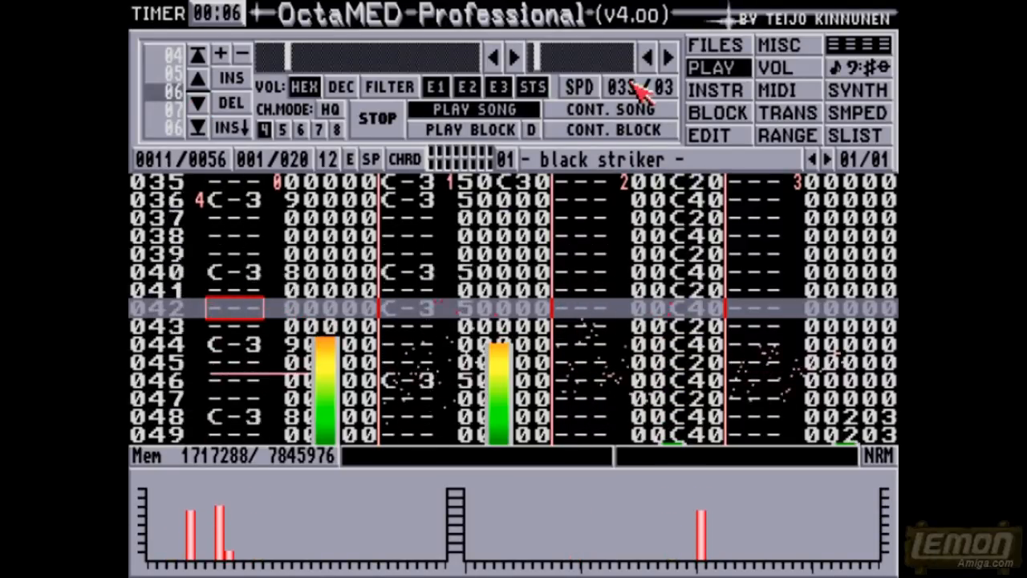
Step: Return to the file browser and start playing the plauze of alphaflight song
{"action": "left_click", "coordinate": [715, 45]}
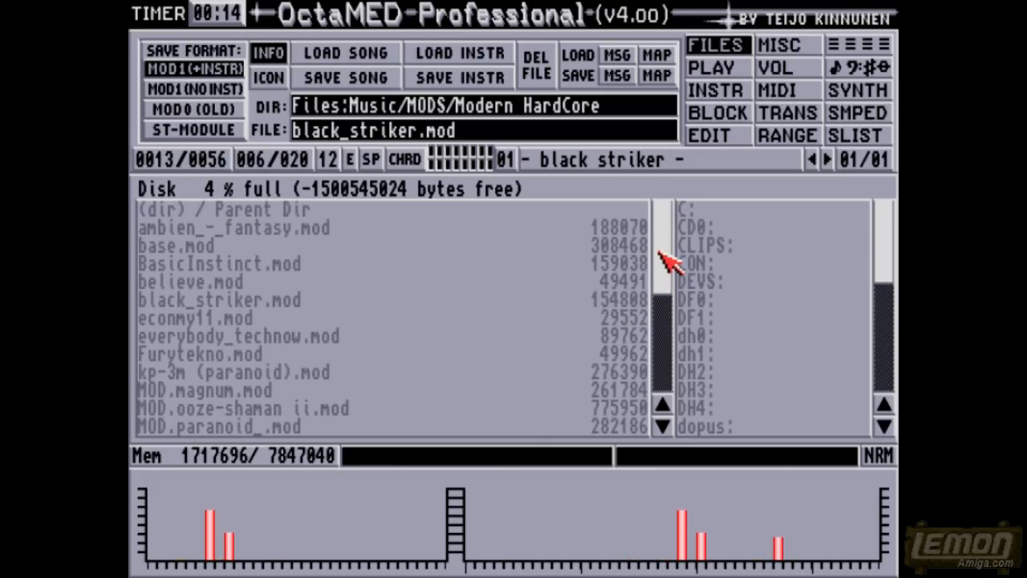
{"action": "mouse_move", "coordinate": [248, 373]}
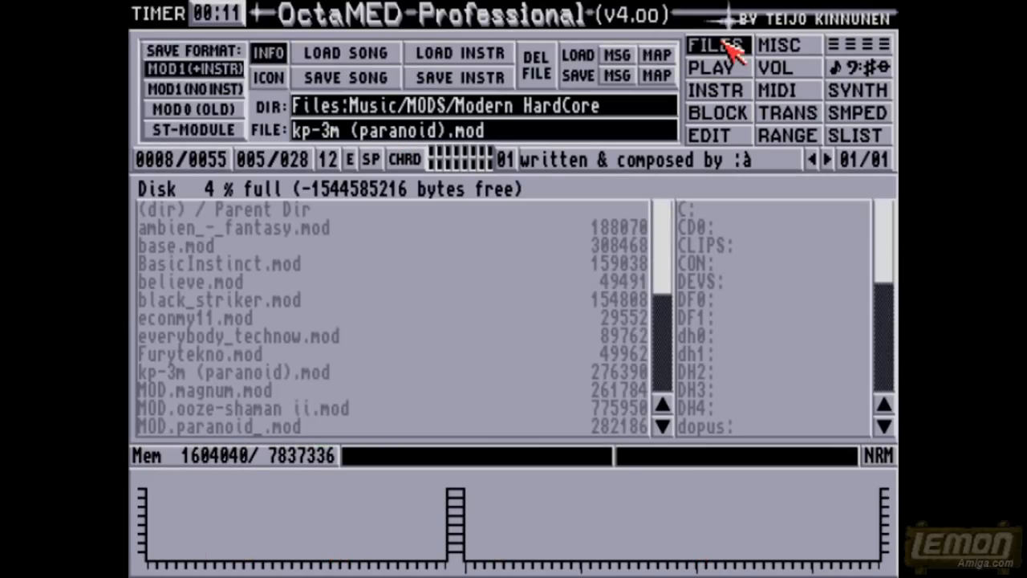
{"action": "left_click", "coordinate": [184, 246]}
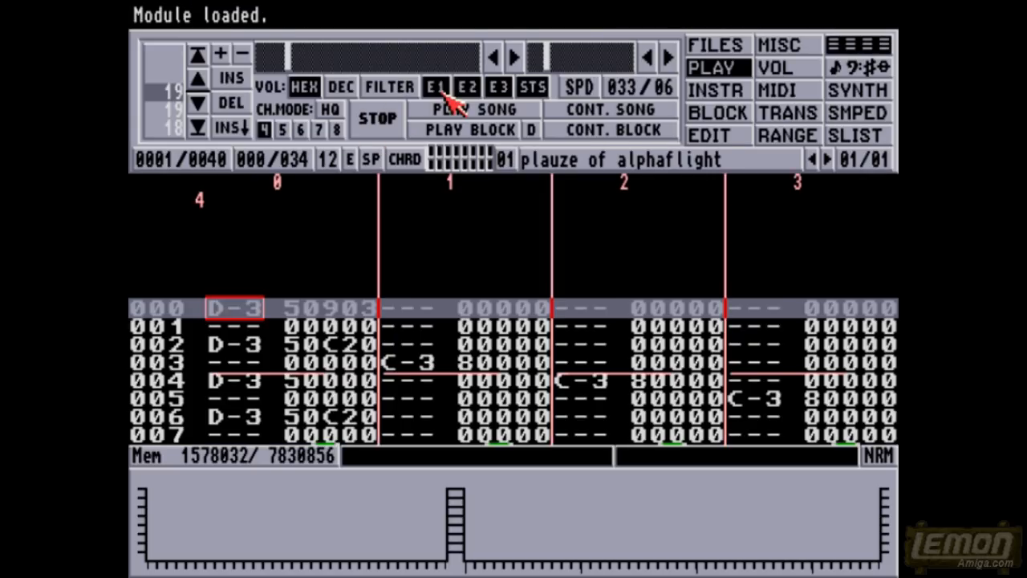
{"action": "left_click", "coordinate": [474, 109]}
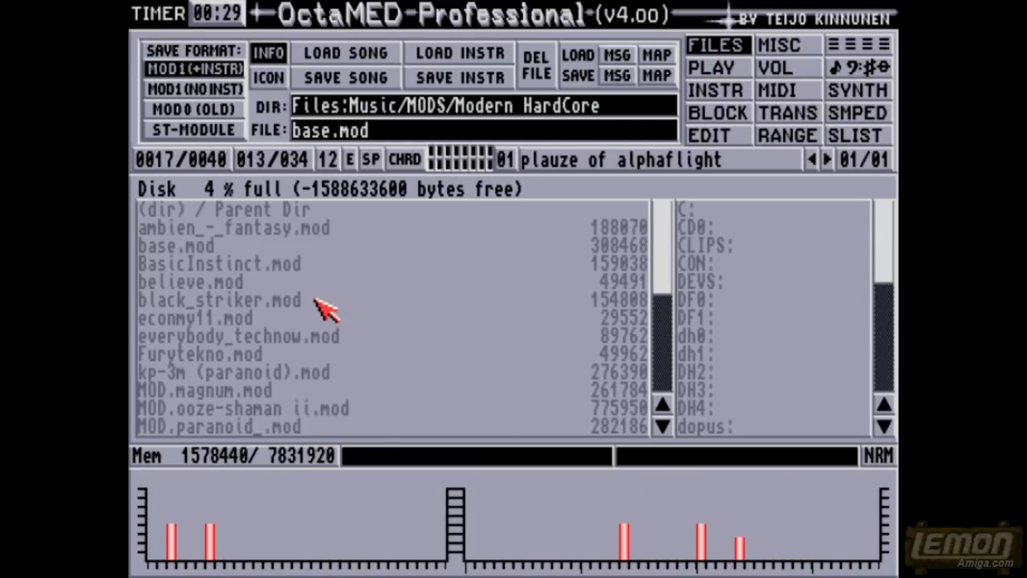
Step: Go up to MODS, open the Cracktro folder, and return to the file browser
{"action": "double_click", "coordinate": [225, 210]}
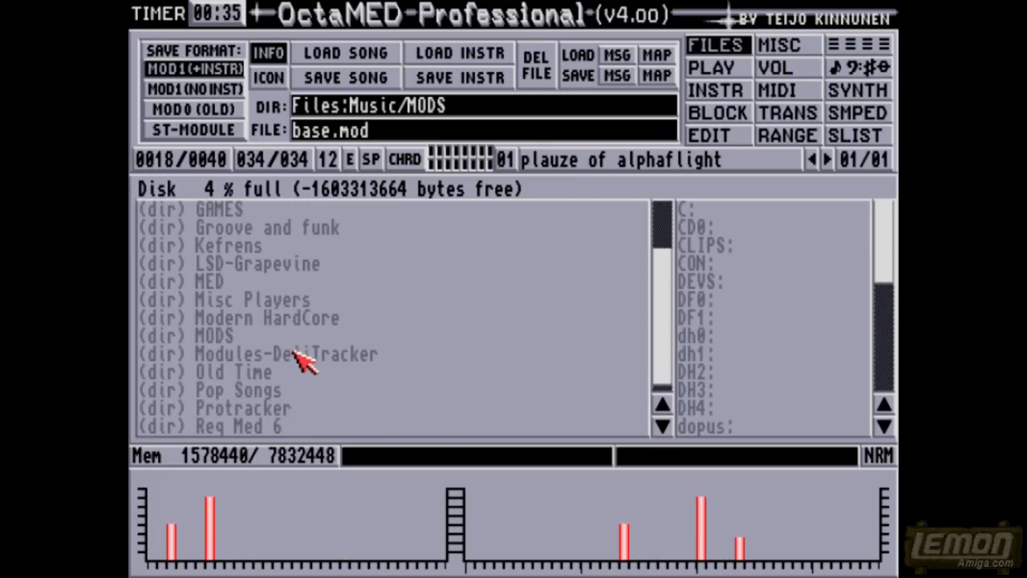
{"action": "mouse_move", "coordinate": [261, 417]}
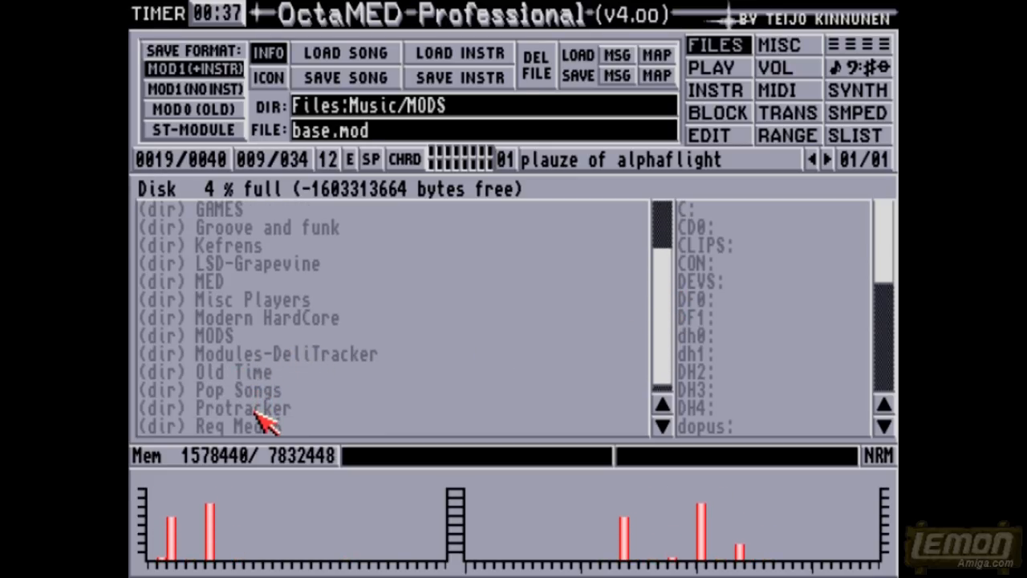
{"action": "mouse_move", "coordinate": [321, 361]}
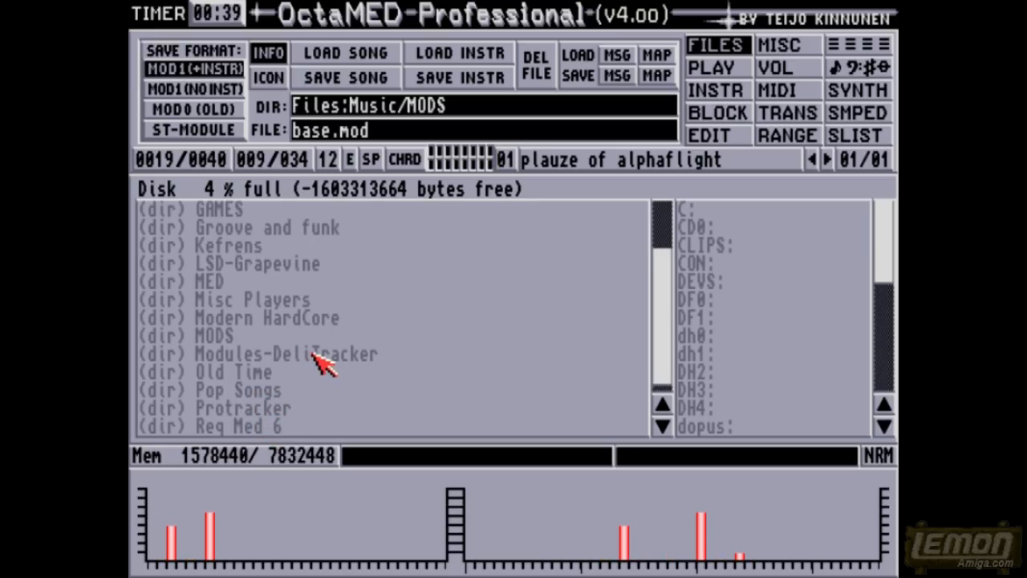
{"action": "mouse_move", "coordinate": [281, 421]}
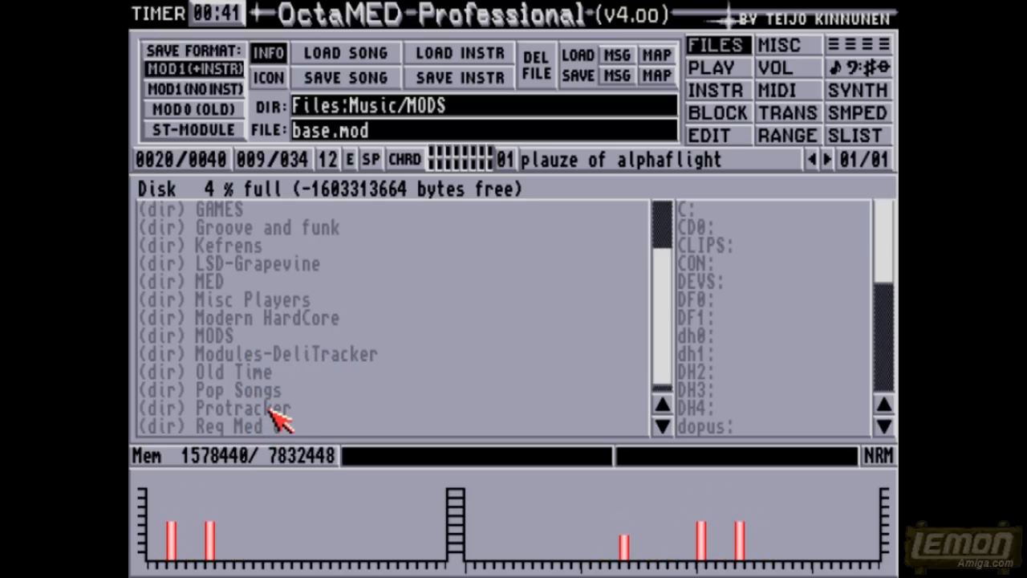
{"action": "mouse_move", "coordinate": [221, 337]}
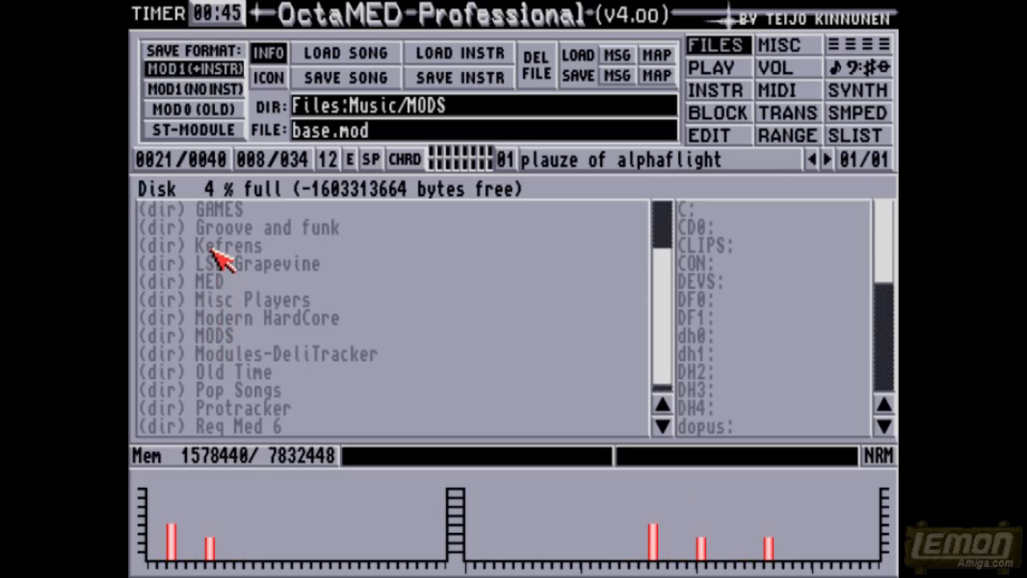
{"action": "mouse_move", "coordinate": [654, 265]}
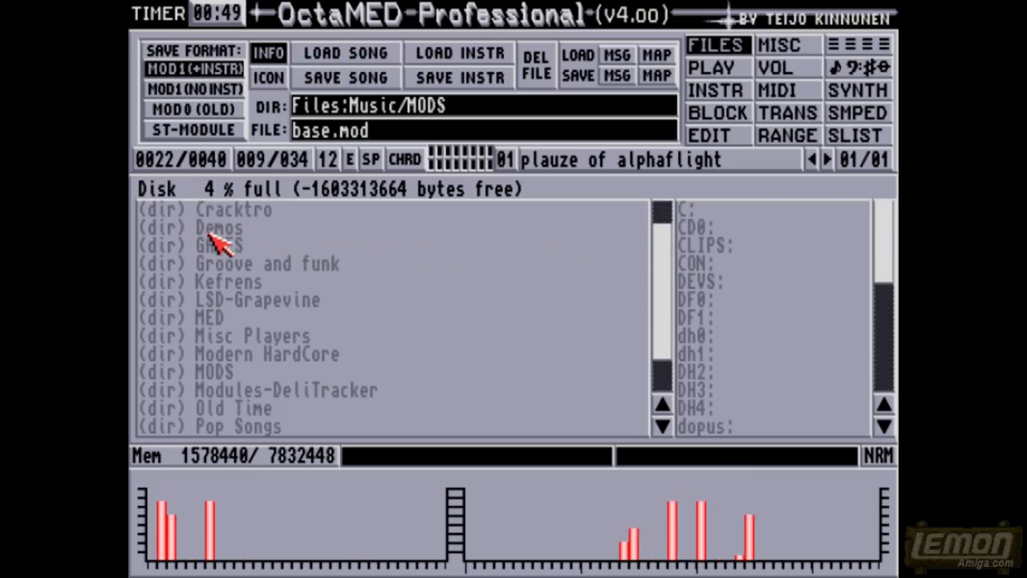
{"action": "mouse_move", "coordinate": [252, 221]}
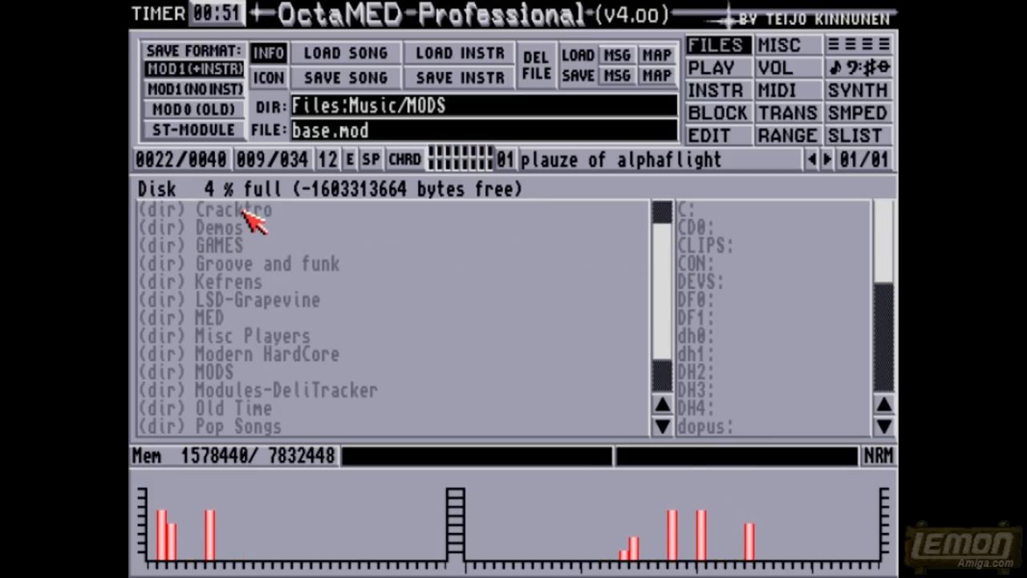
{"action": "double_click", "coordinate": [241, 209]}
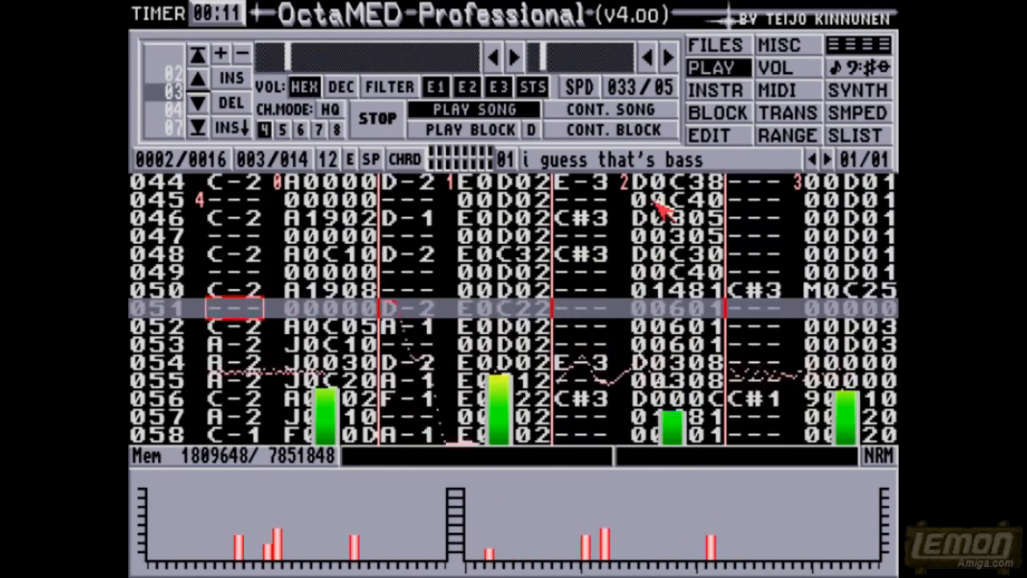
{"action": "left_click", "coordinate": [716, 44]}
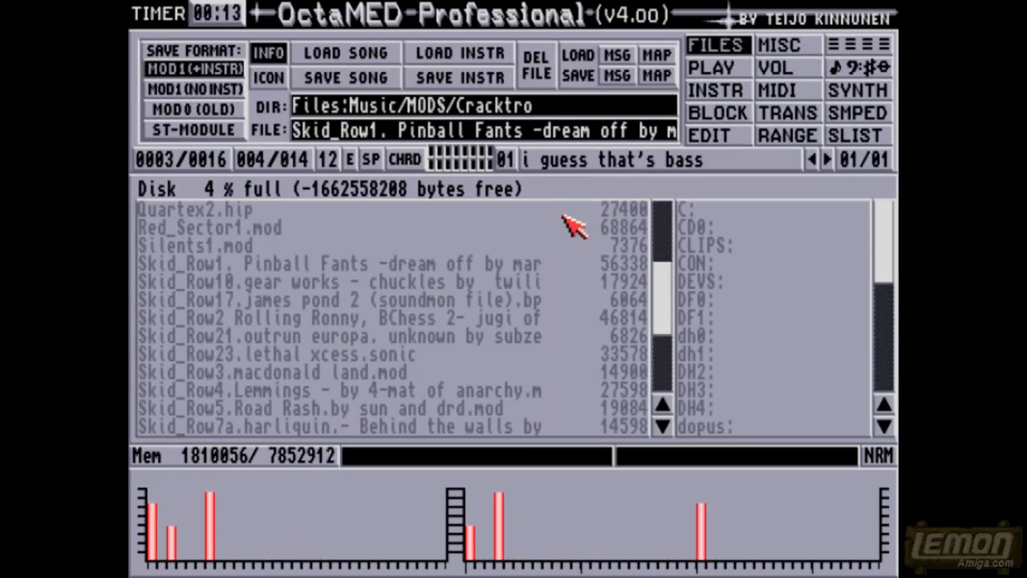
{"action": "mouse_move", "coordinate": [433, 240]}
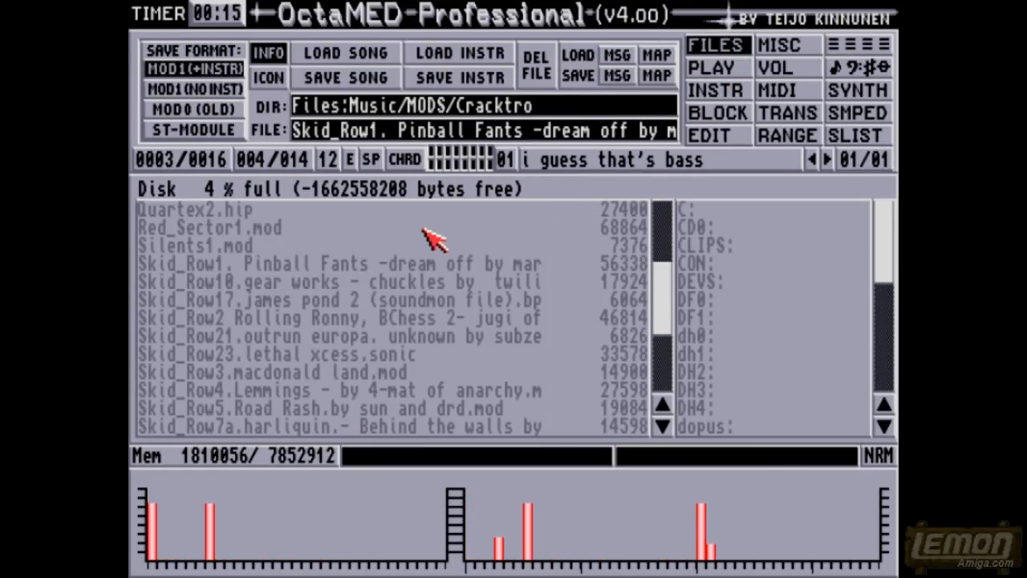
{"action": "mouse_move", "coordinate": [682, 245]}
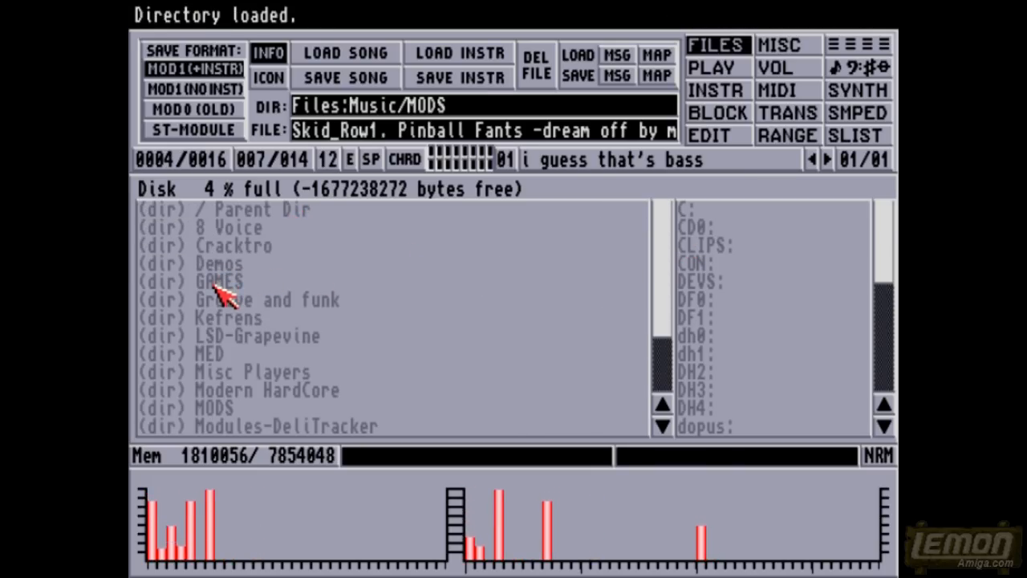
Step: Peek into the Kefrens folder, then open the MED folder and load SORTED-SYNTH
{"action": "double_click", "coordinate": [220, 281]}
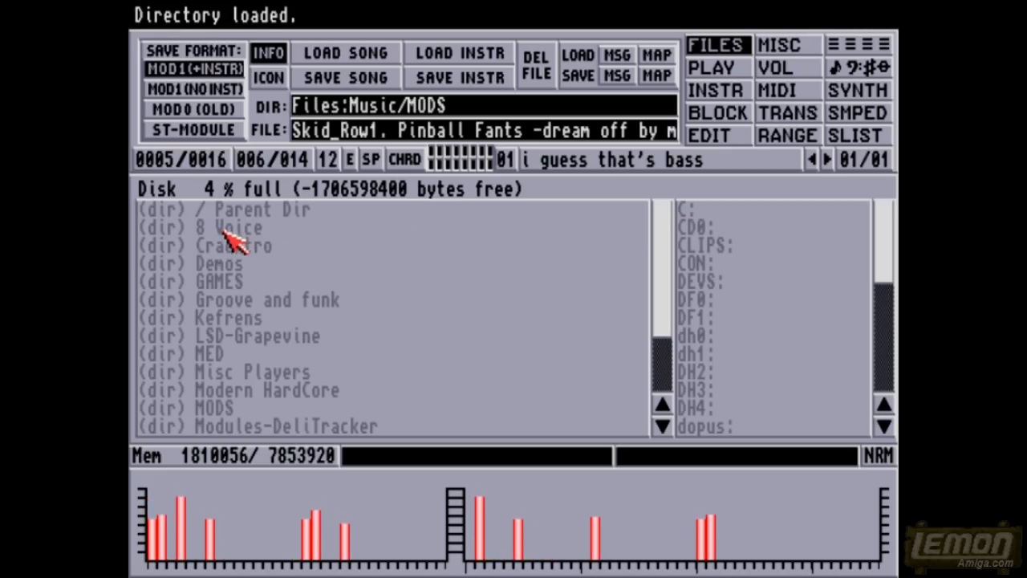
{"action": "double_click", "coordinate": [232, 318]}
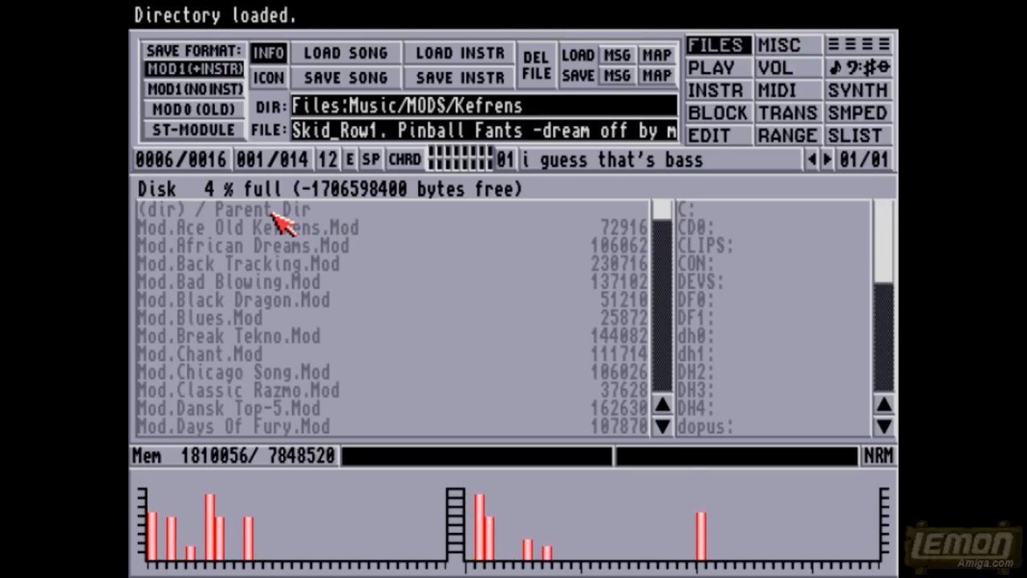
{"action": "double_click", "coordinate": [224, 209]}
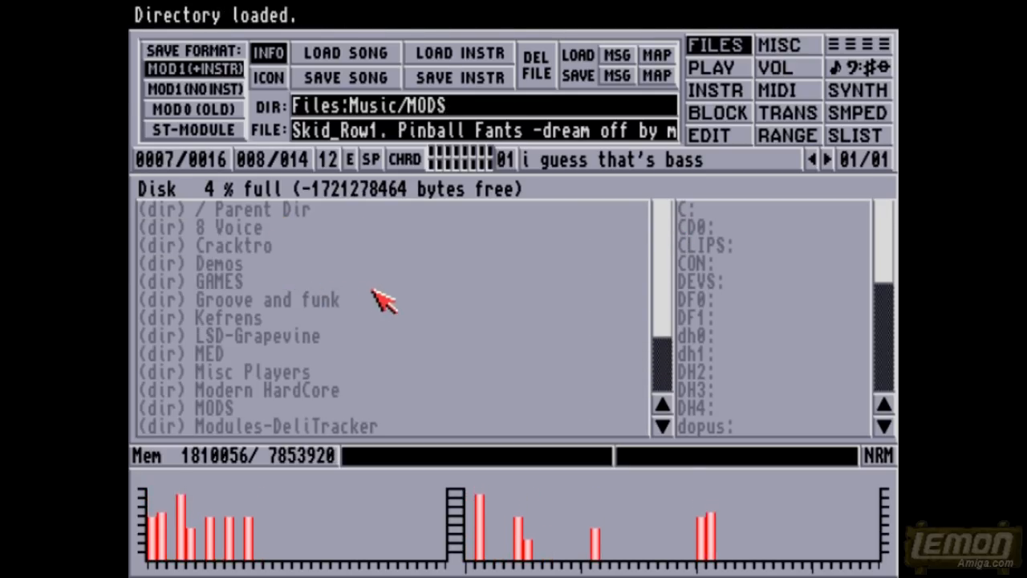
{"action": "double_click", "coordinate": [207, 353]}
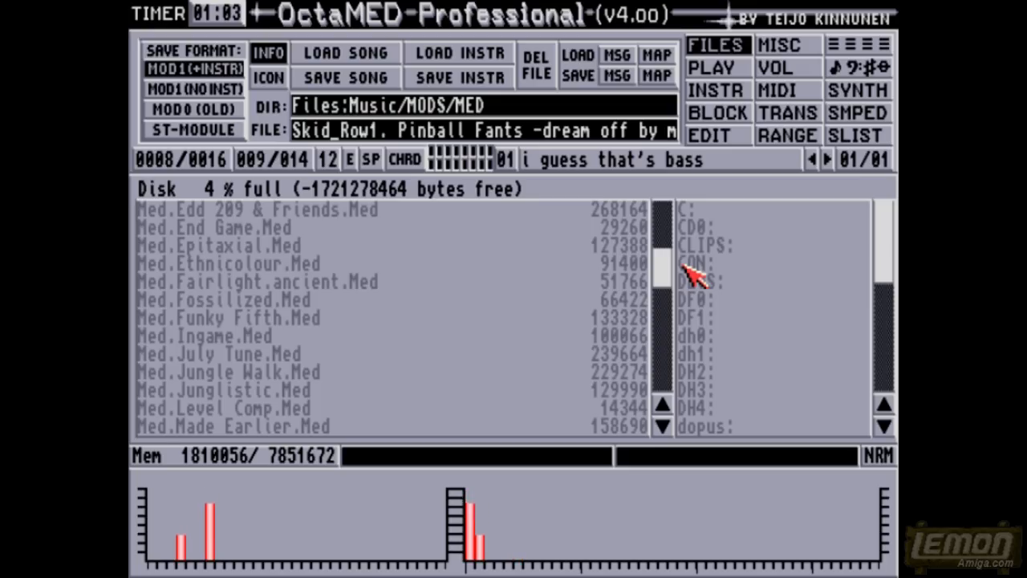
{"action": "left_click", "coordinate": [215, 228]}
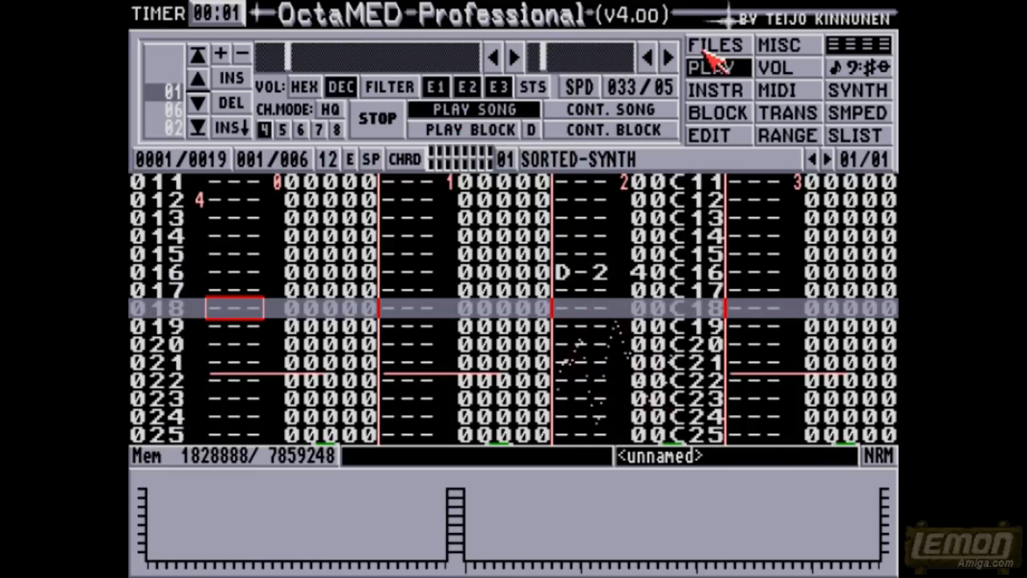
Step: Return to the file browser, open Pop Songs, and select Bartman (PT).med
{"action": "left_click", "coordinate": [716, 45]}
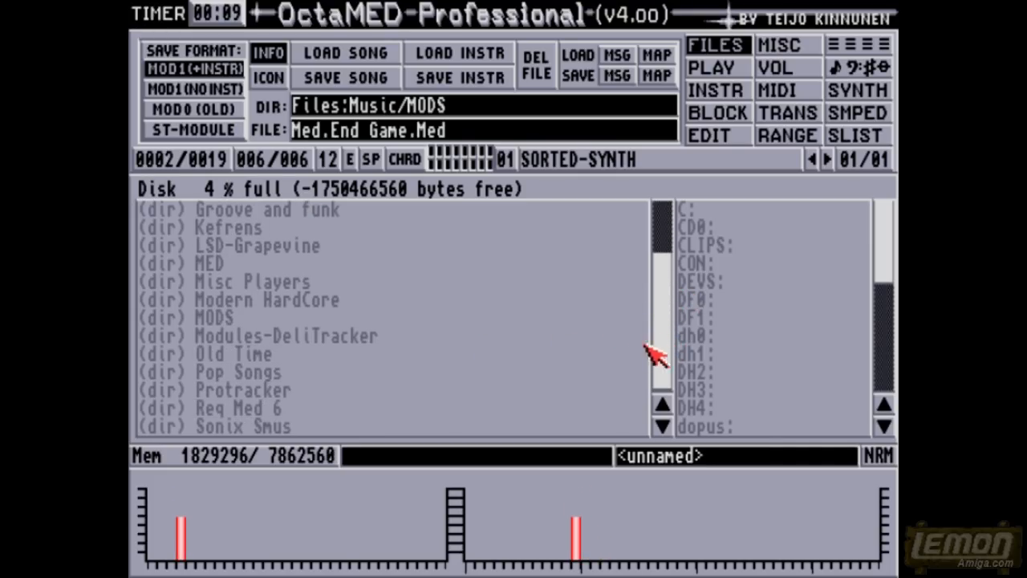
{"action": "mouse_move", "coordinate": [241, 362]}
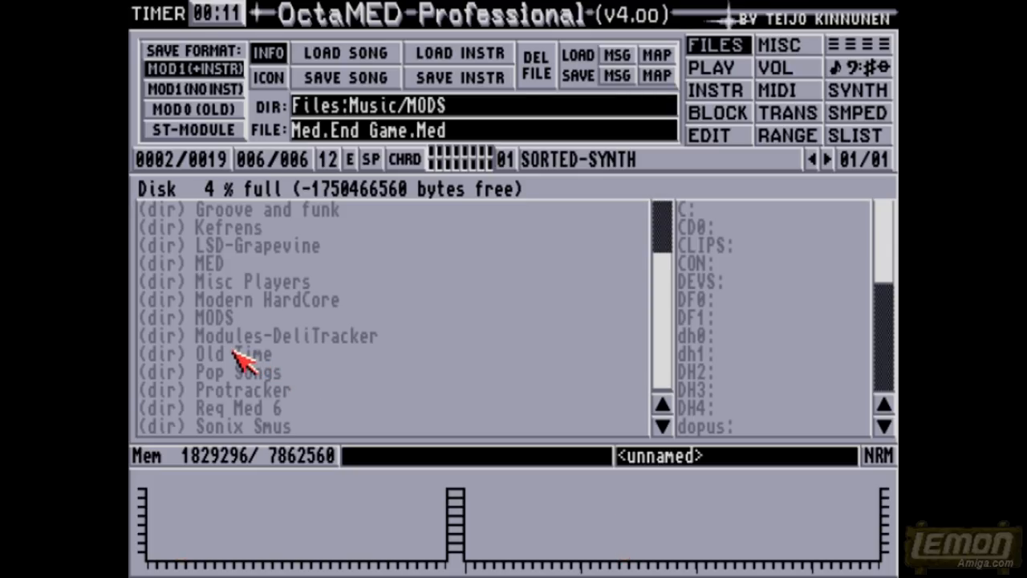
{"action": "double_click", "coordinate": [237, 373]}
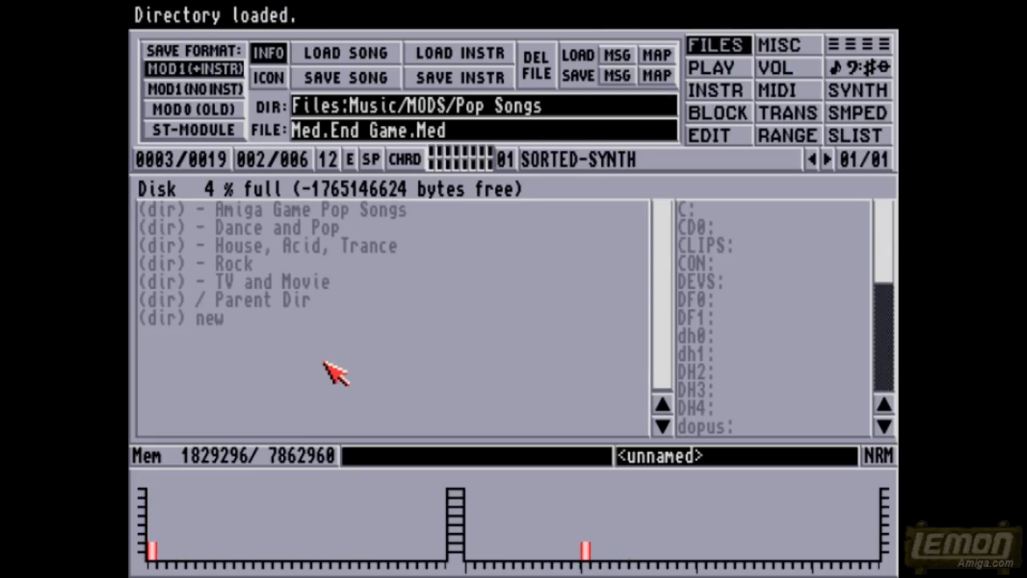
{"action": "mouse_move", "coordinate": [309, 363]}
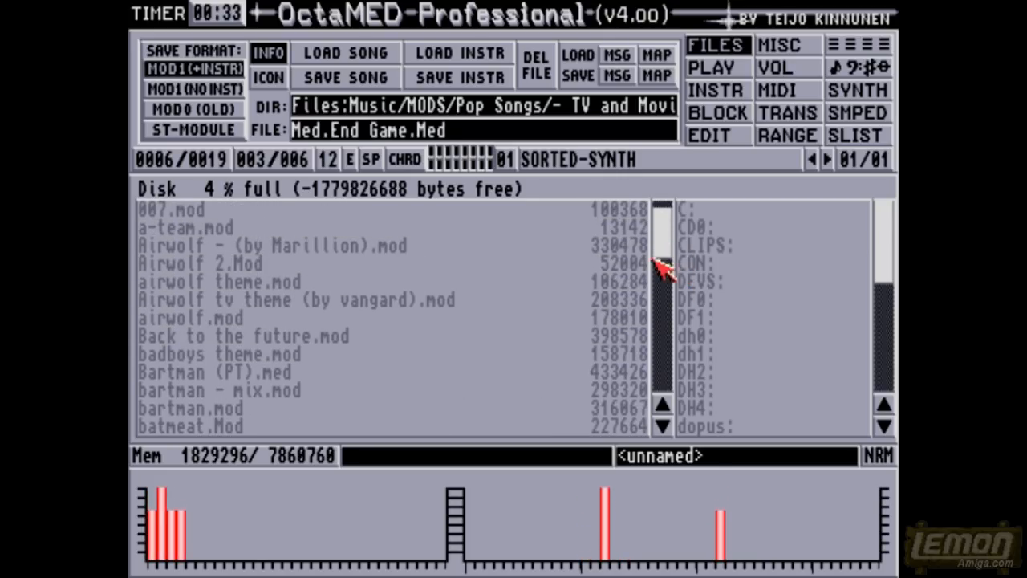
{"action": "left_click", "coordinate": [215, 373]}
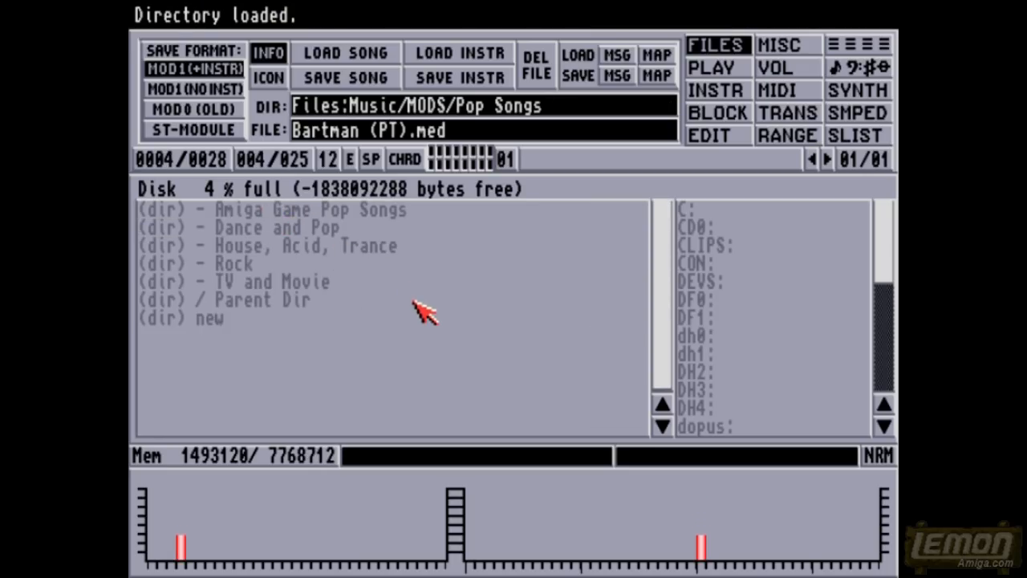
{"action": "mouse_move", "coordinate": [217, 313]}
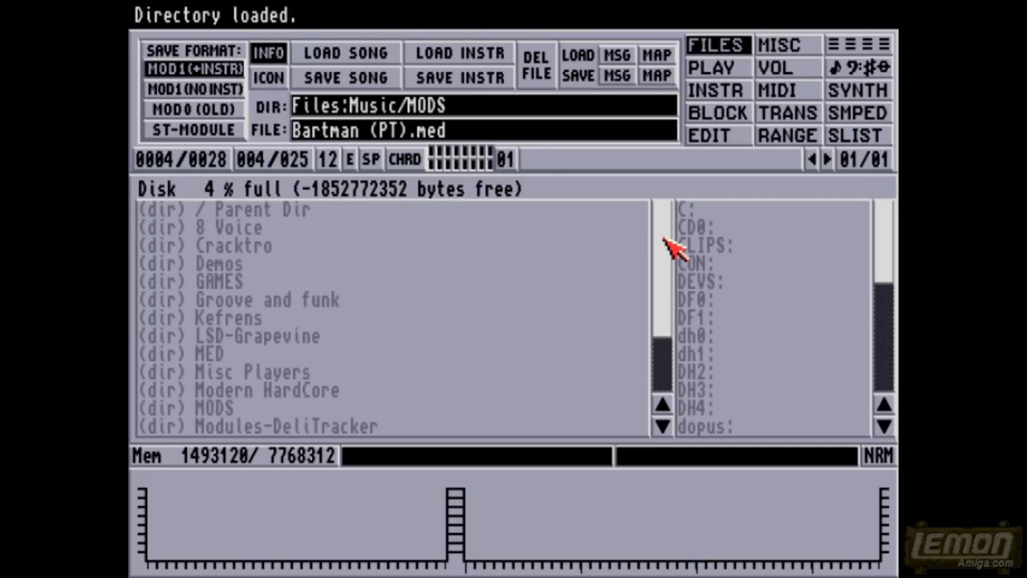
Step: Peek into the MODS and LSD-Grapevine folders, then switch to the playback screen
{"action": "scroll", "scroll_direction": "down", "scroll_amount": 3}
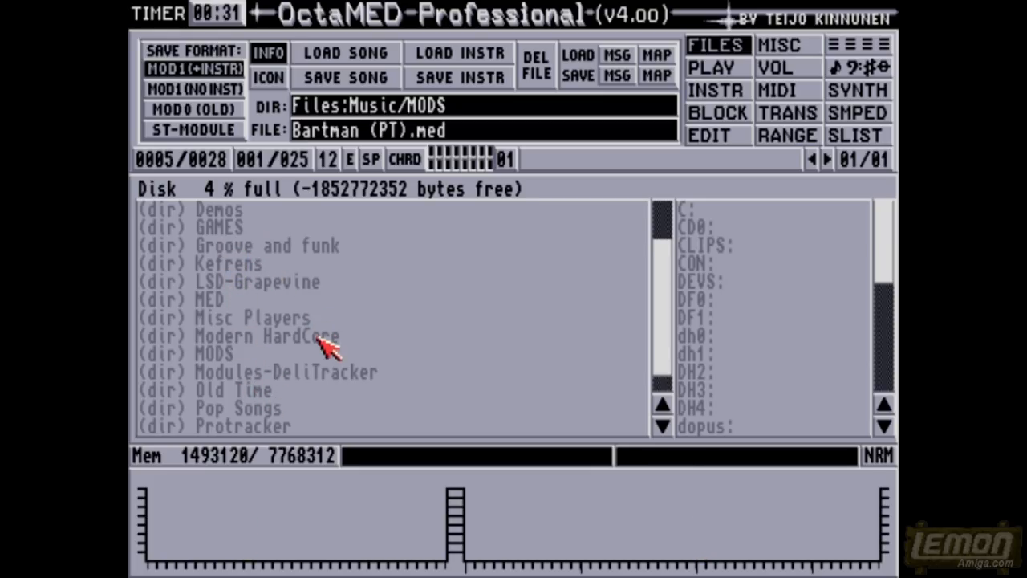
{"action": "double_click", "coordinate": [253, 318]}
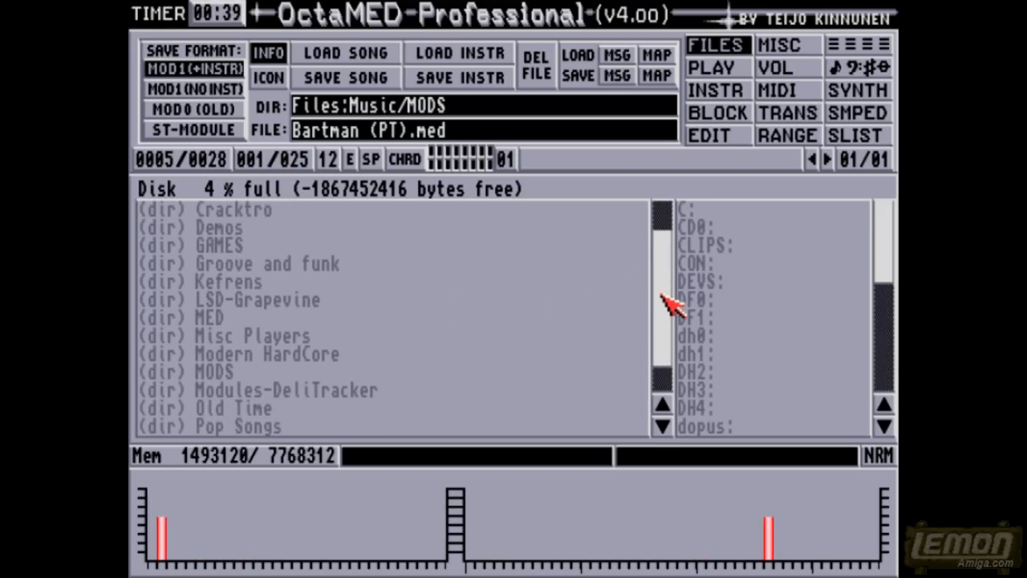
{"action": "double_click", "coordinate": [233, 371]}
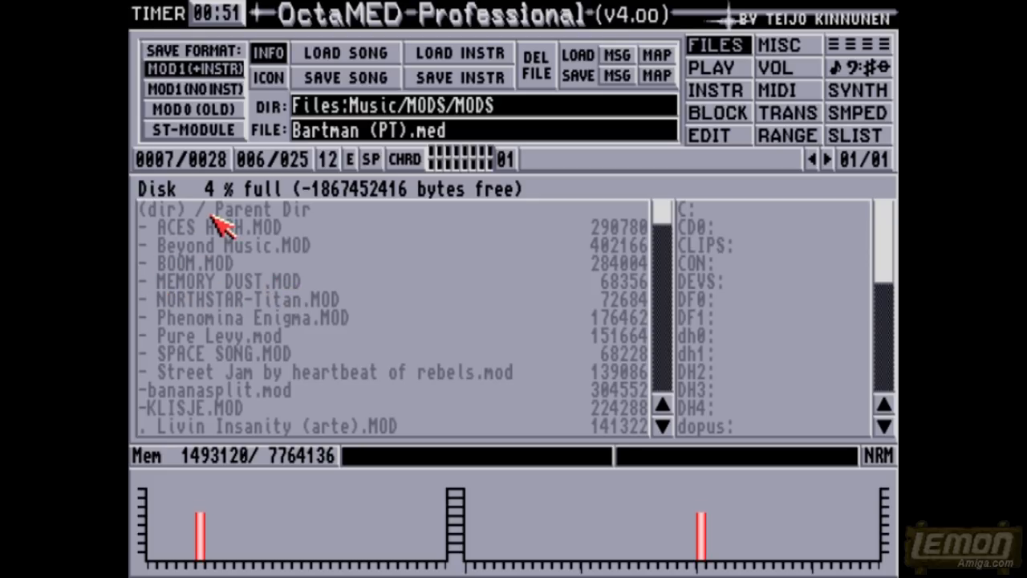
{"action": "double_click", "coordinate": [224, 210]}
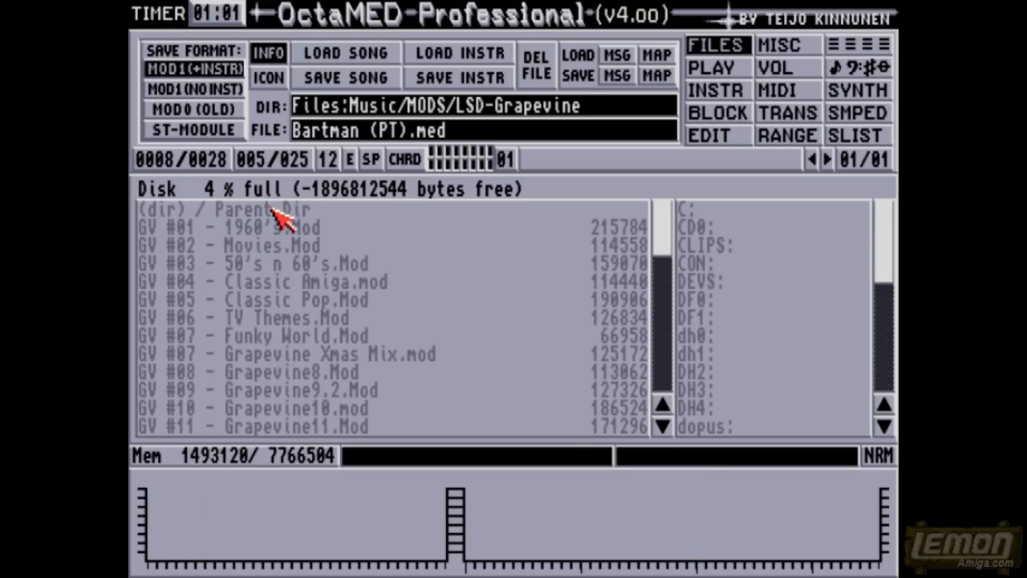
{"action": "double_click", "coordinate": [241, 209]}
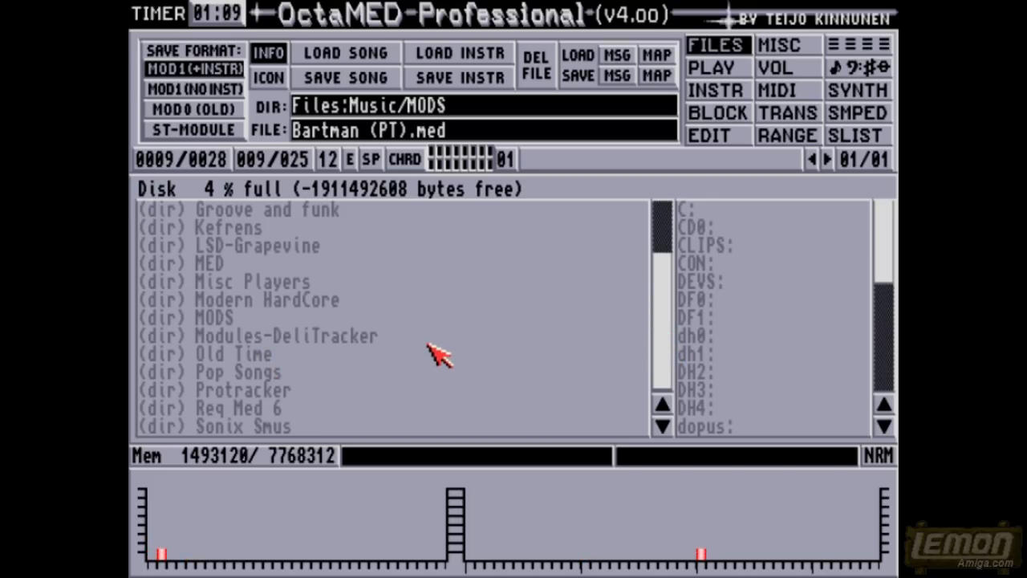
{"action": "mouse_move", "coordinate": [413, 377]}
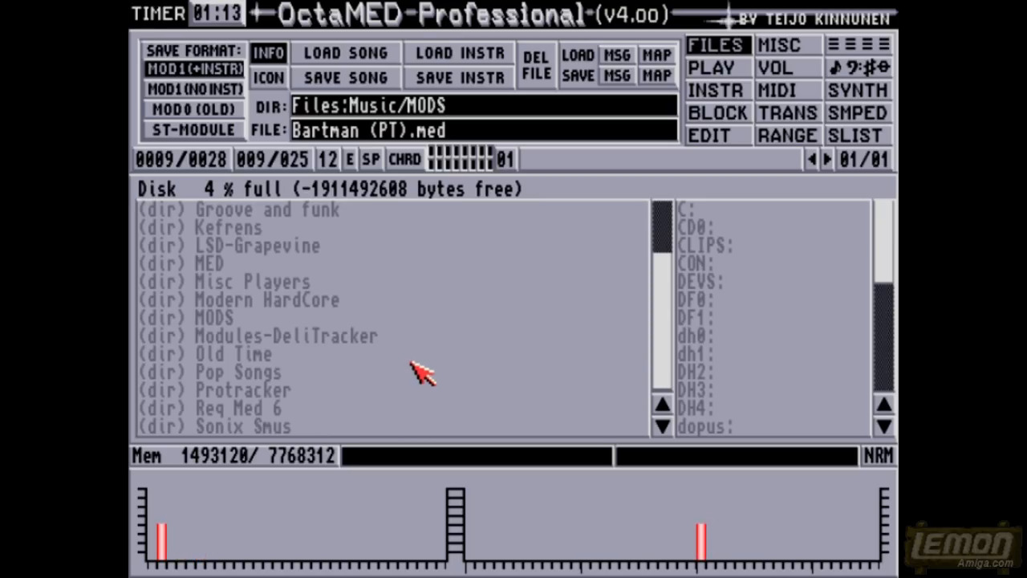
{"action": "mouse_move", "coordinate": [720, 86]}
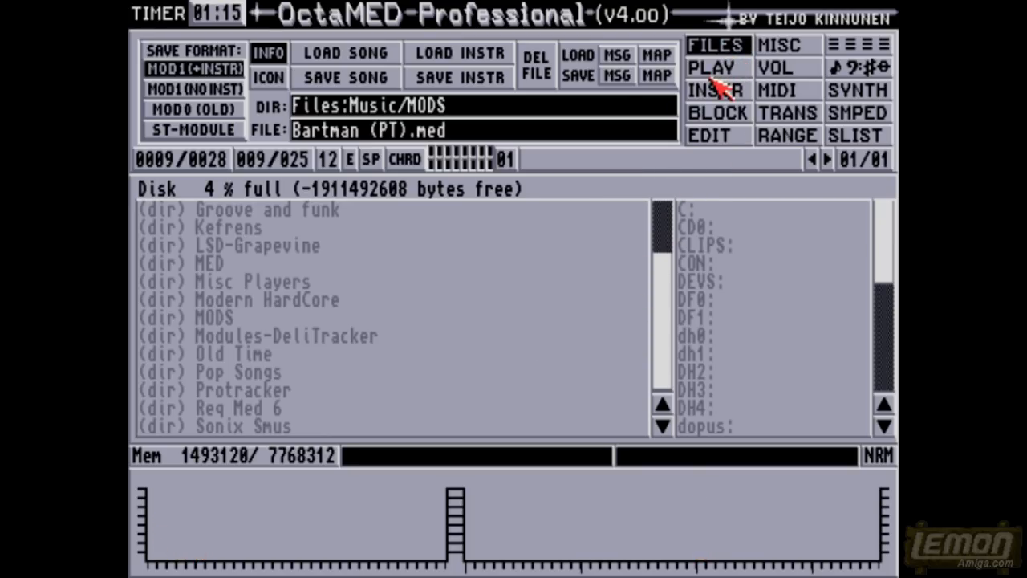
{"action": "left_click", "coordinate": [716, 67]}
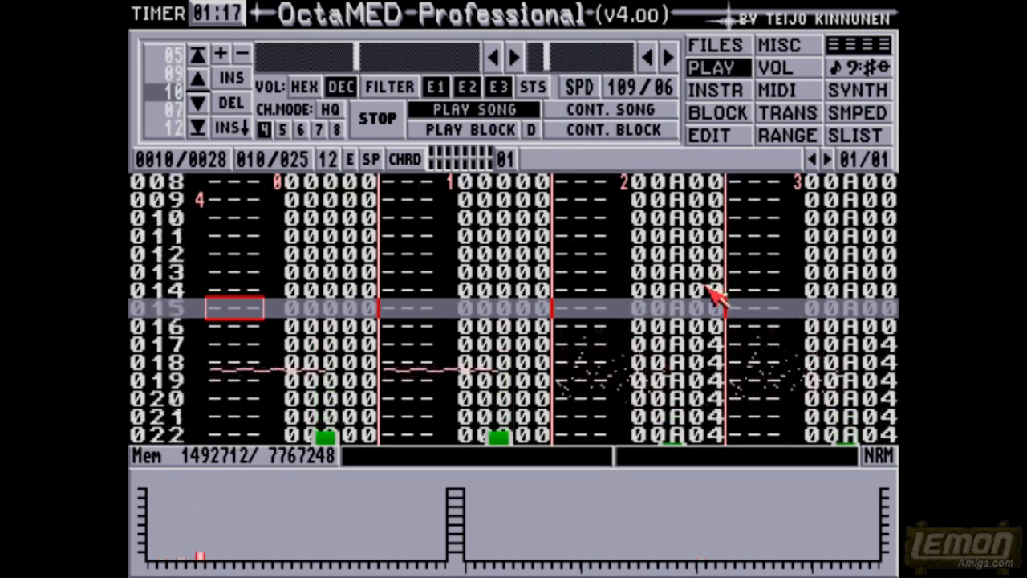